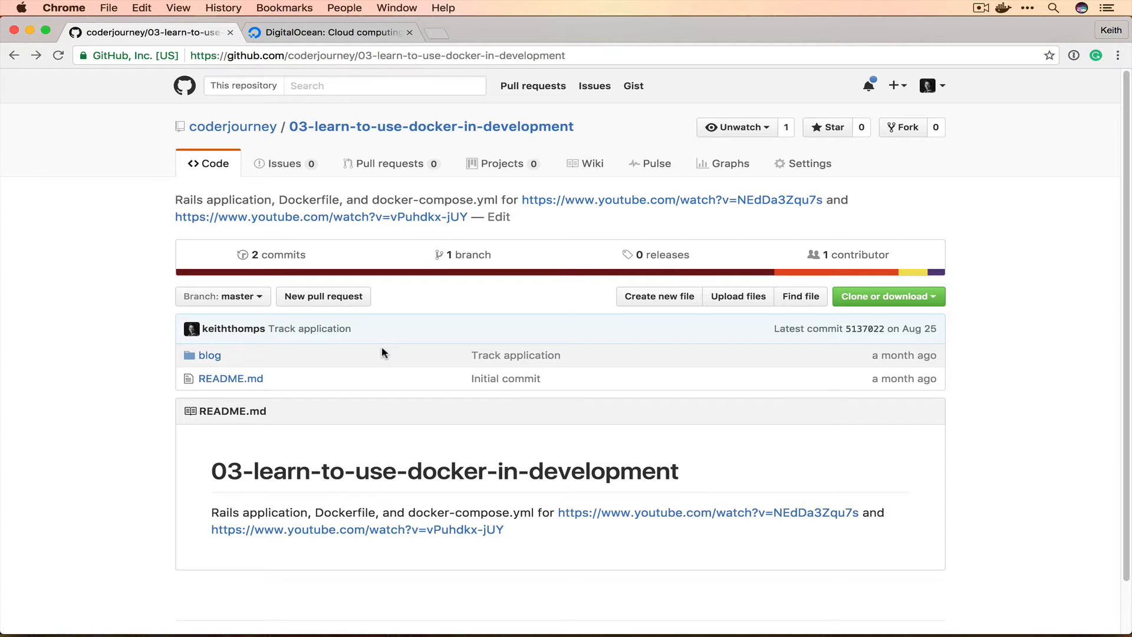
# Copy the SSH clone URL for the 03-learn-to-use-docker-in-development repository
pyautogui.click(886, 296)
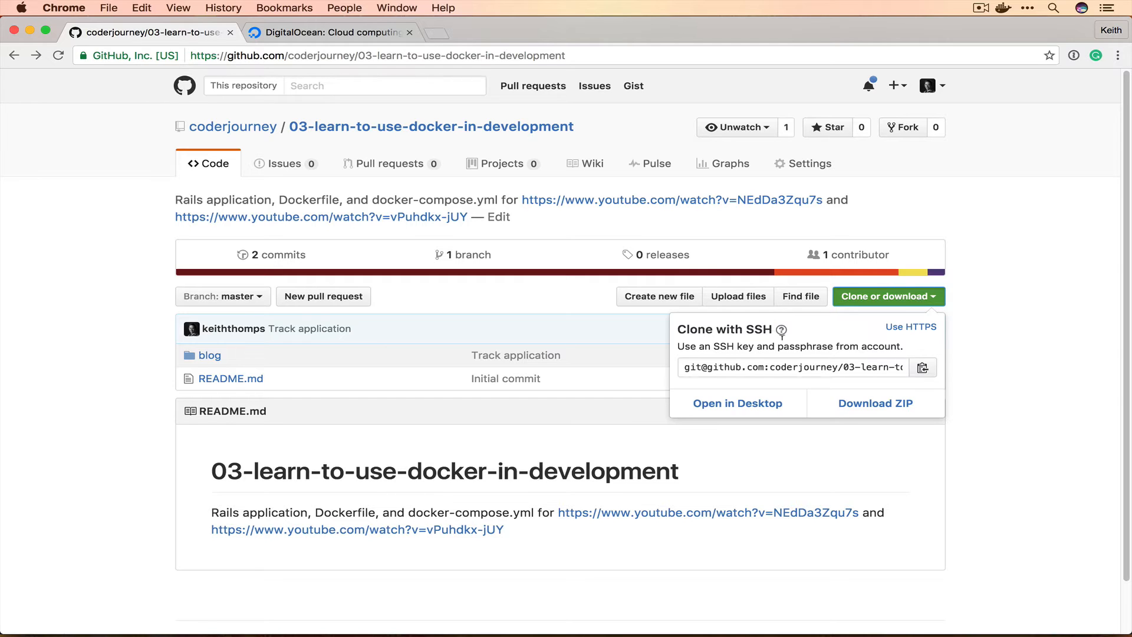
pyautogui.click(923, 368)
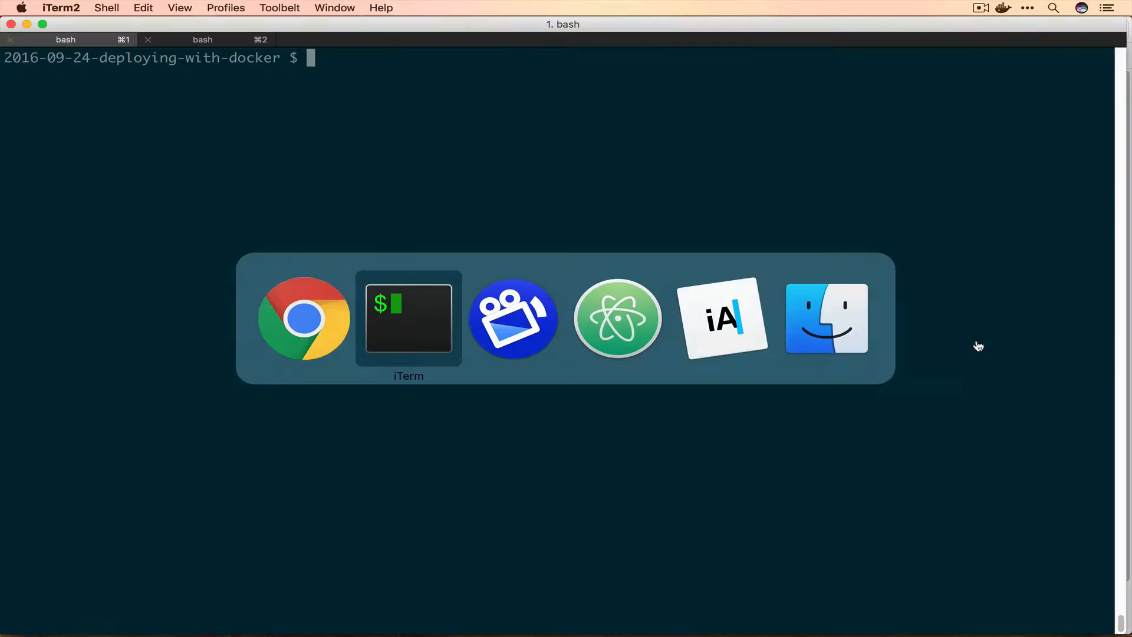
# Clone coderjourney/03-learn-to-use-docker-in-development into the current folder and enter blog/
pyautogui.write('git')
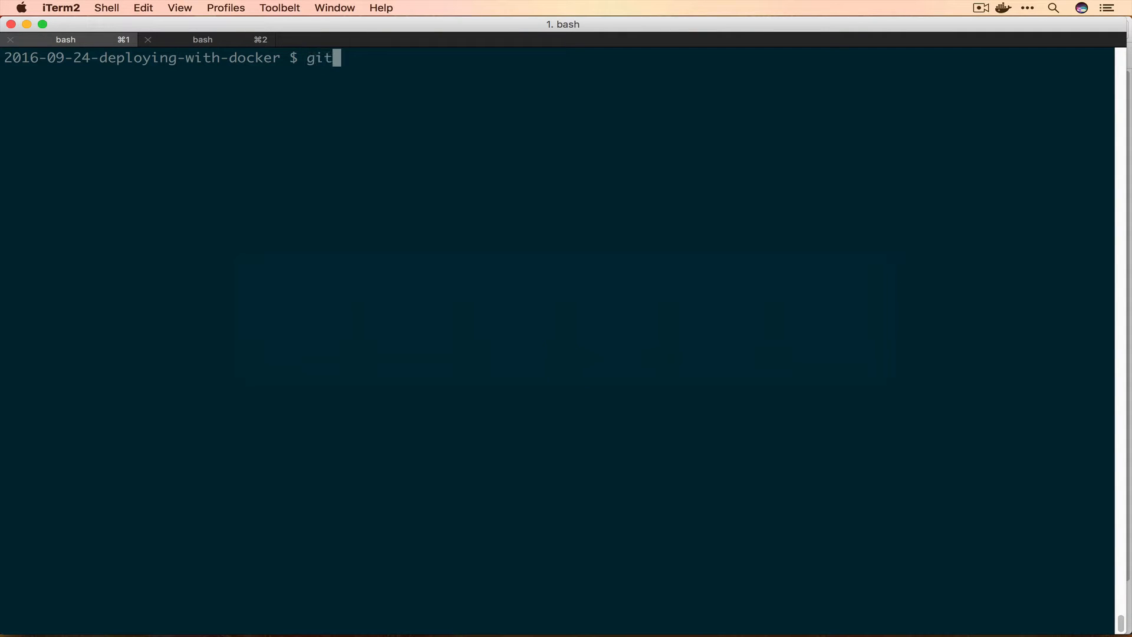
pyautogui.write('clone git@github.com:coderjourney/03-learn-to-use-docker-in-development.git .')
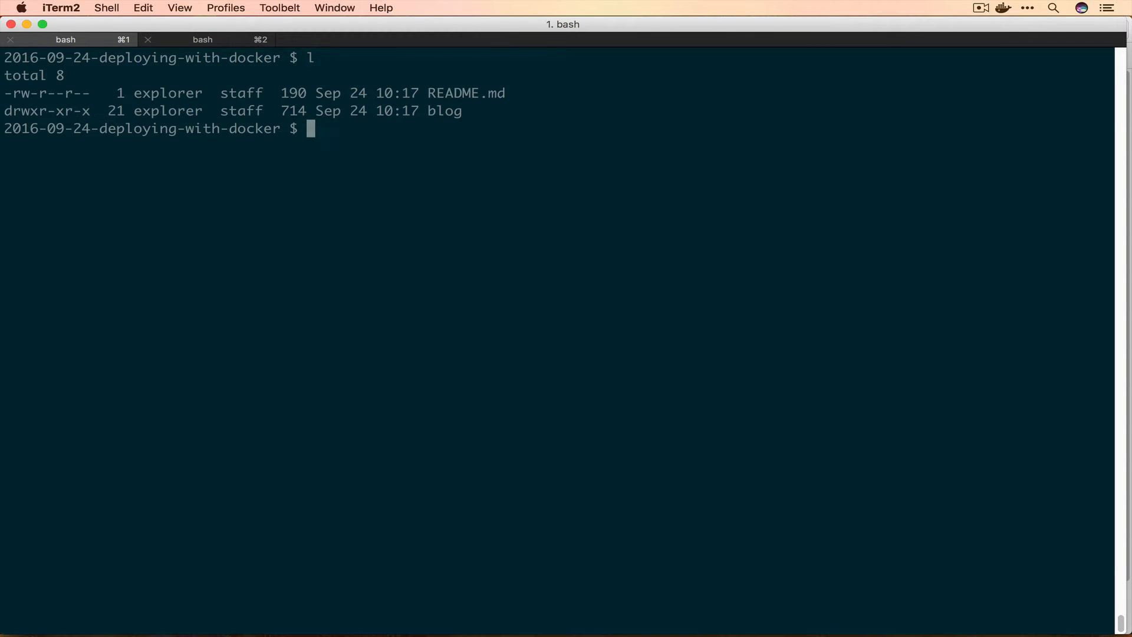
pyautogui.write('cd blog/')
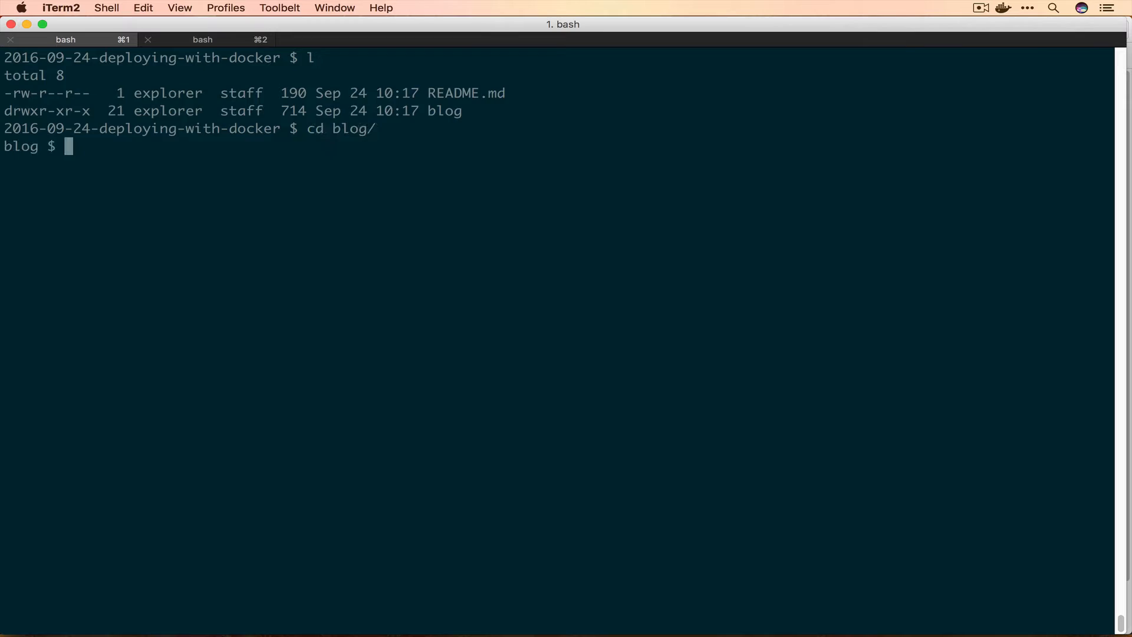
pyautogui.write('atom')
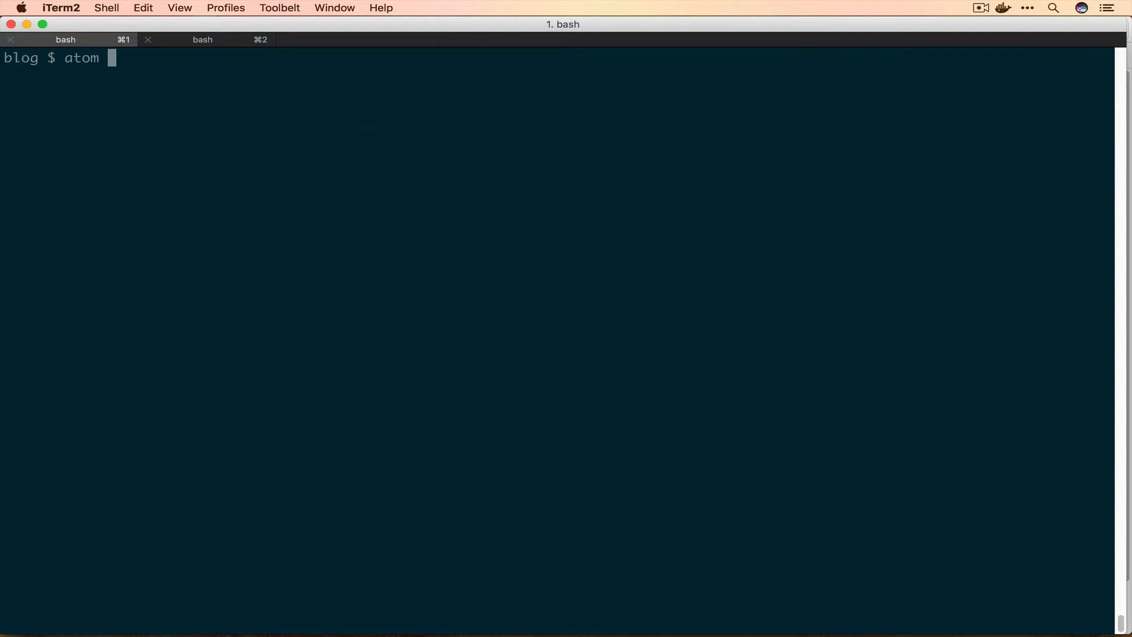
# Open the blog project in Atom, review the Dockerfile's rails server CMD, then view docker-compose.yml
pyautogui.press('enter')
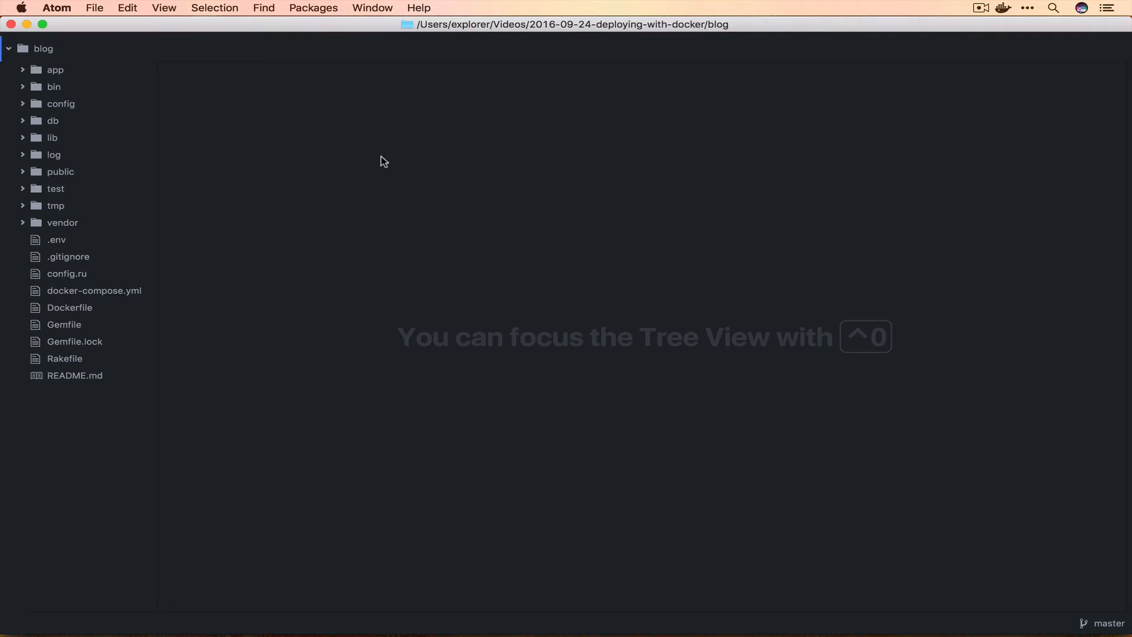
pyautogui.click(69, 306)
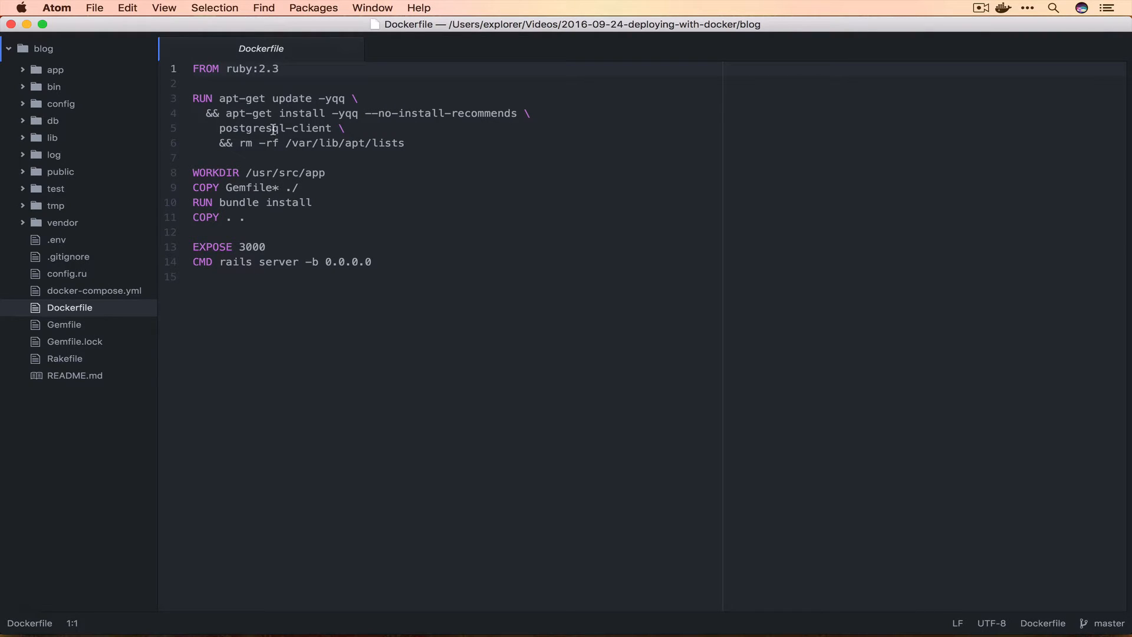
pyautogui.moveTo(290, 163)
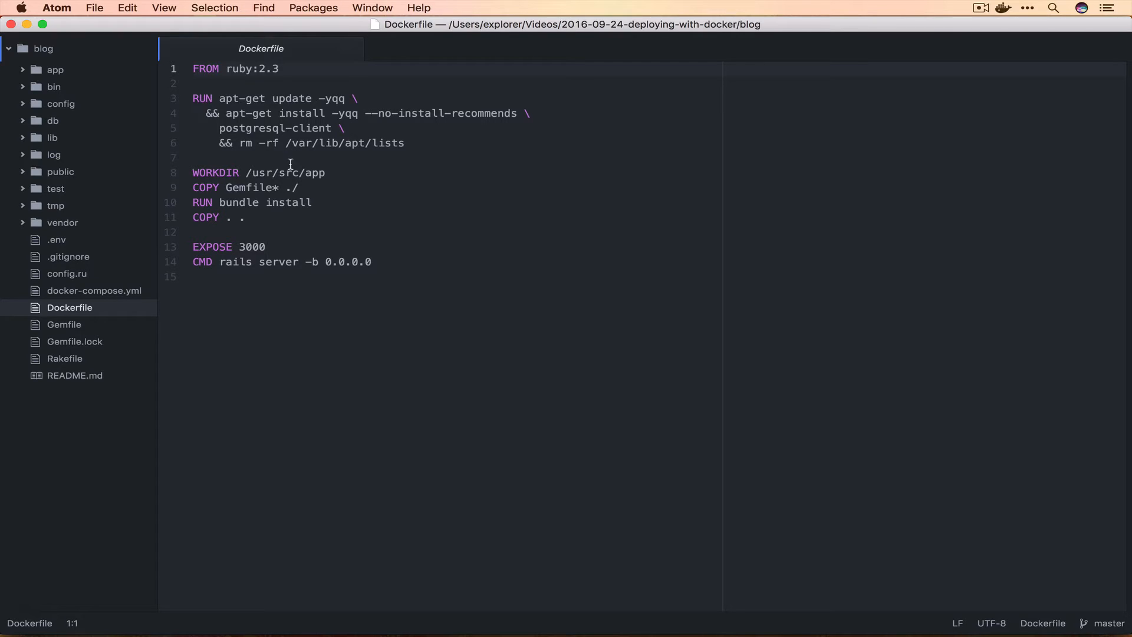
pyautogui.moveTo(270, 159)
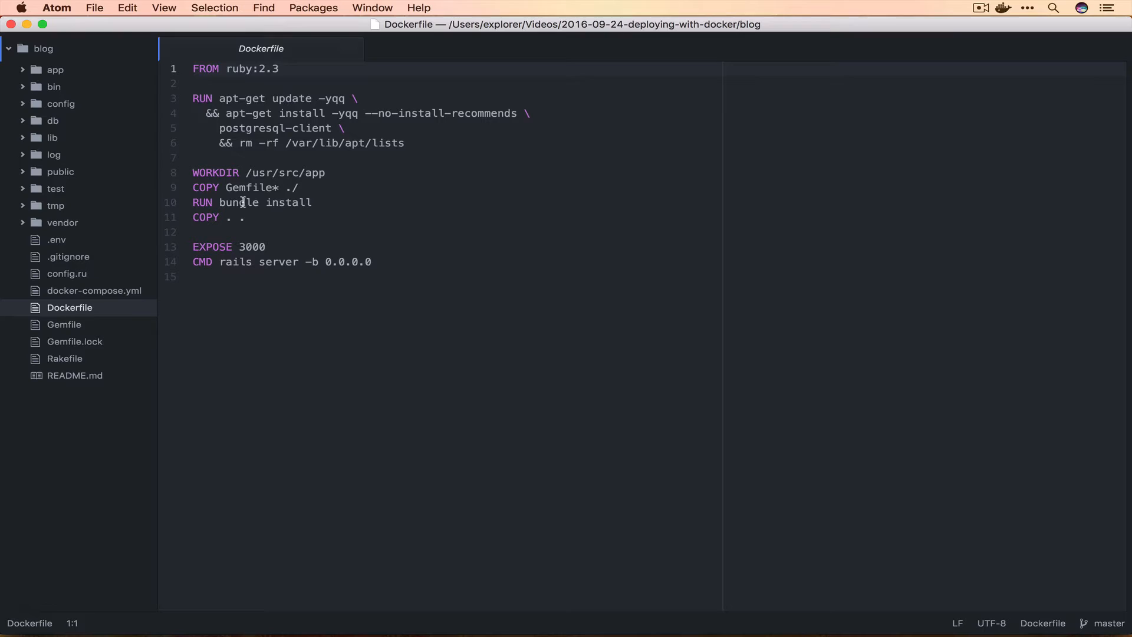
pyautogui.moveTo(305, 203)
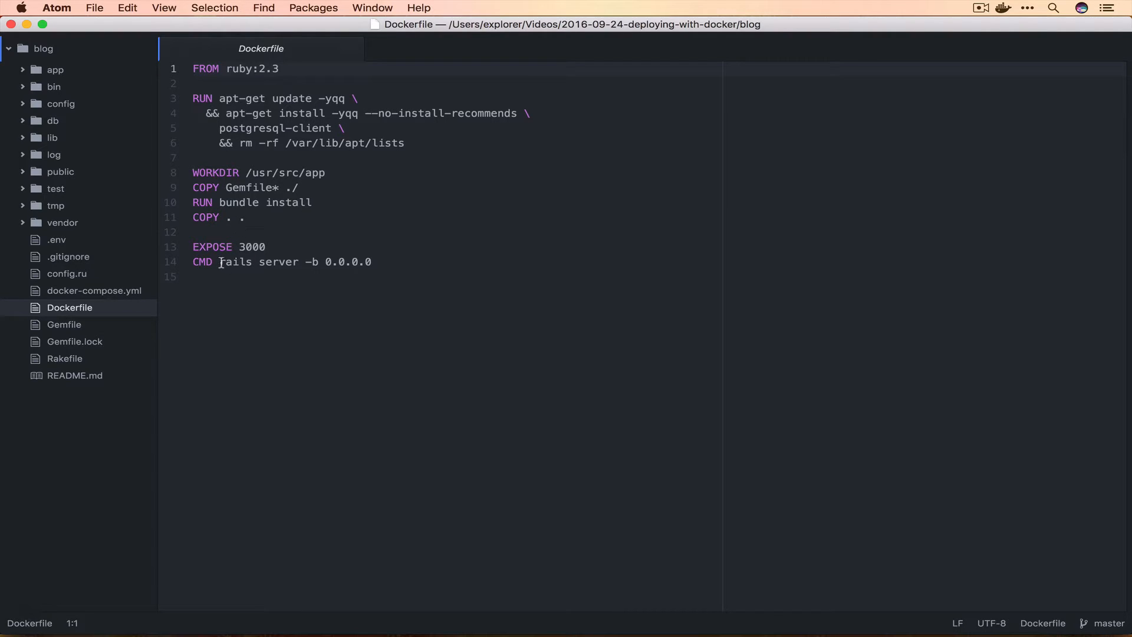
pyautogui.moveTo(219, 261); pyautogui.dragTo(373, 261)
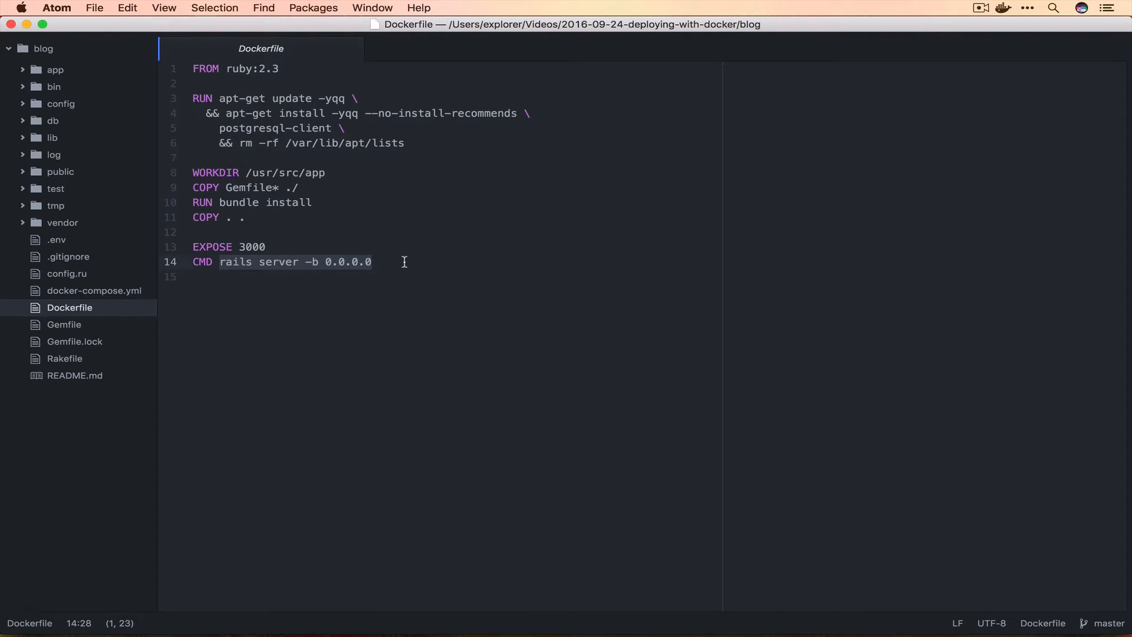
pyautogui.moveTo(361, 266)
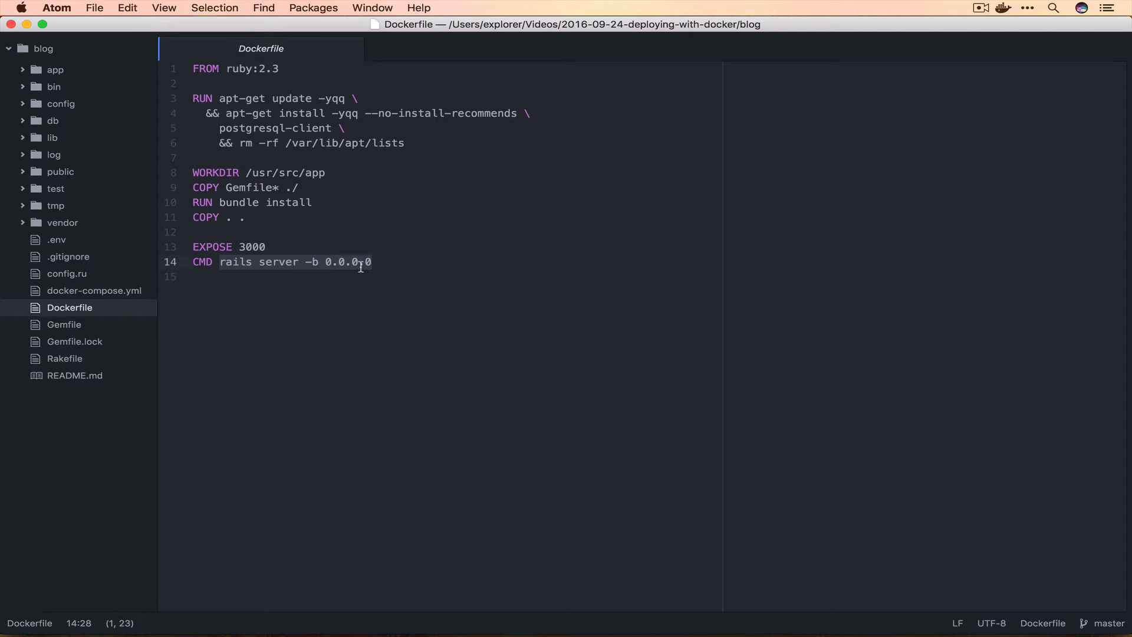
pyautogui.click(93, 290)
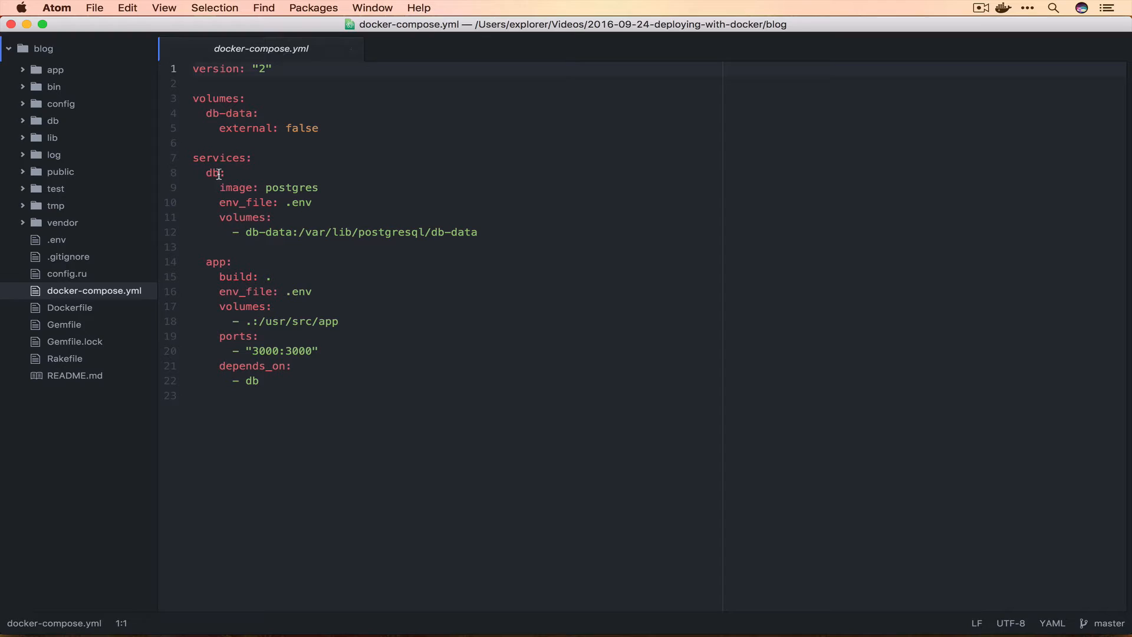
pyautogui.doubleClick(216, 261)
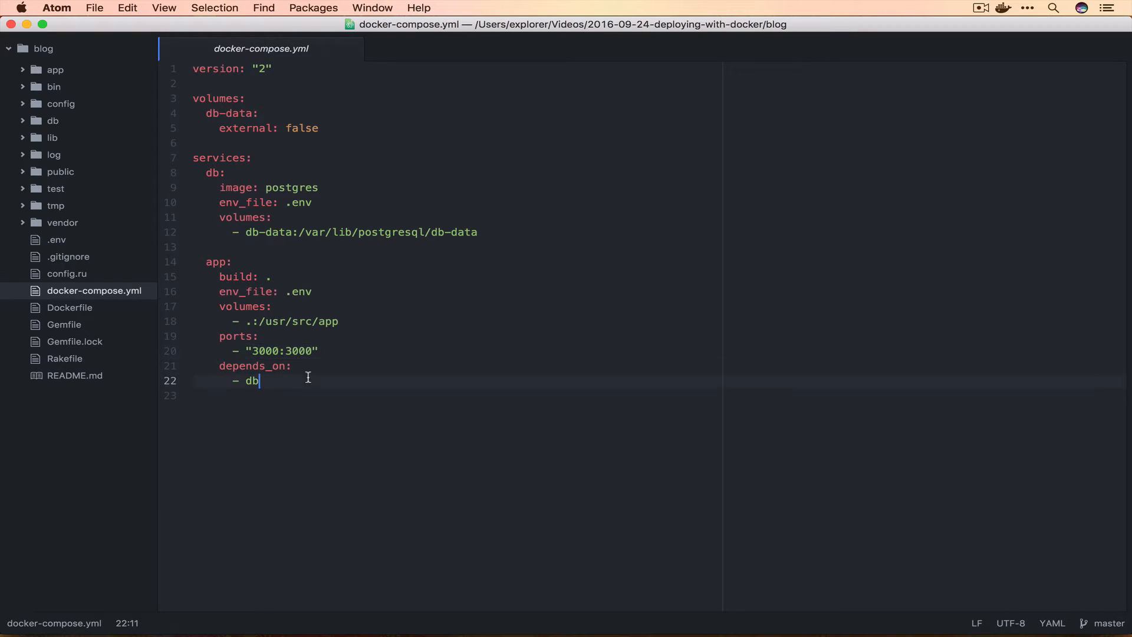
pyautogui.click(241, 291)
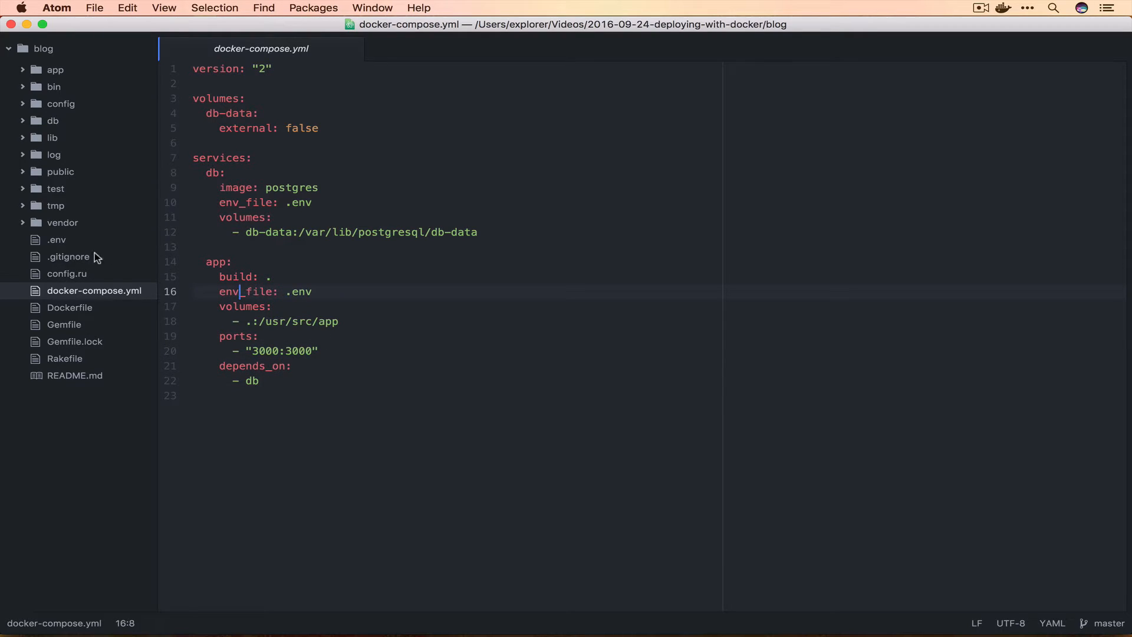
pyautogui.click(57, 239)
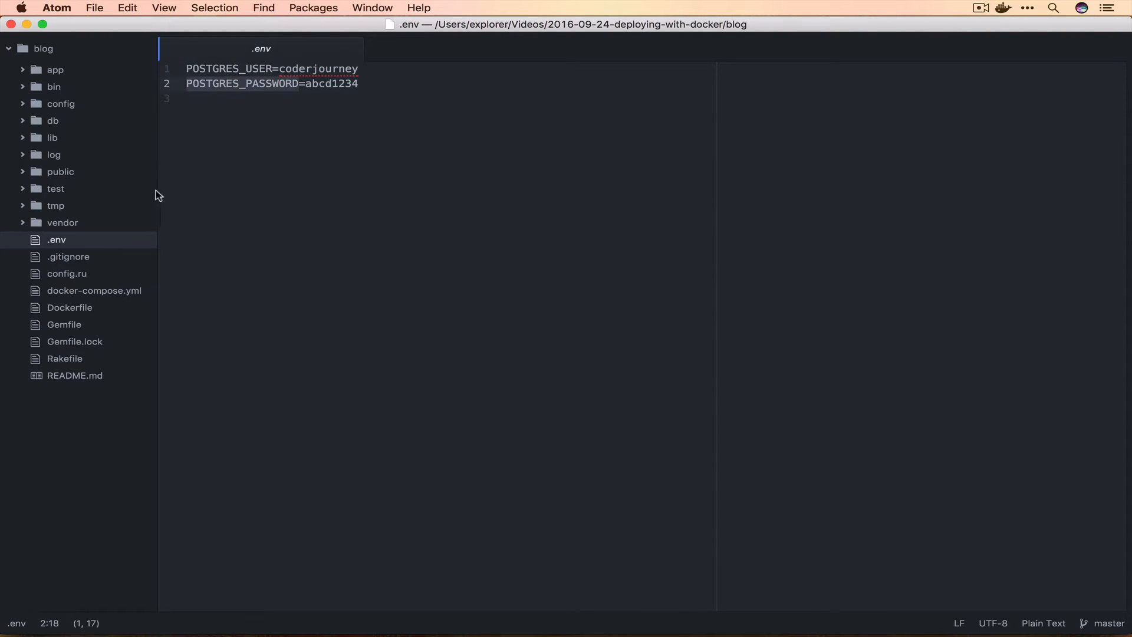
pyautogui.click(93, 290)
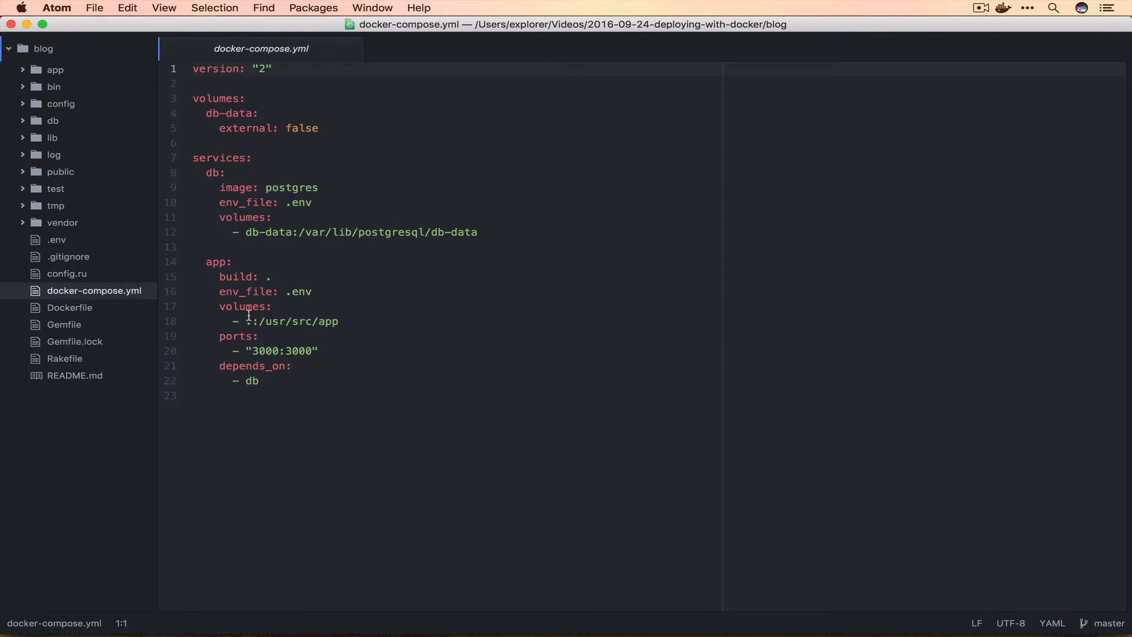
pyautogui.doubleClick(247, 202)
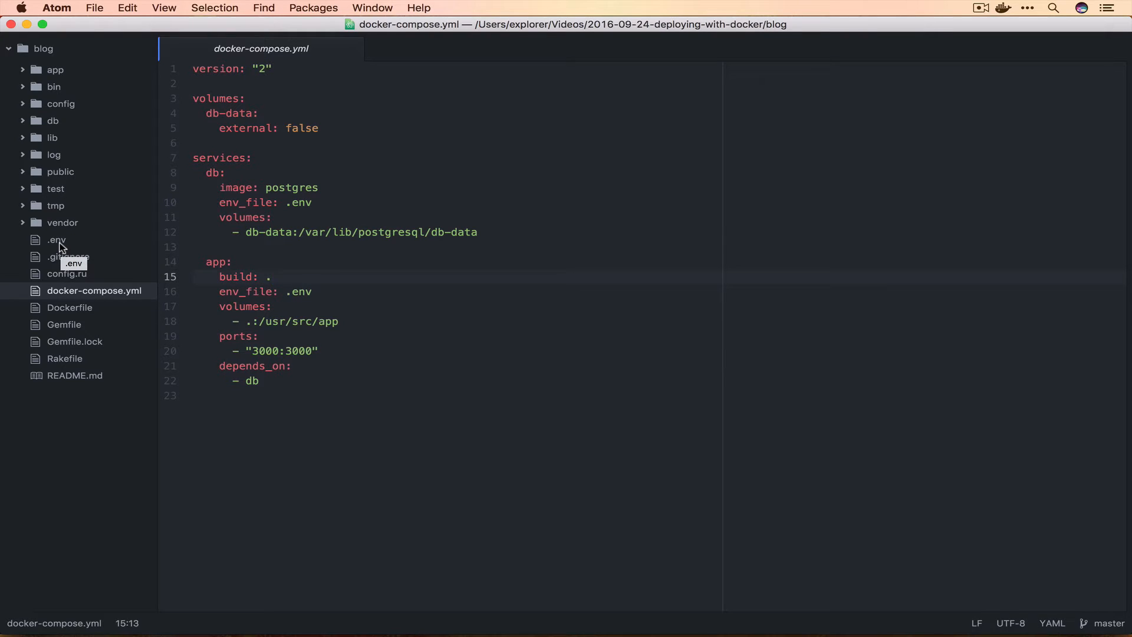
pyautogui.click(275, 277)
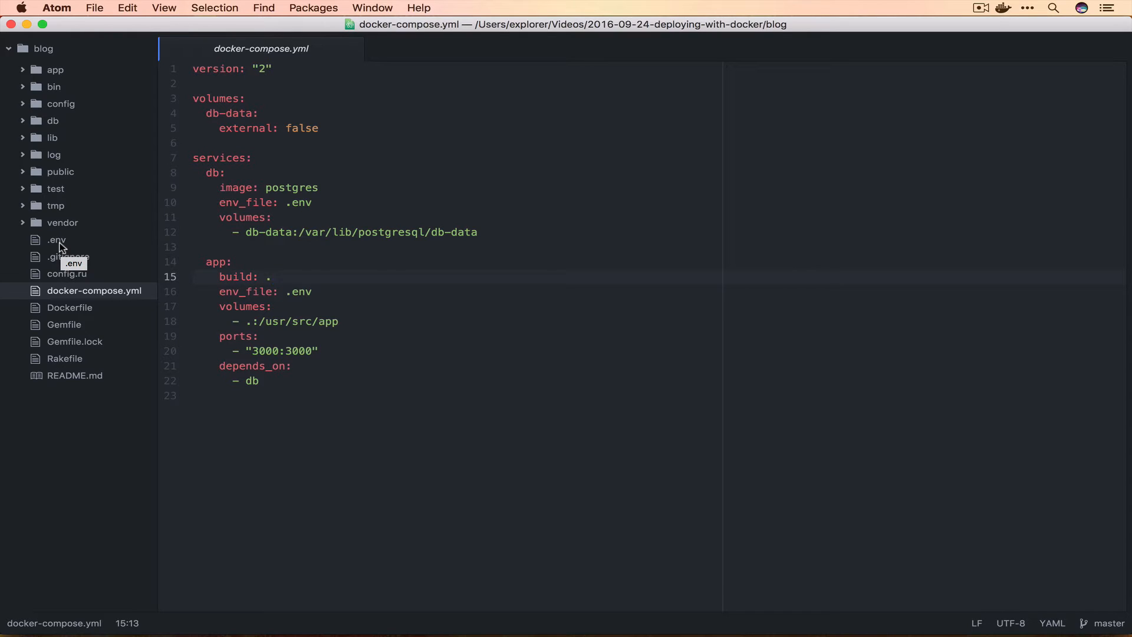
pyautogui.click(273, 276)
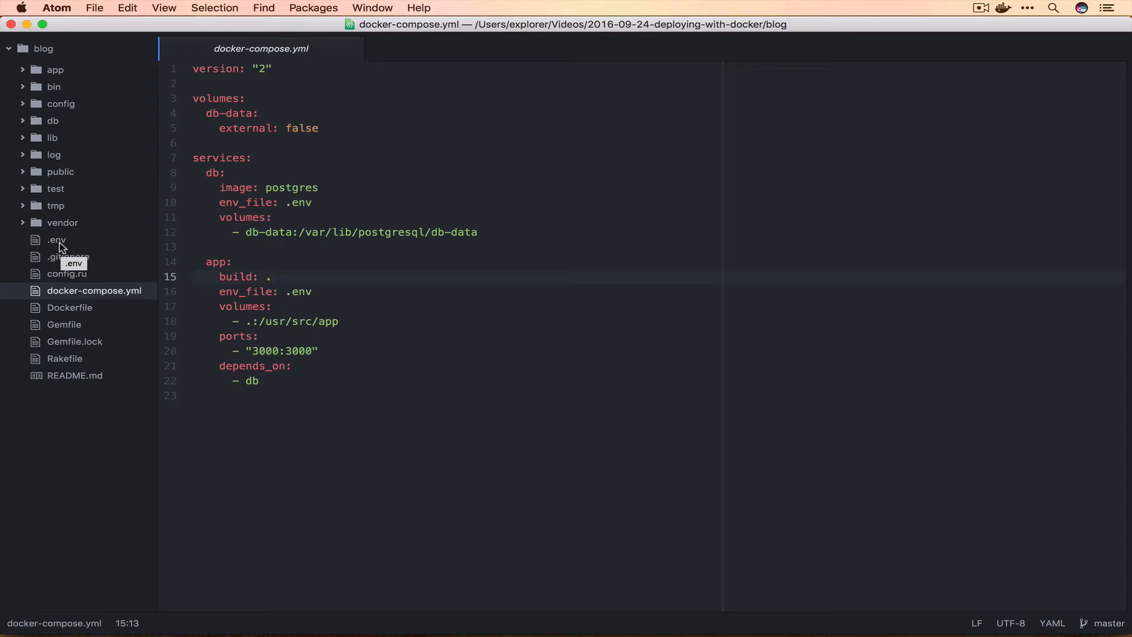
pyautogui.click(273, 277)
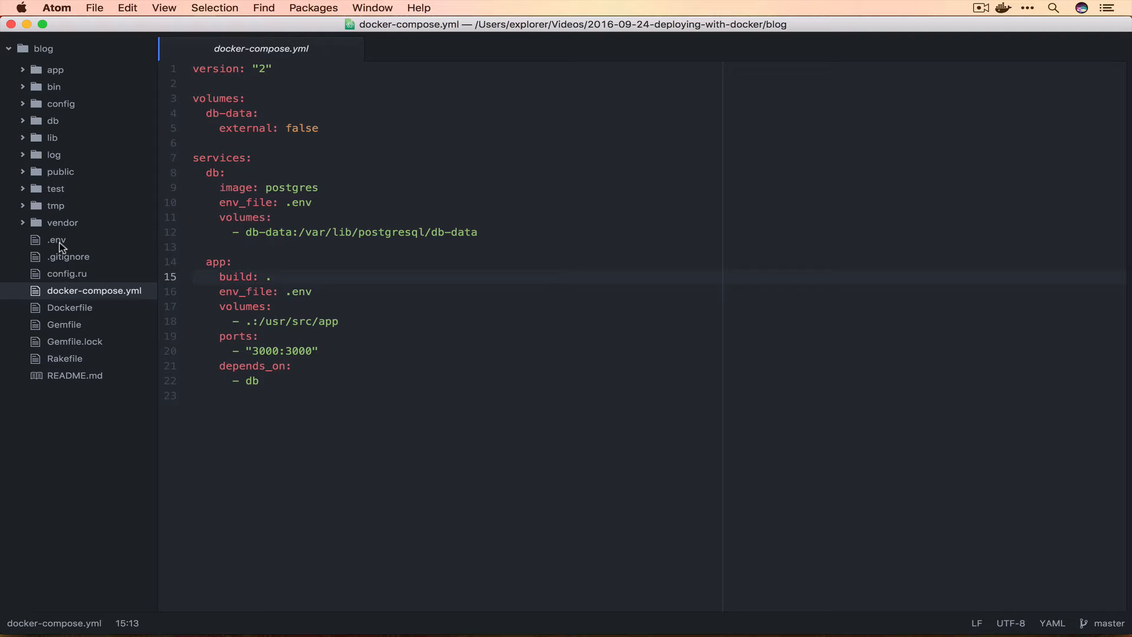
pyautogui.click(272, 277)
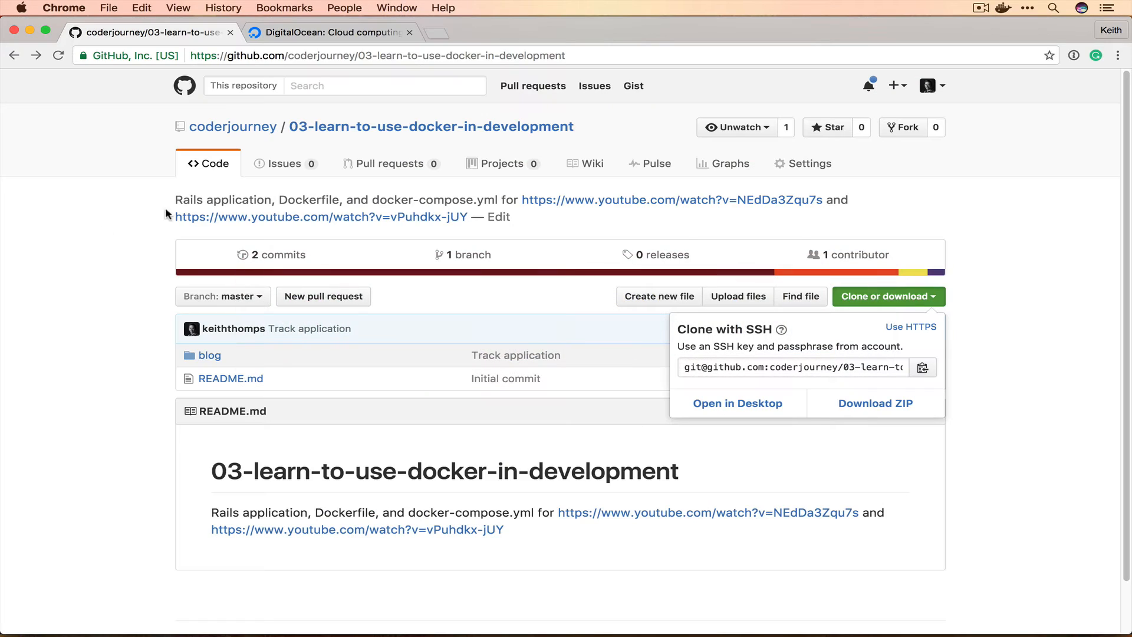
# Switch to the DigitalOcean tab in Chrome and scroll down its homepage
pyautogui.click(328, 32)
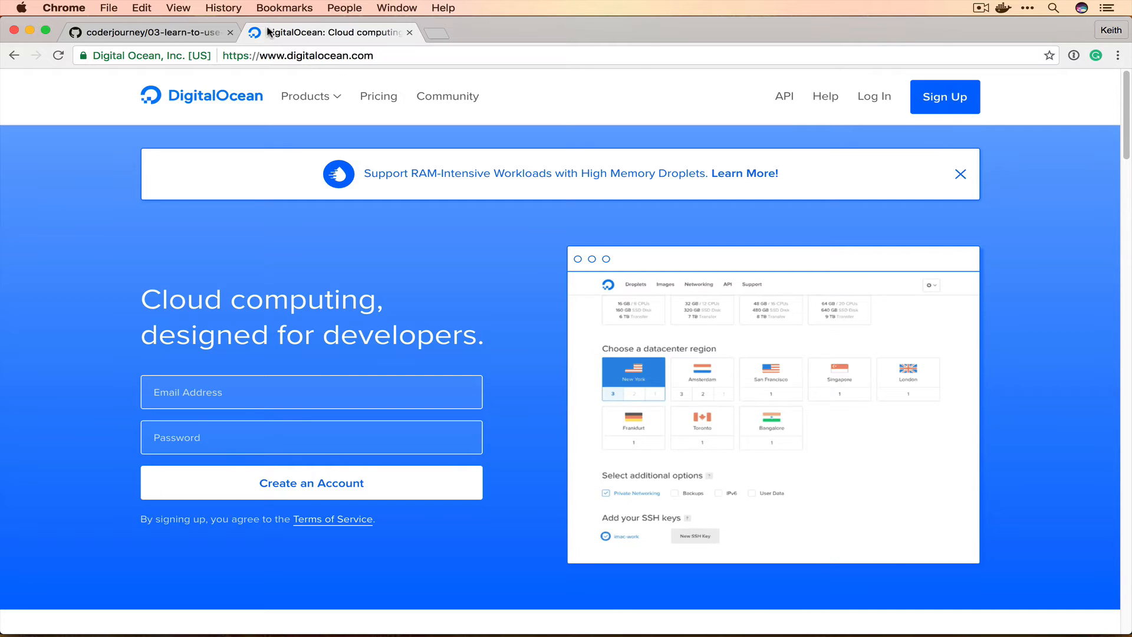
pyautogui.scroll(-3)
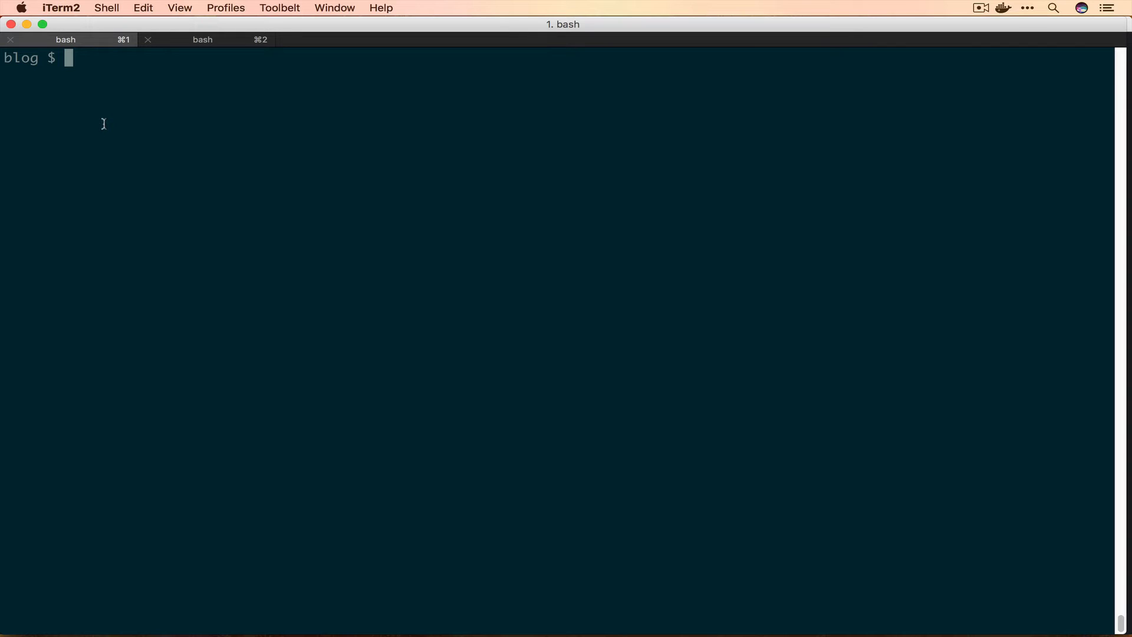
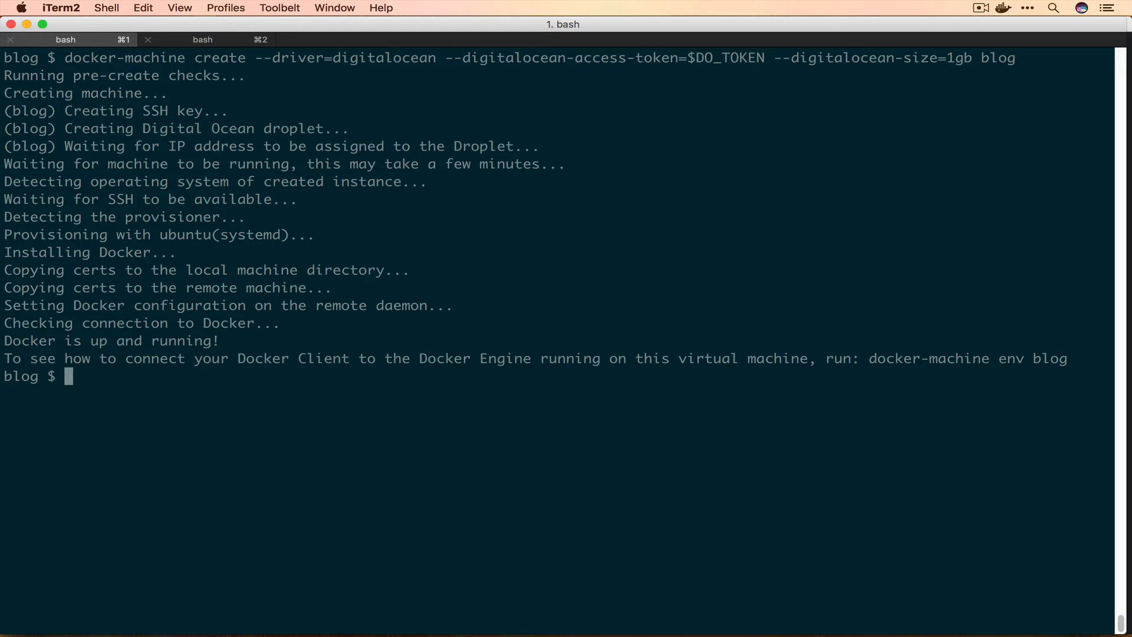
# Point Docker at the droplet with eval $(docker-machine env blog) and run docker ps
pyautogui.write('eval')
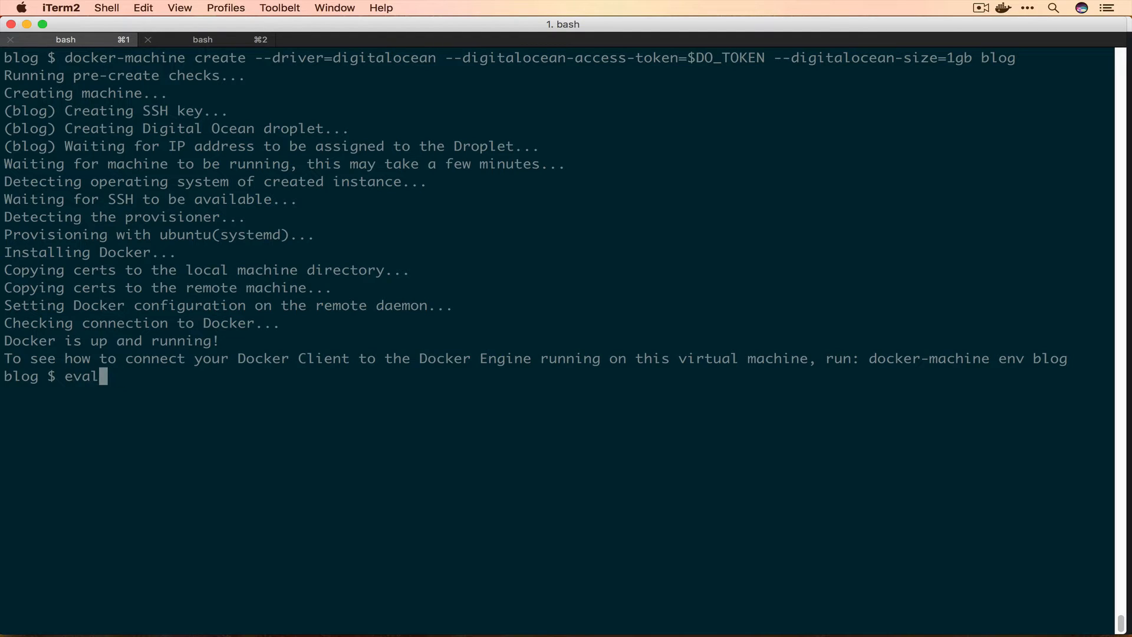
pyautogui.write('docker-machine env blog')
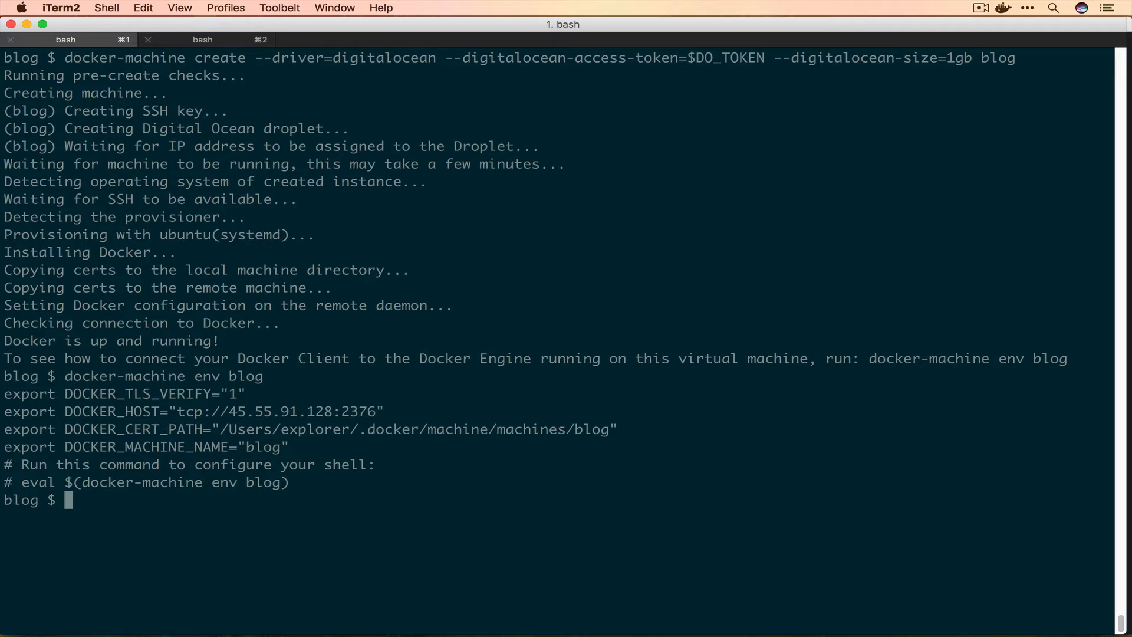
pyautogui.write('eval')
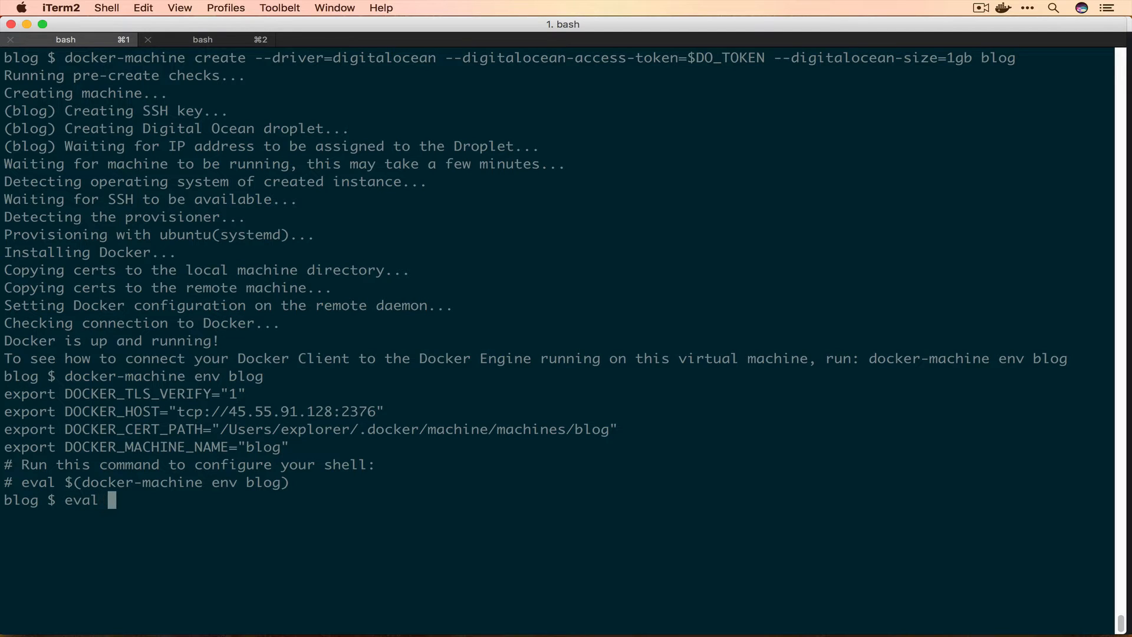
pyautogui.write('$(docker-ma')
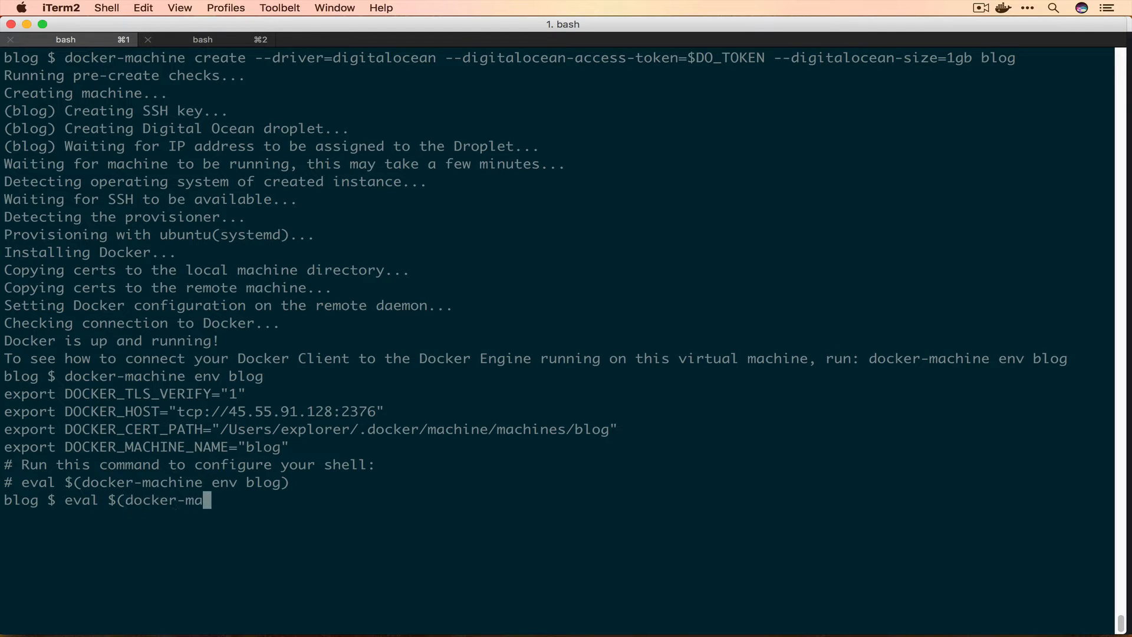
pyautogui.write('chine env blog')
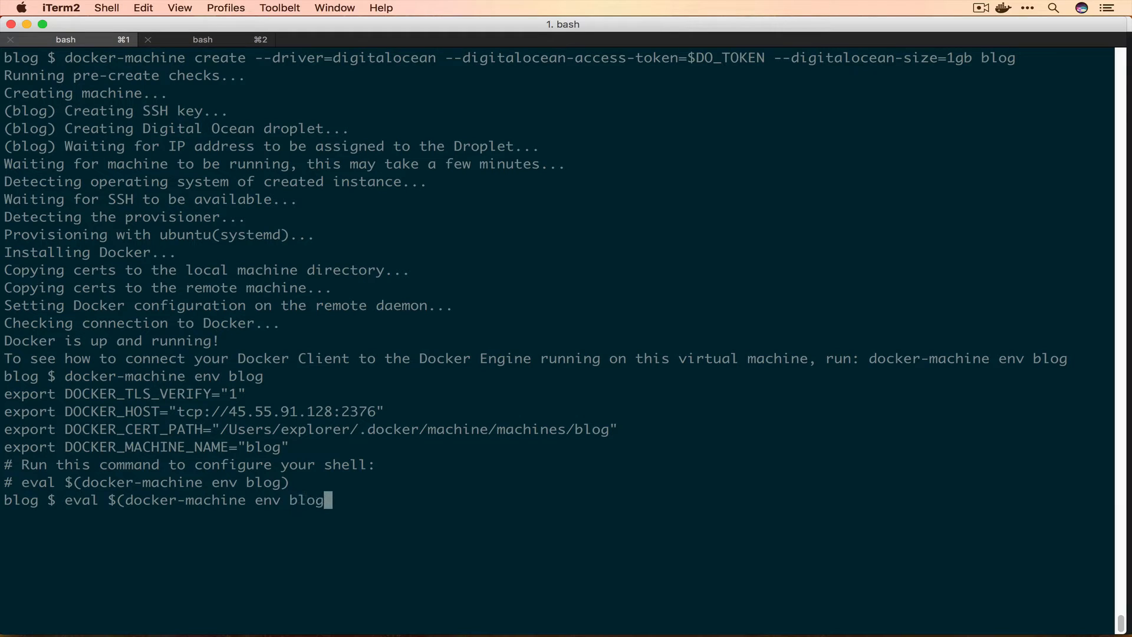
pyautogui.write(')')
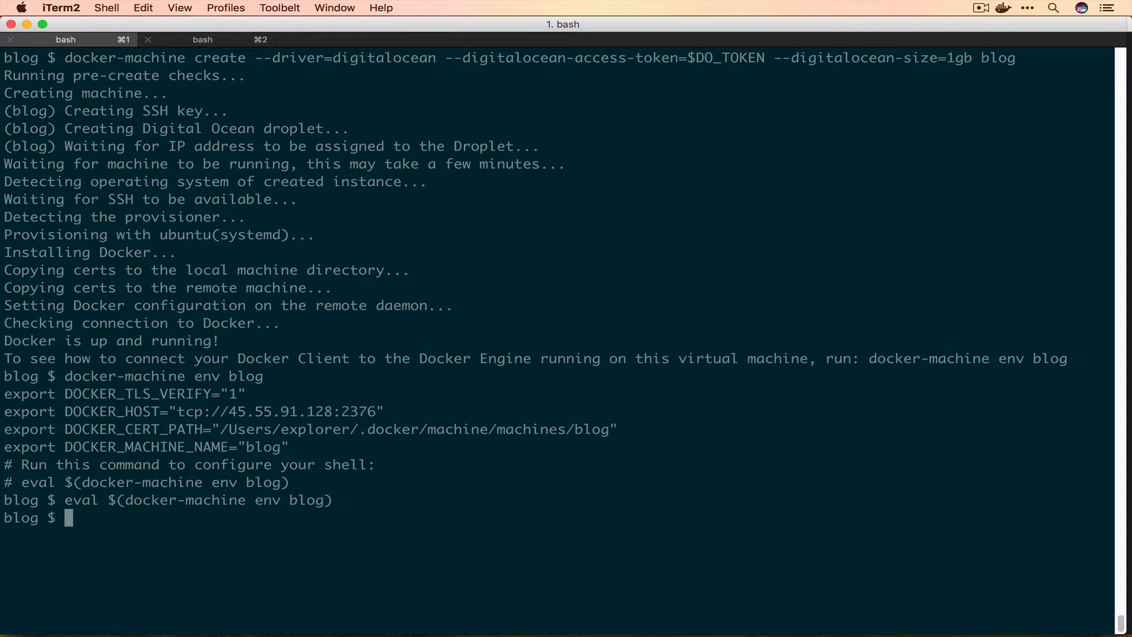
pyautogui.write('docker ps')
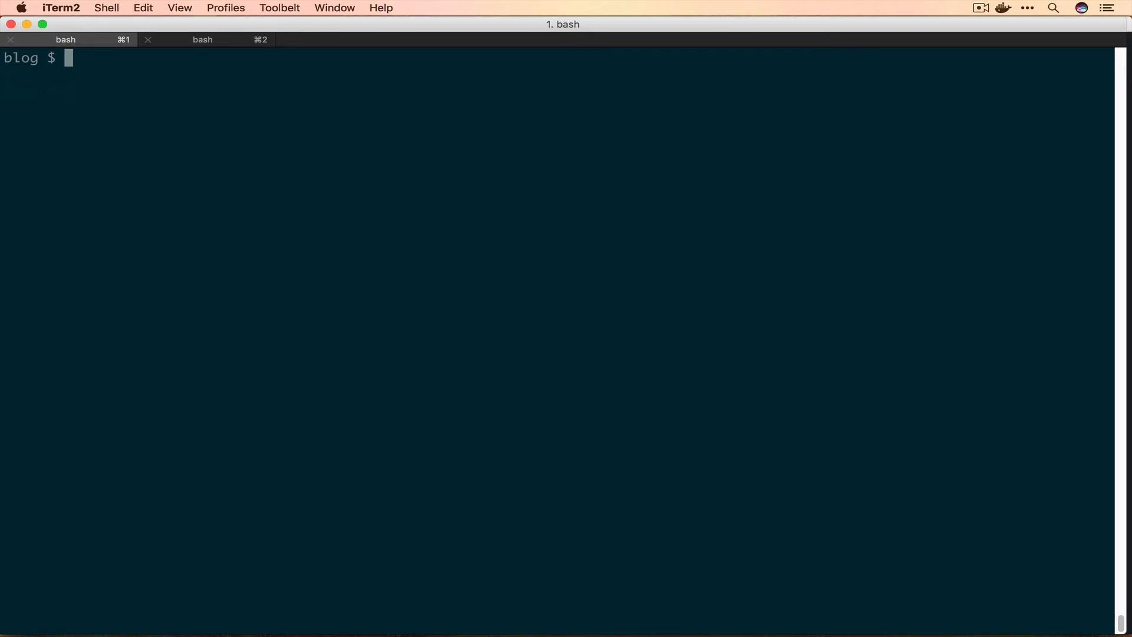
# Start the Postgres database container with docker-compose up -d db
pyautogui.write('docker')
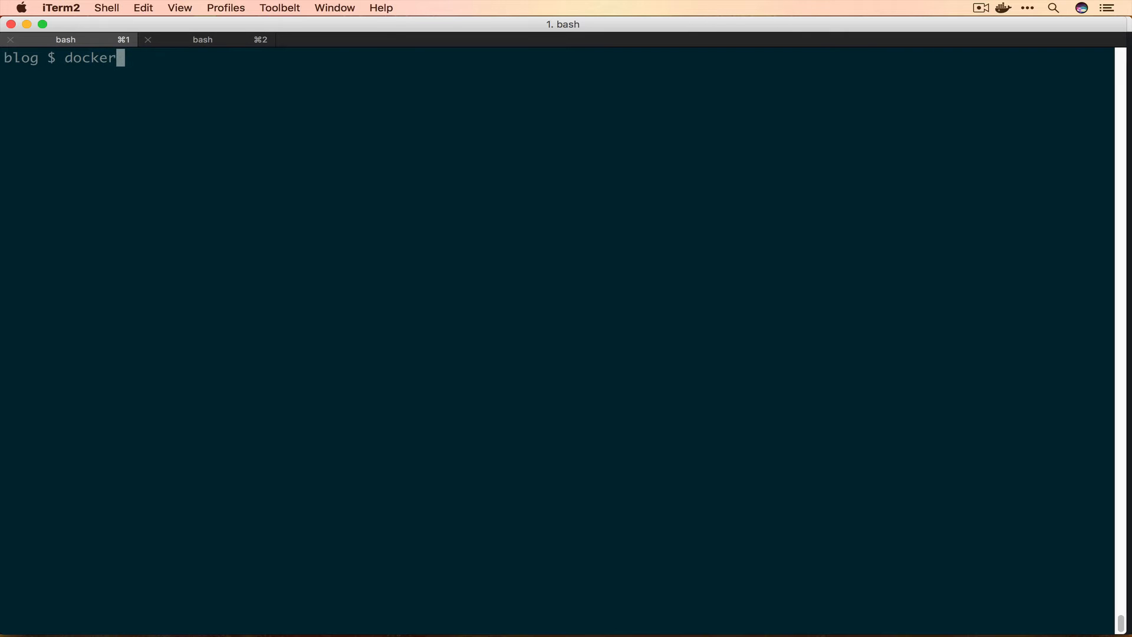
pyautogui.write('-compose up')
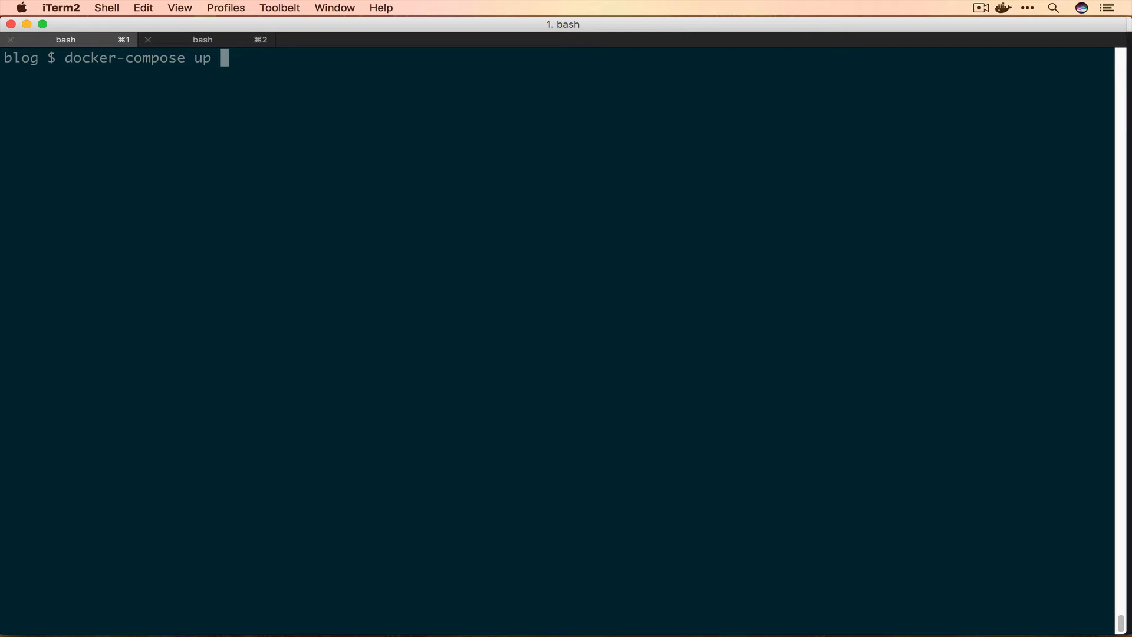
pyautogui.write('-d db')
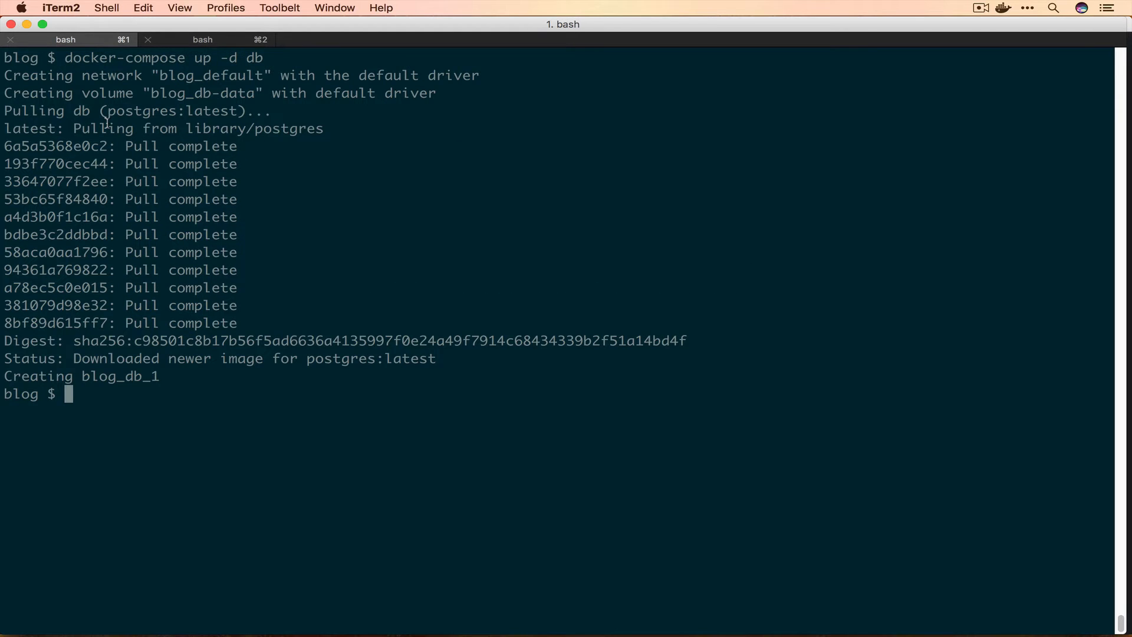
# Build the app image with docker-compose build app
pyautogui.write('docke')
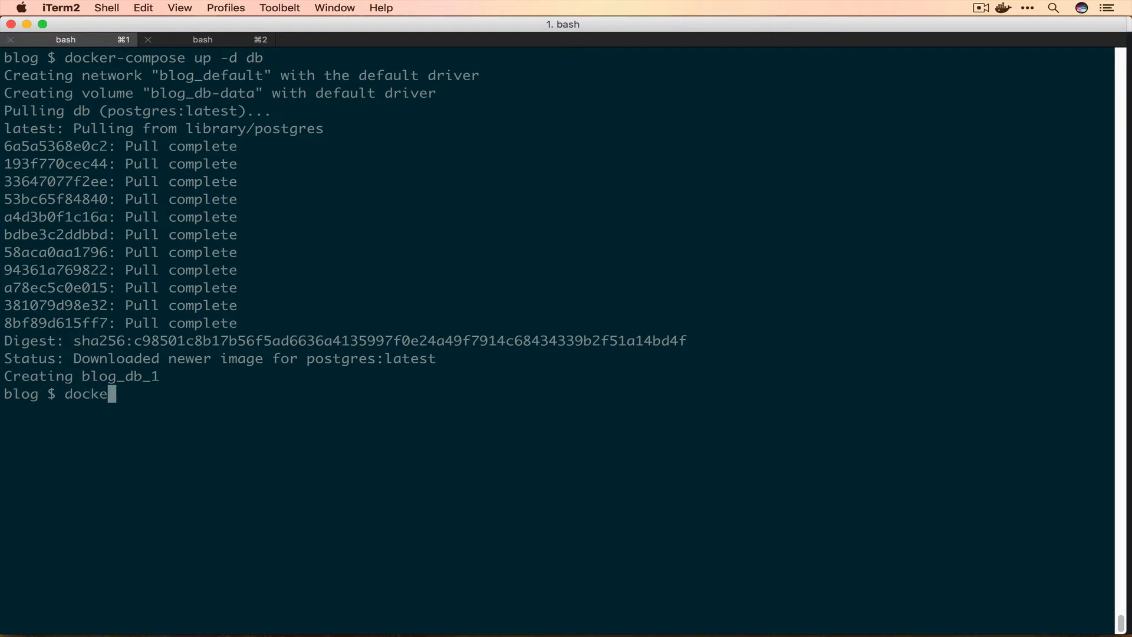
pyautogui.write('r-com')
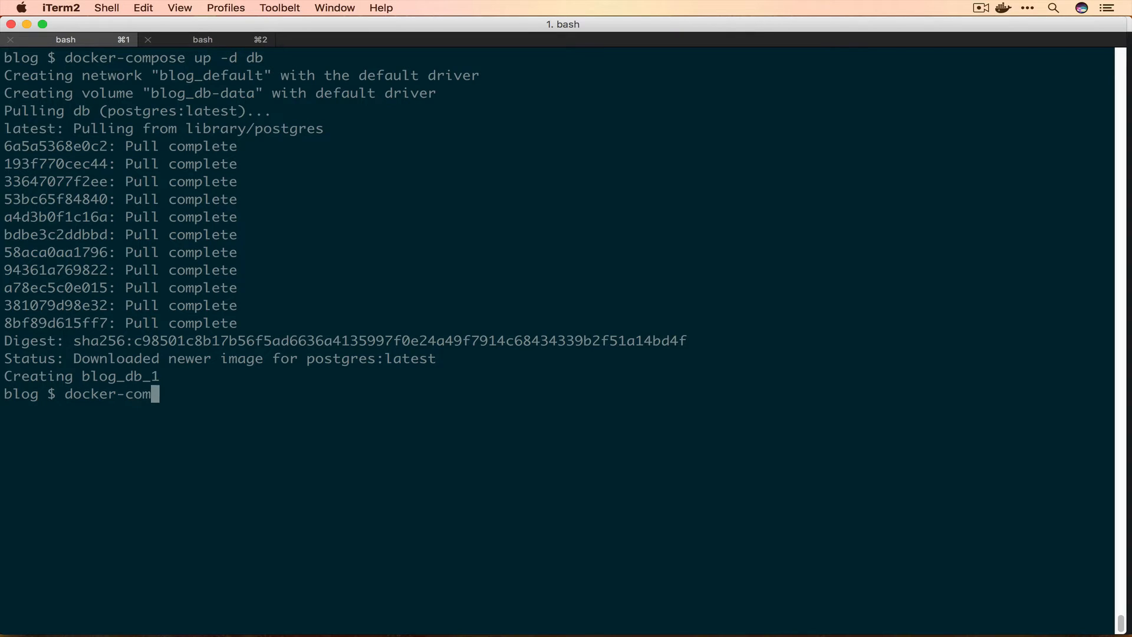
pyautogui.write('pose build app')
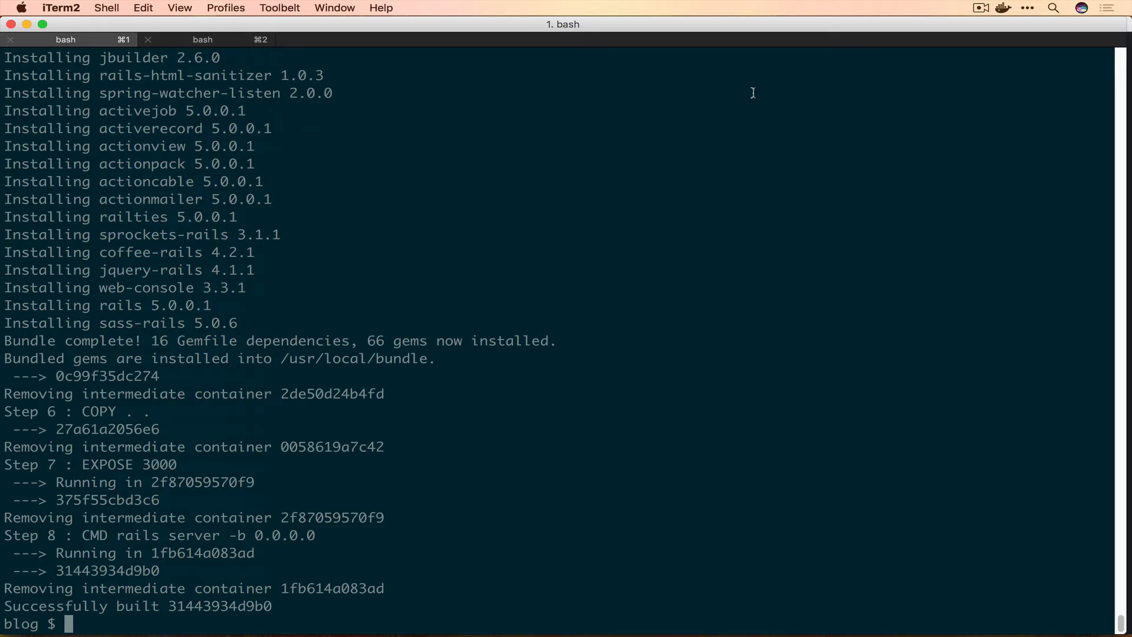
# Enter docker-compose run --rm app rake db:create db:migrate to set up the database
pyautogui.write('doce')
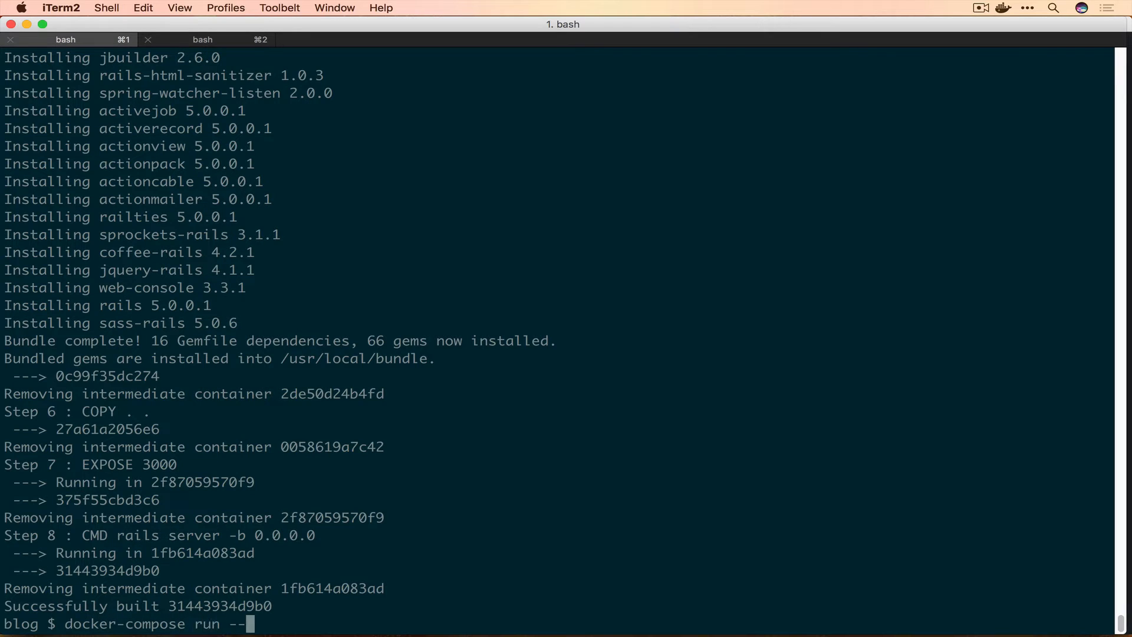
pyautogui.write('rm')
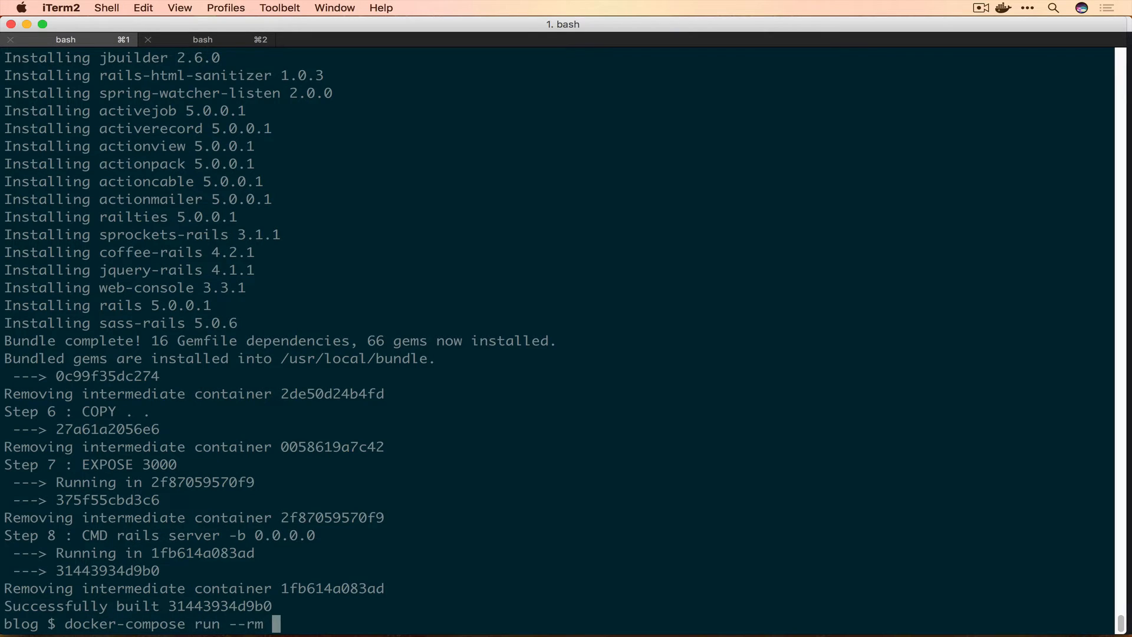
pyautogui.write('app')
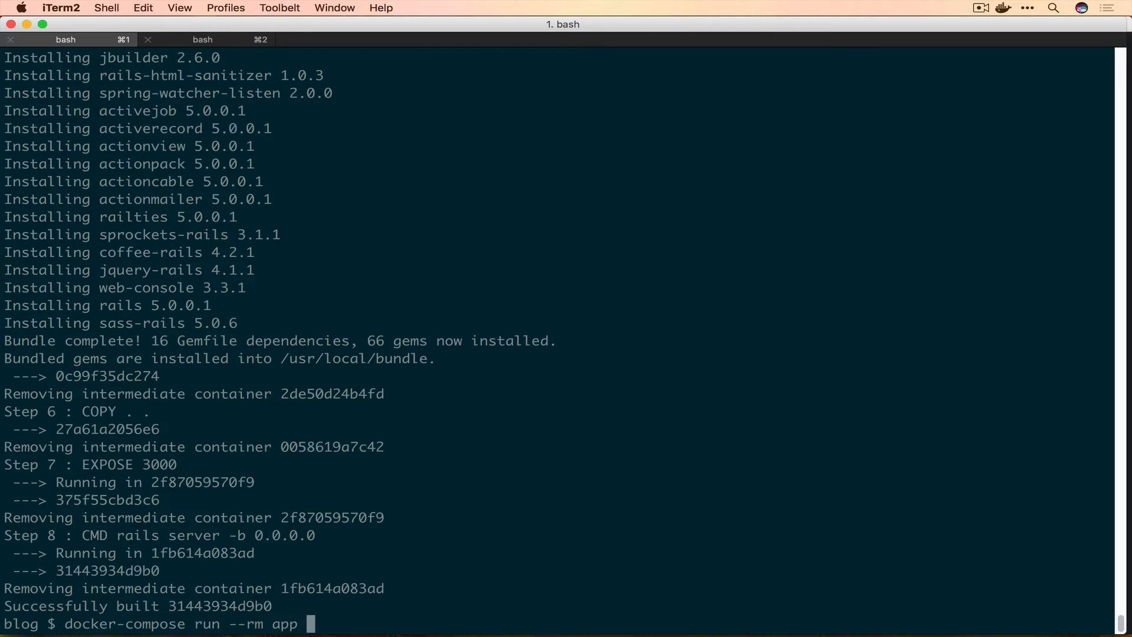
pyautogui.write('rake db')
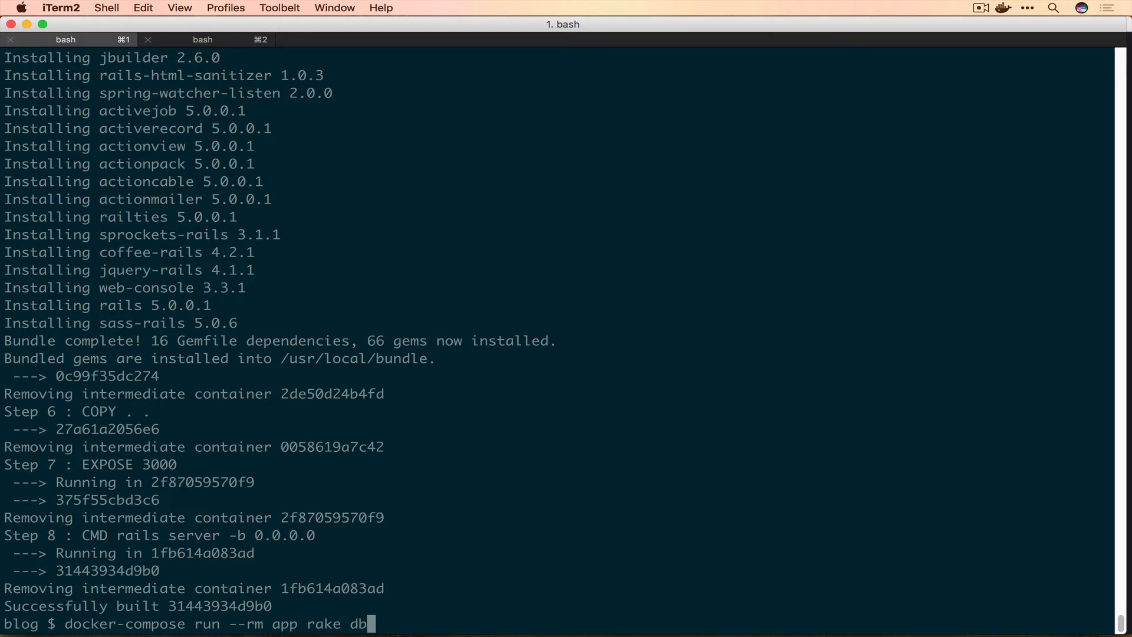
pyautogui.write(':create db')
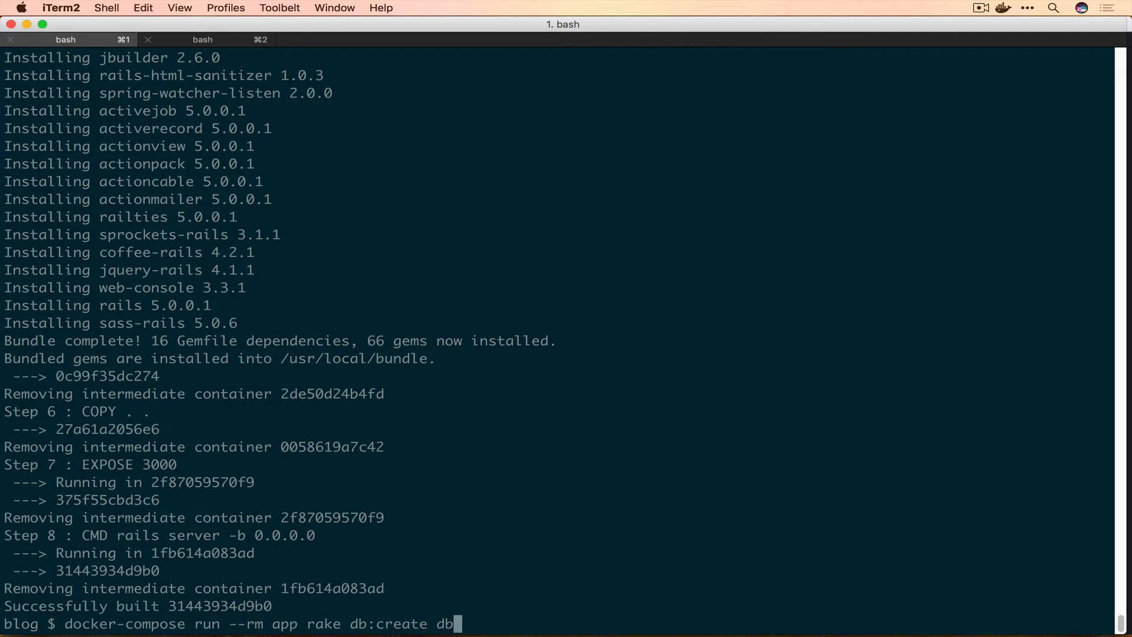
pyautogui.write(':migrate')
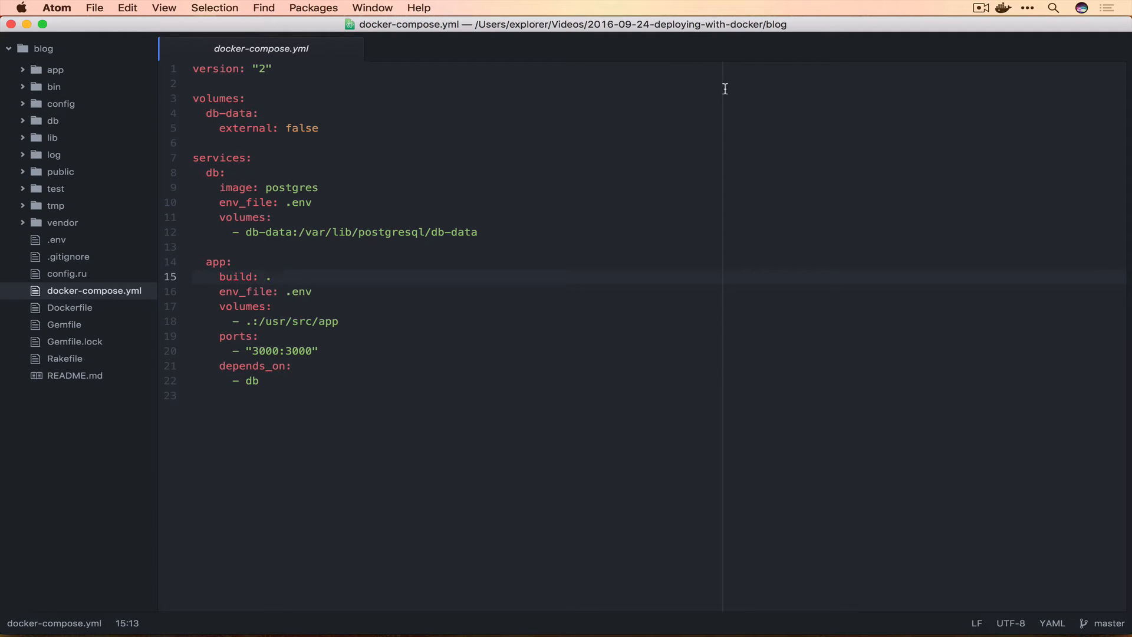
# Inspect the /usr/src/app volume path in docker-compose.yml, then open the file's context menu
pyautogui.click(273, 277)
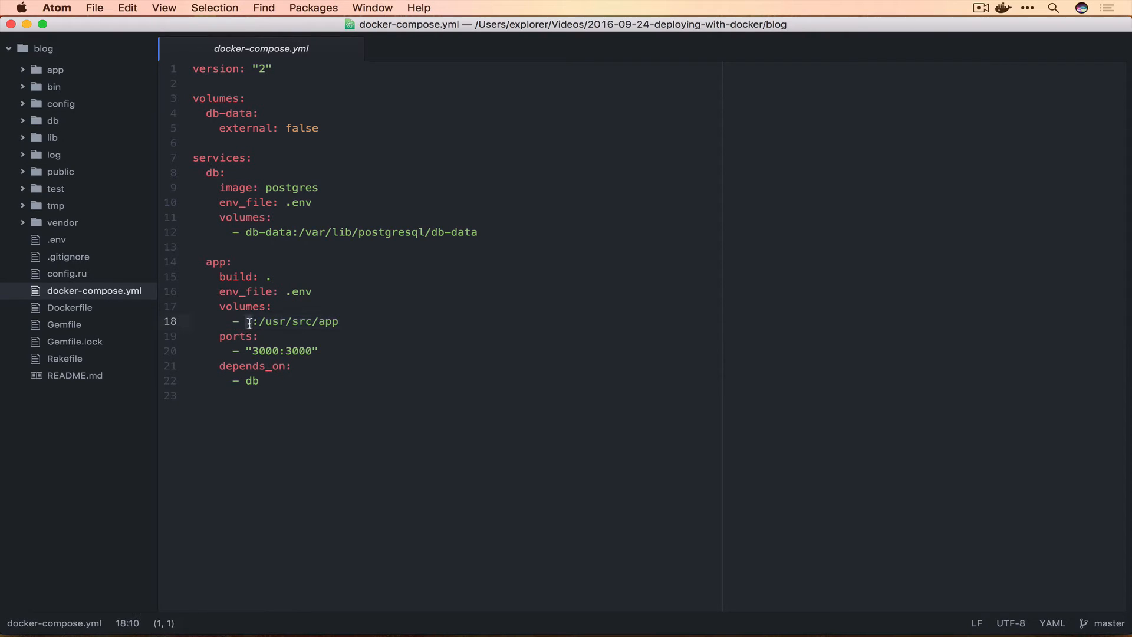
pyautogui.write('.')
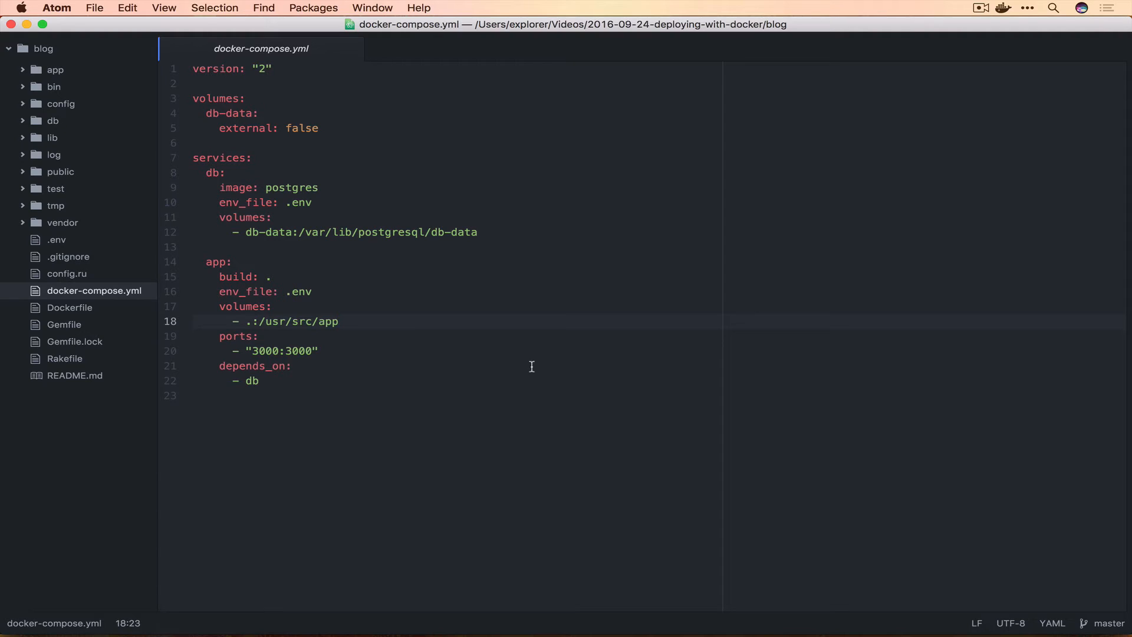
pyautogui.click(339, 322)
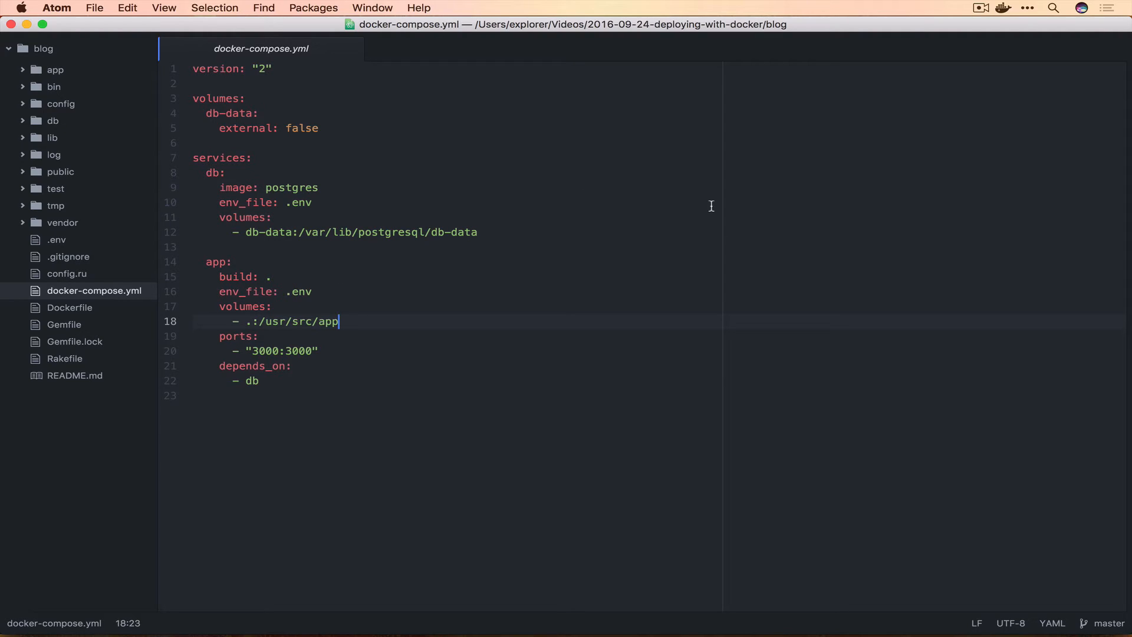
pyautogui.moveTo(261, 295)
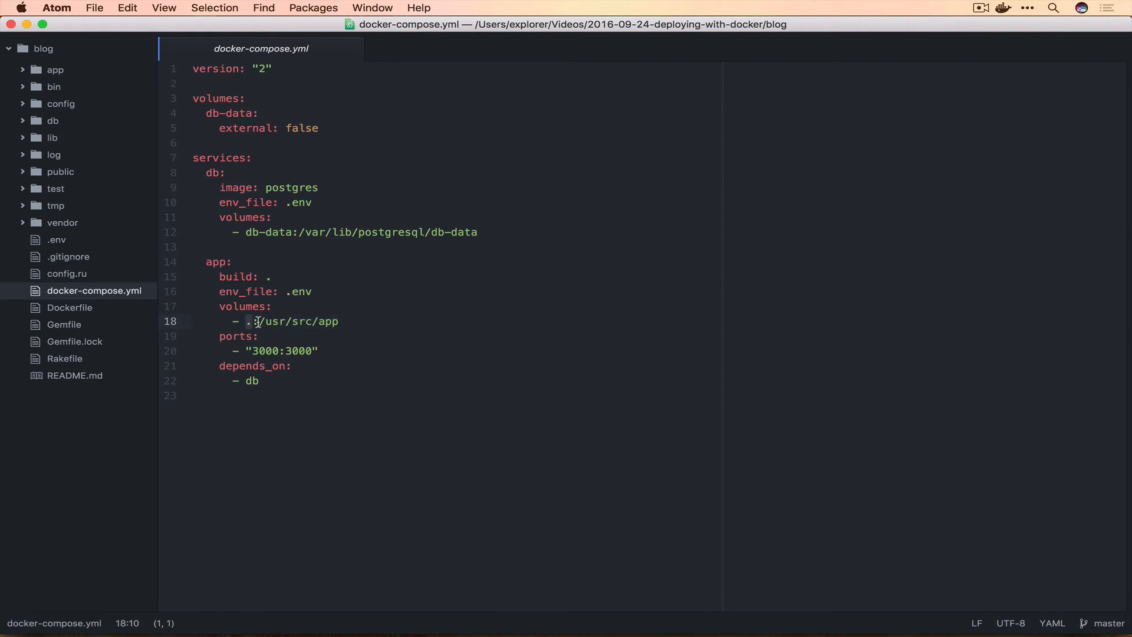
pyautogui.doubleClick(296, 322)
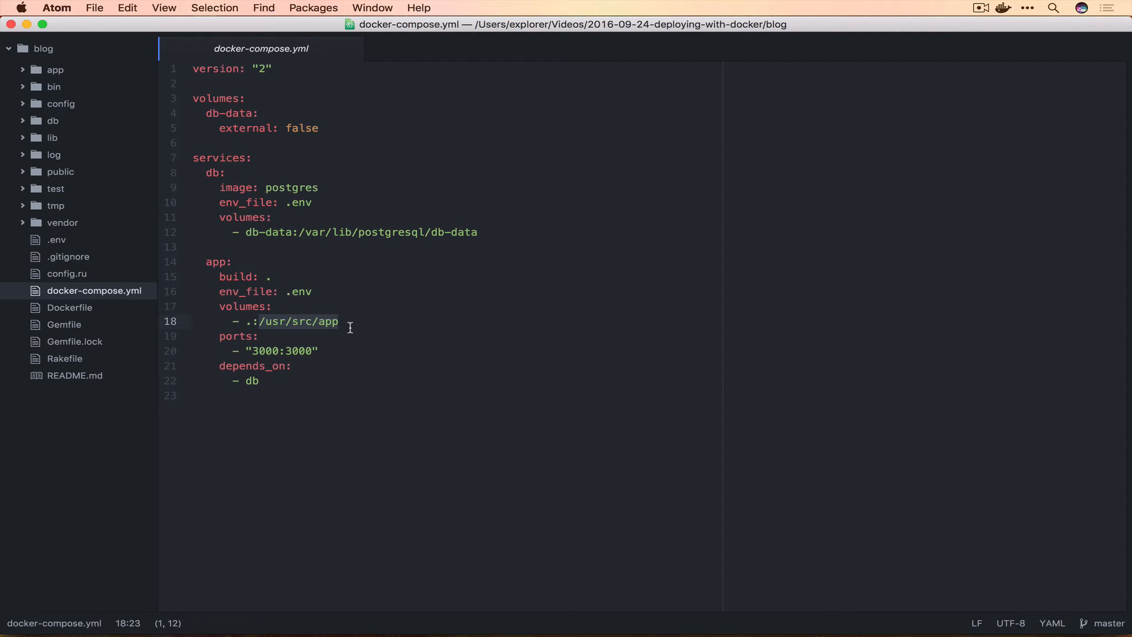
pyautogui.moveTo(239, 290)
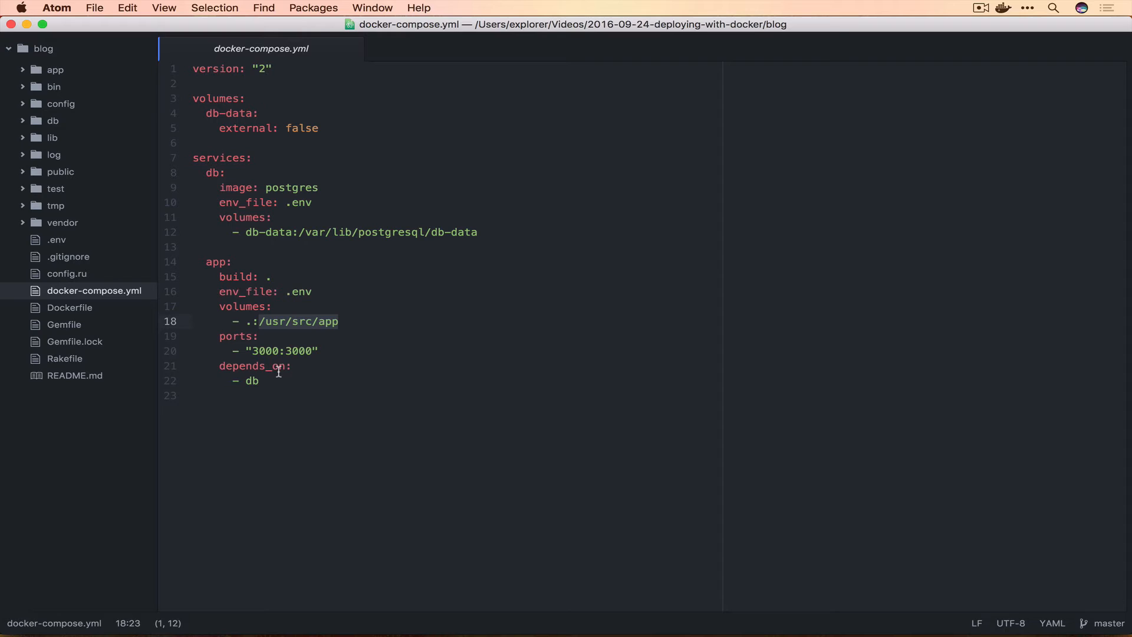
pyautogui.moveTo(224, 277)
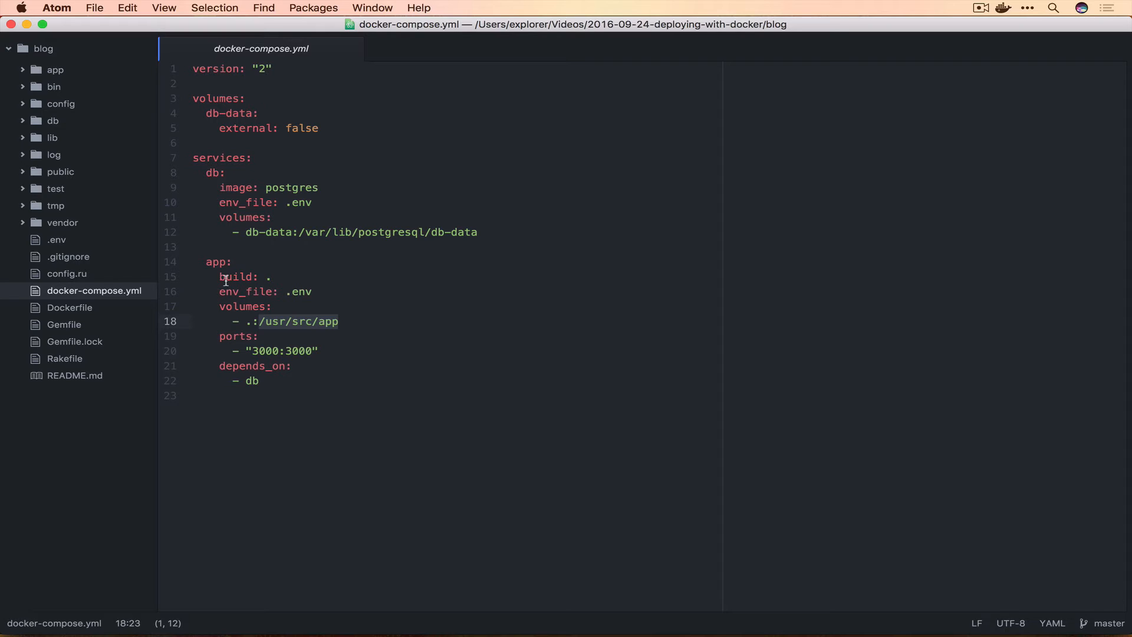
pyautogui.moveTo(226, 267)
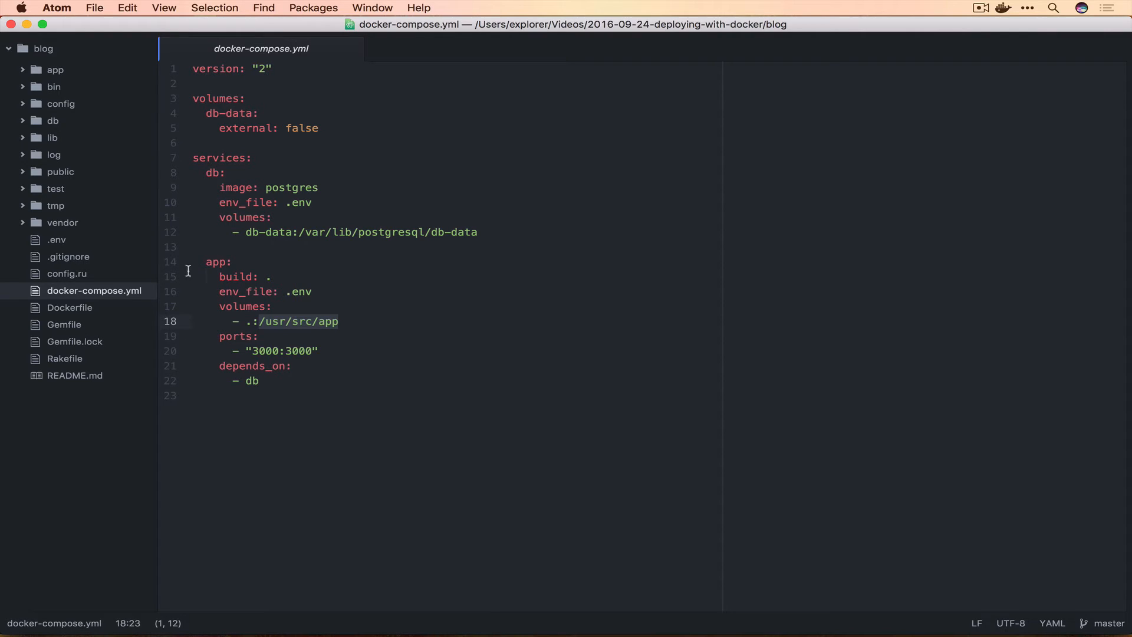
pyautogui.moveTo(194, 295)
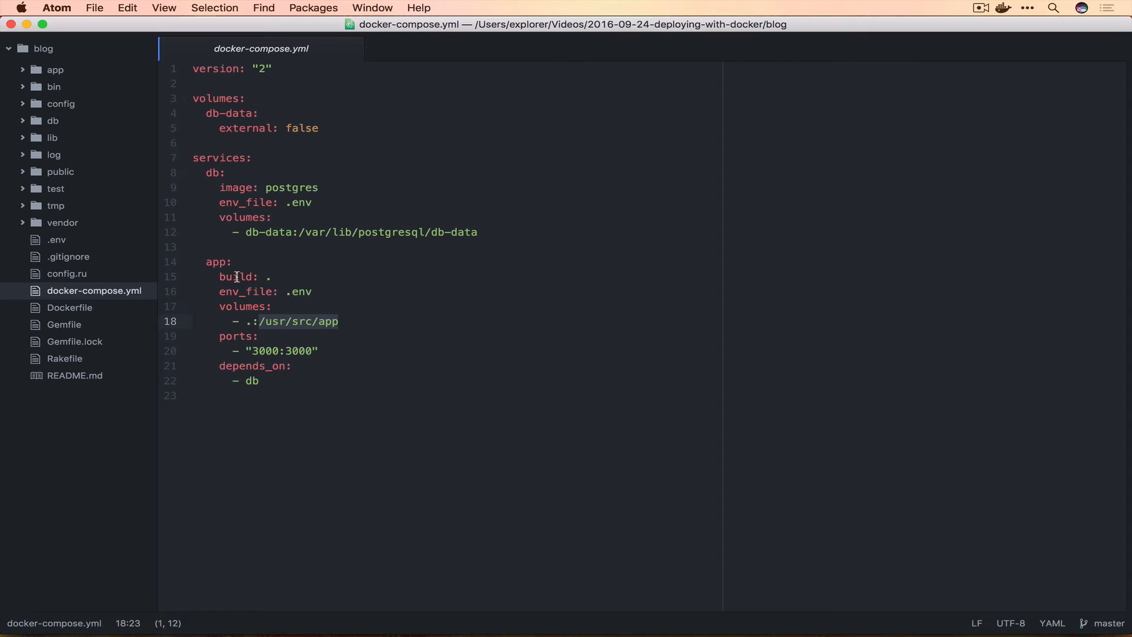
pyautogui.rightClick(94, 290)
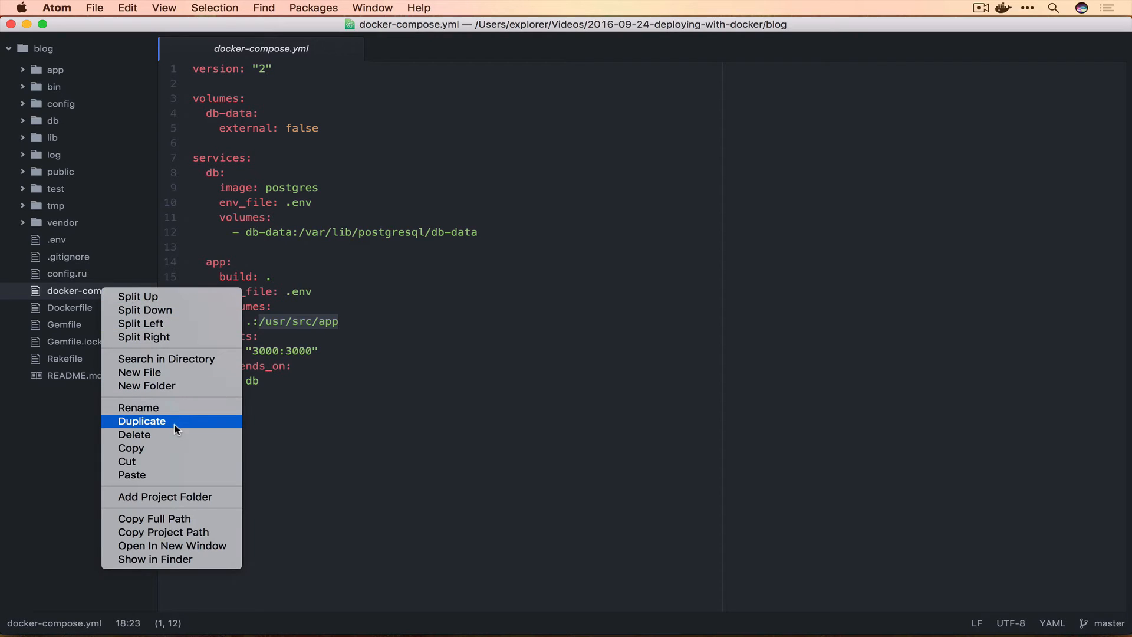
# Duplicate docker-compose.yml as docker-compose.prod.yml and add environment RAILS_ENV: production
pyautogui.click(142, 421)
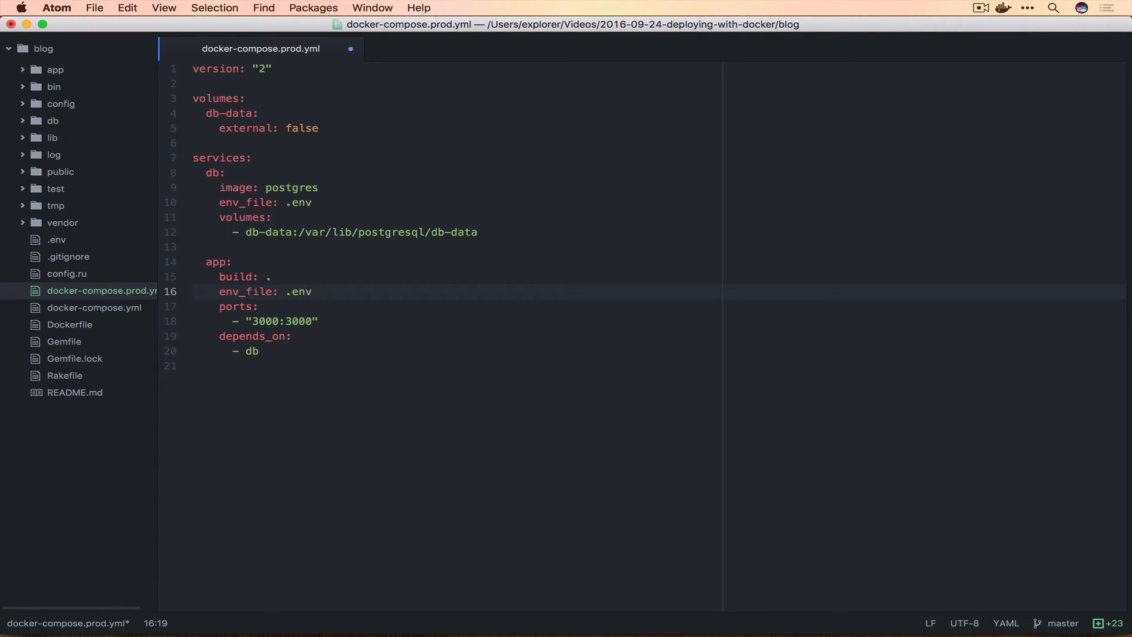
pyautogui.click(312, 291)
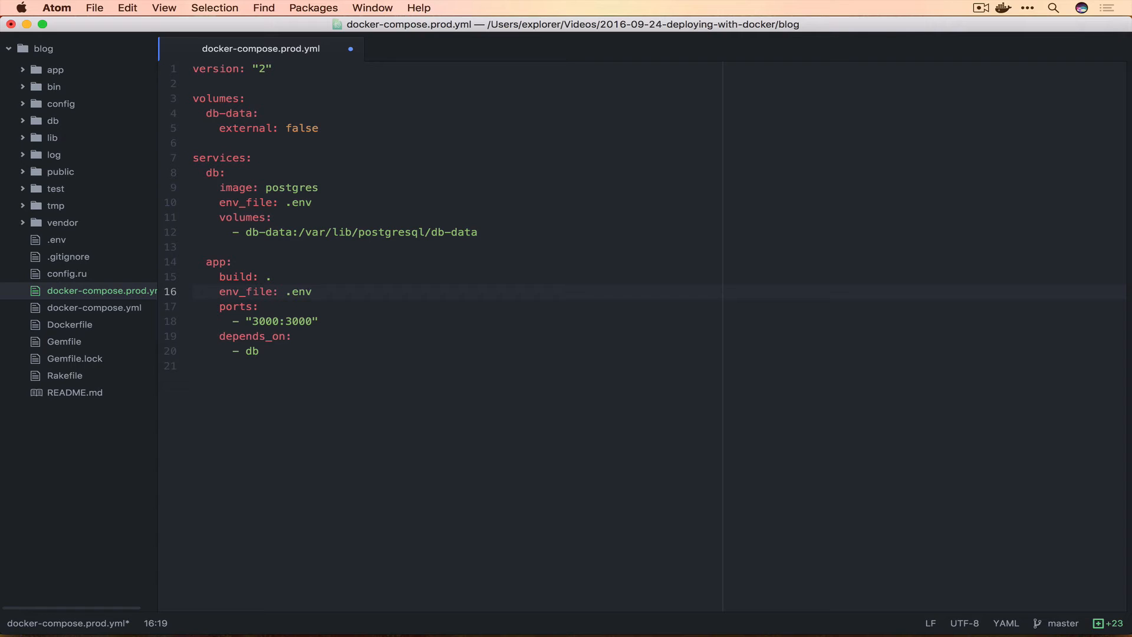
pyautogui.click(312, 291)
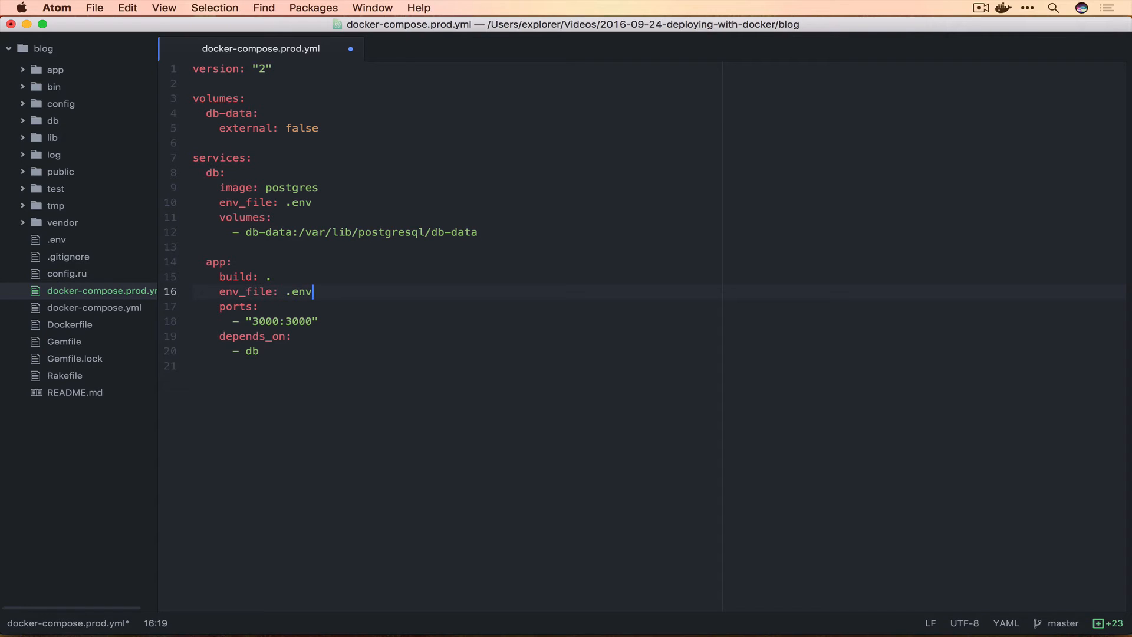
pyautogui.write('environment:')
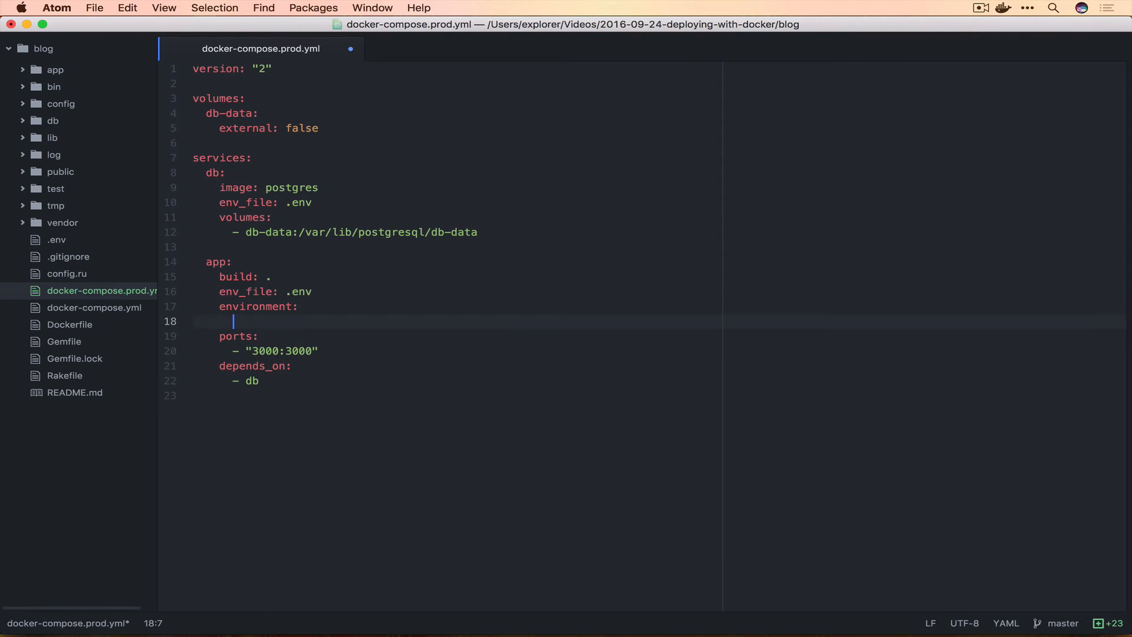
pyautogui.write('RAILS_ENV')
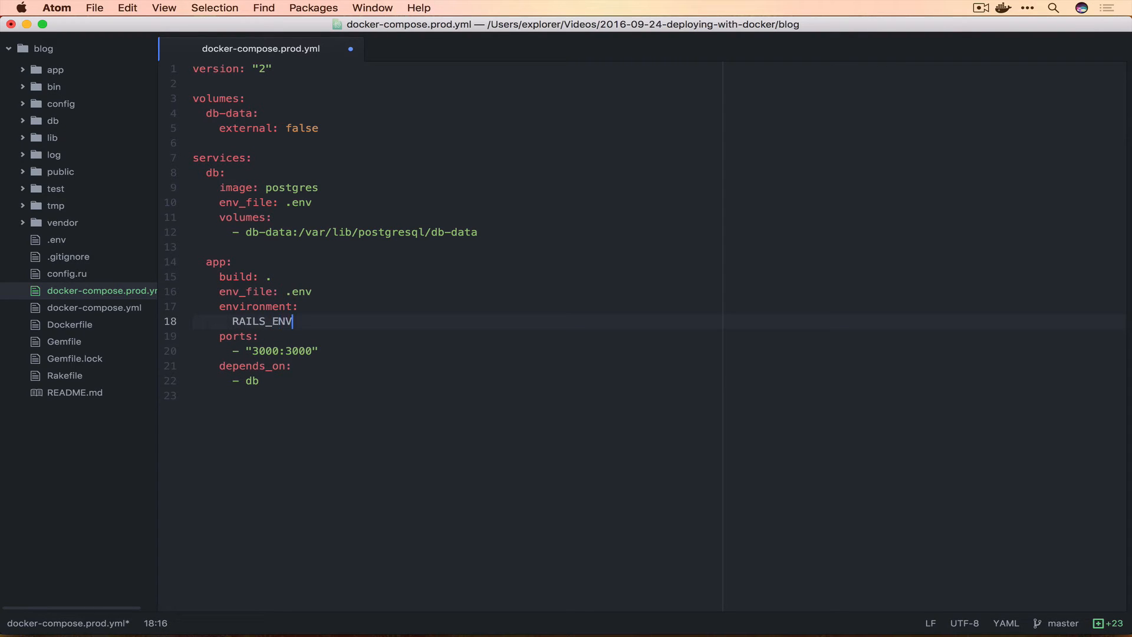
pyautogui.write(': production')
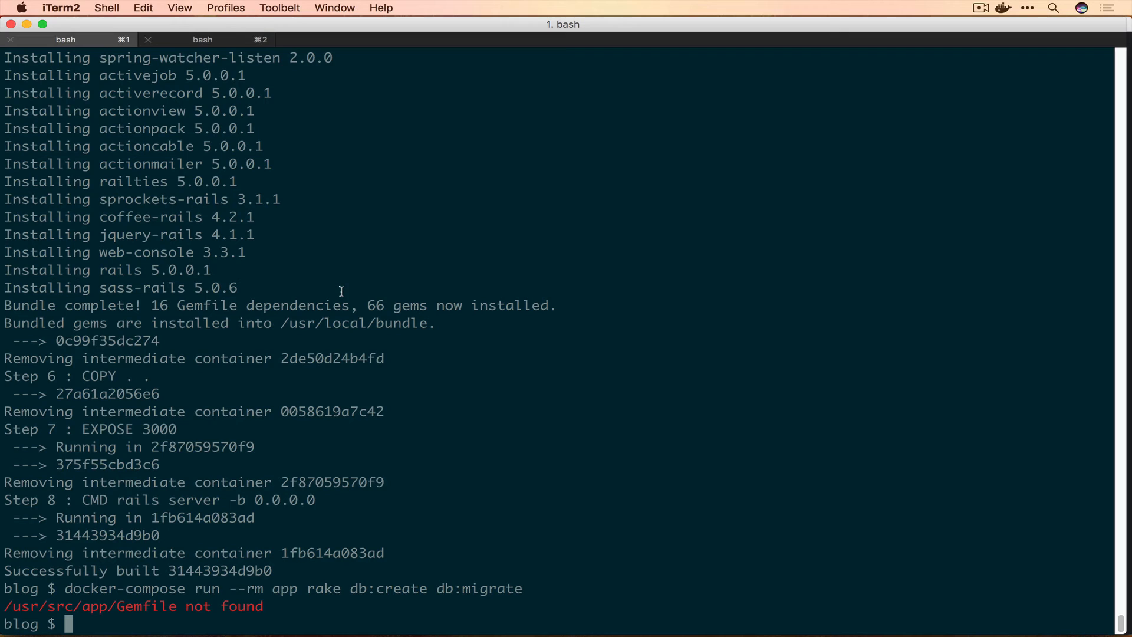
# Run rake db:create db:migrate with docker-compose.prod.yml and read the Postgres connection error
pyautogui.write('docker-compose -f docker-compose.pro')
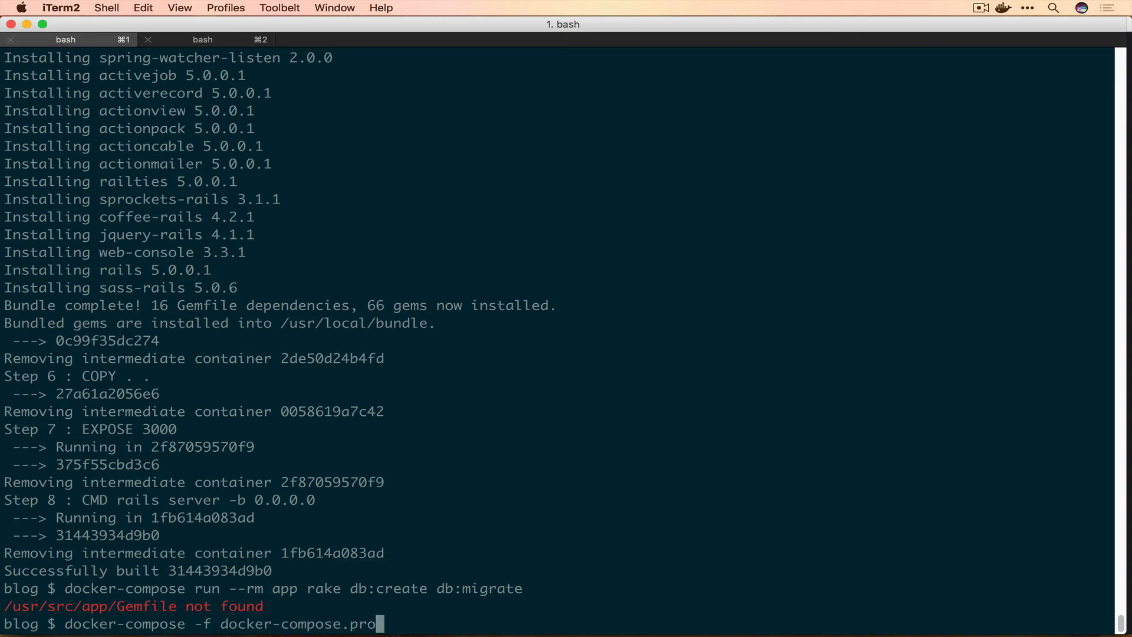
pyautogui.write('d.yml')
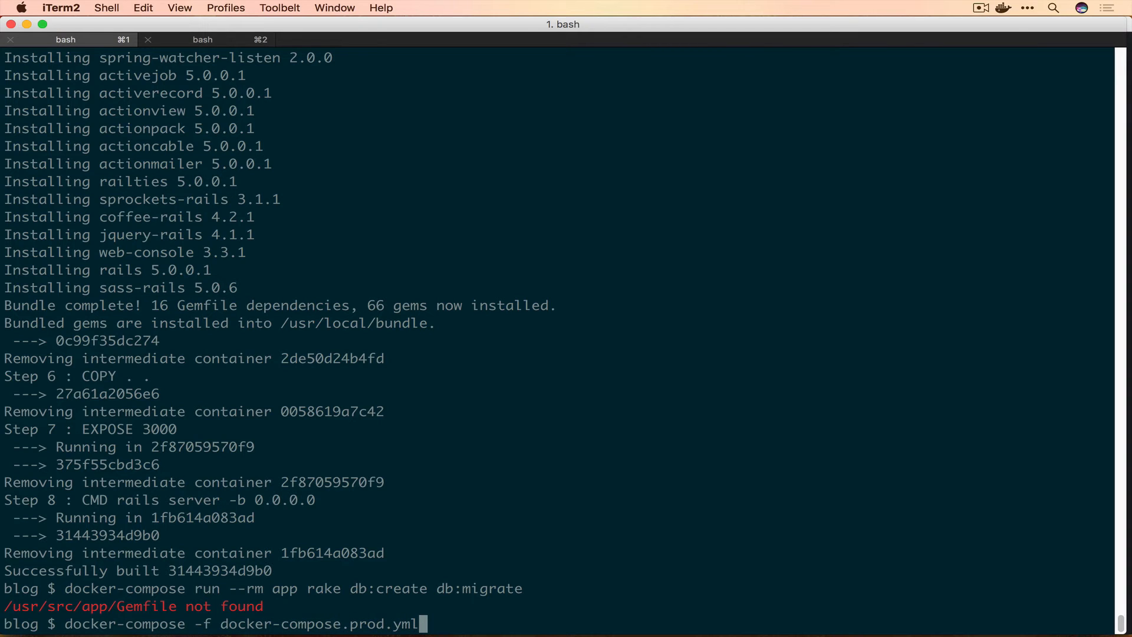
pyautogui.write('run --rm')
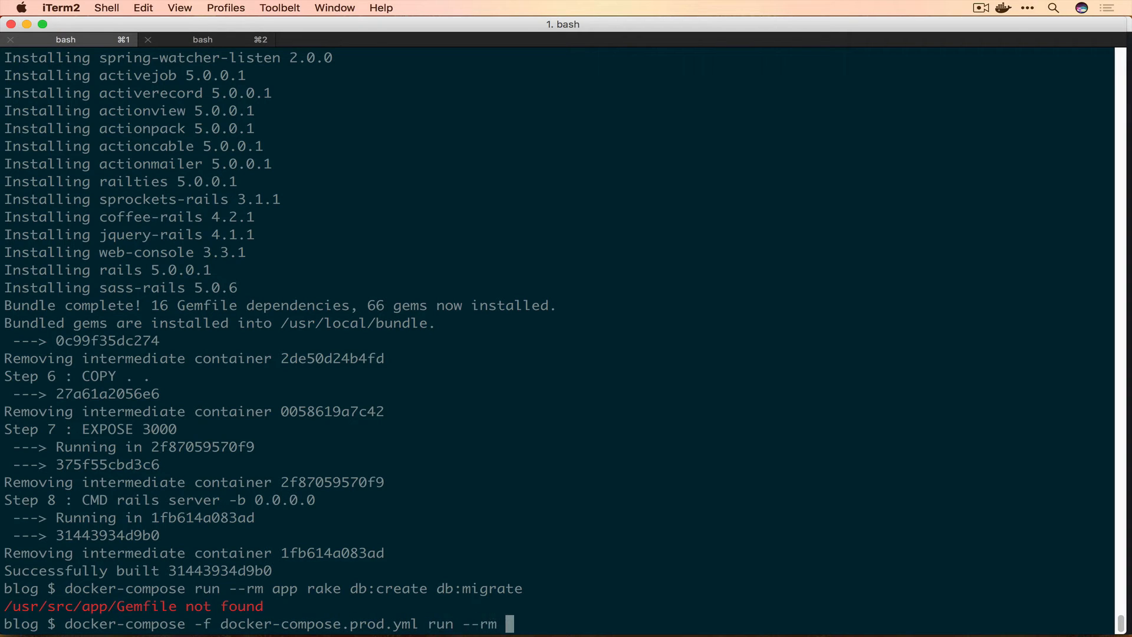
pyautogui.write('app rake db:')
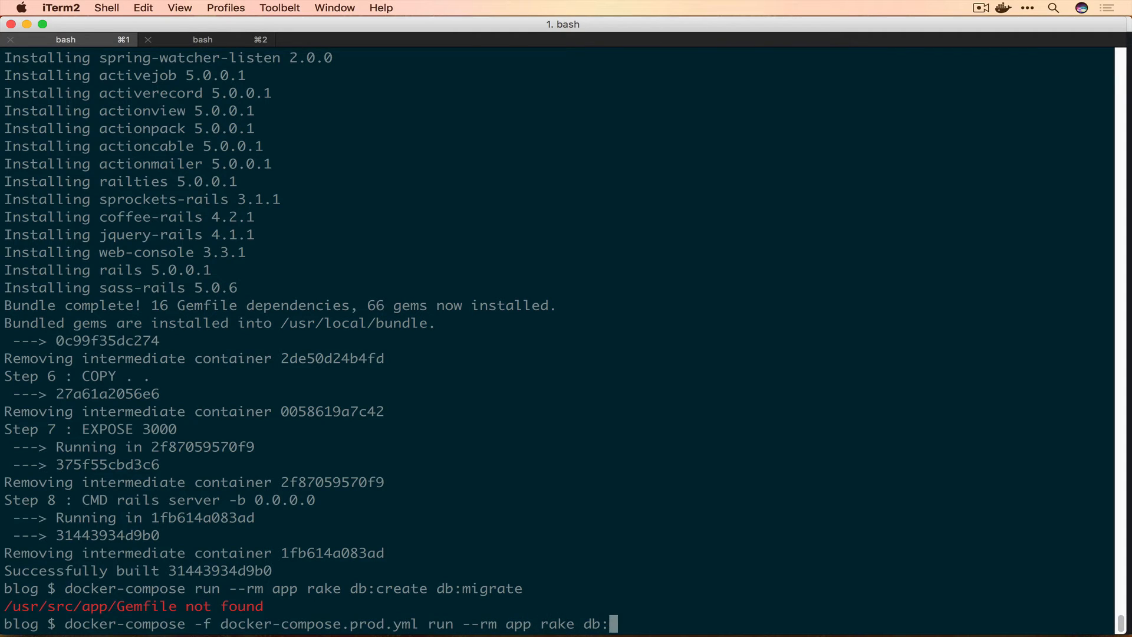
pyautogui.write('create db:migra')
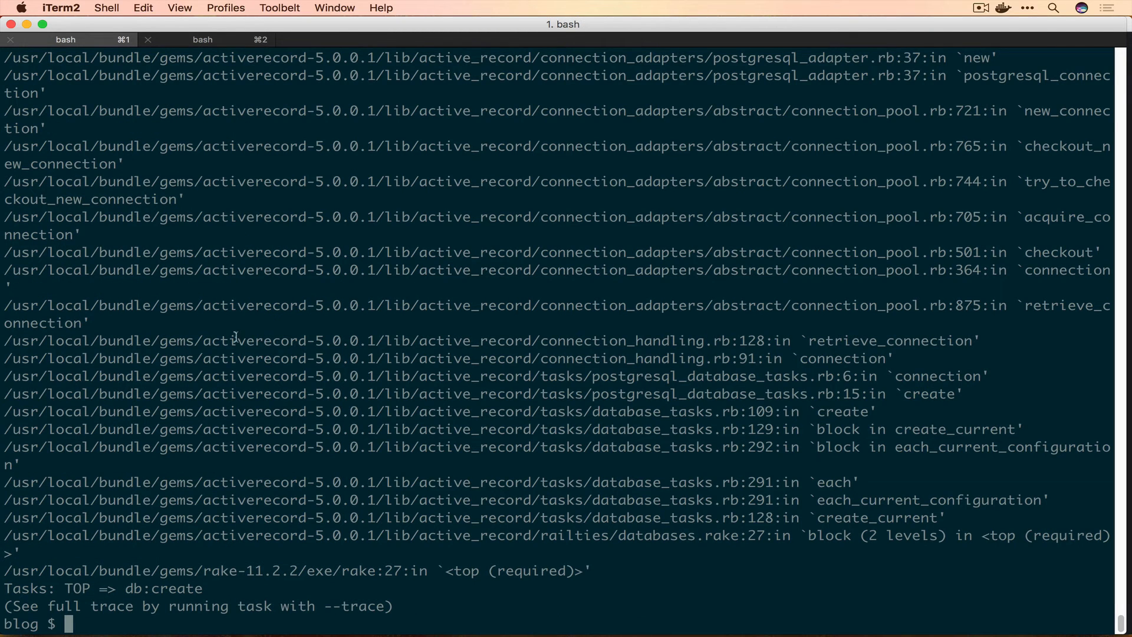
pyautogui.press('Return')
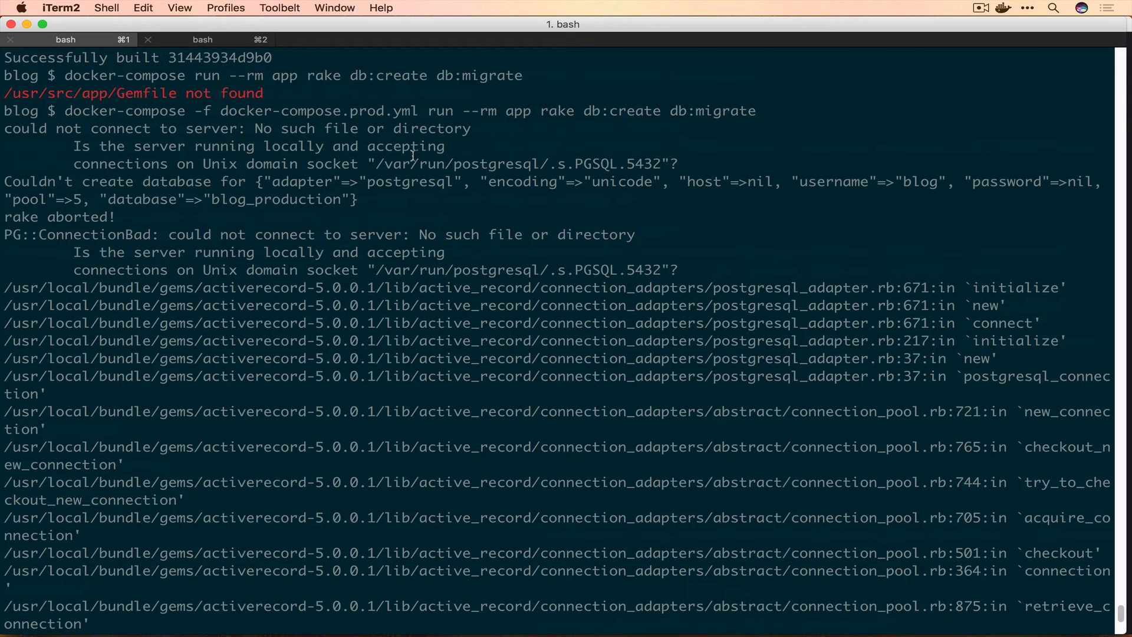
pyautogui.moveTo(556, 187)
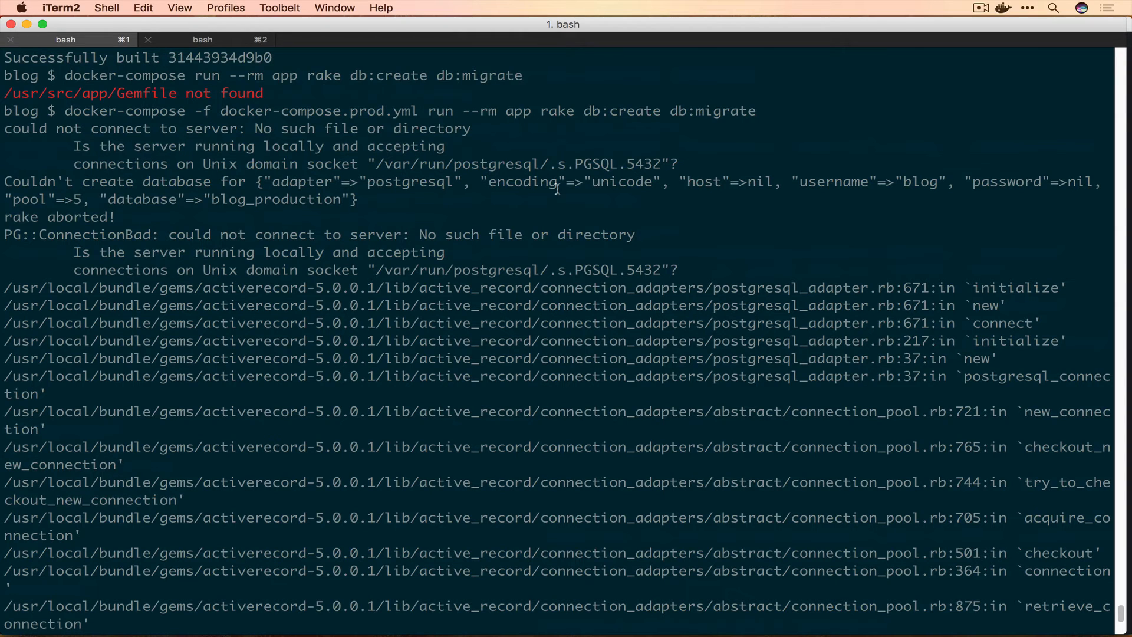
pyautogui.doubleClick(275, 199)
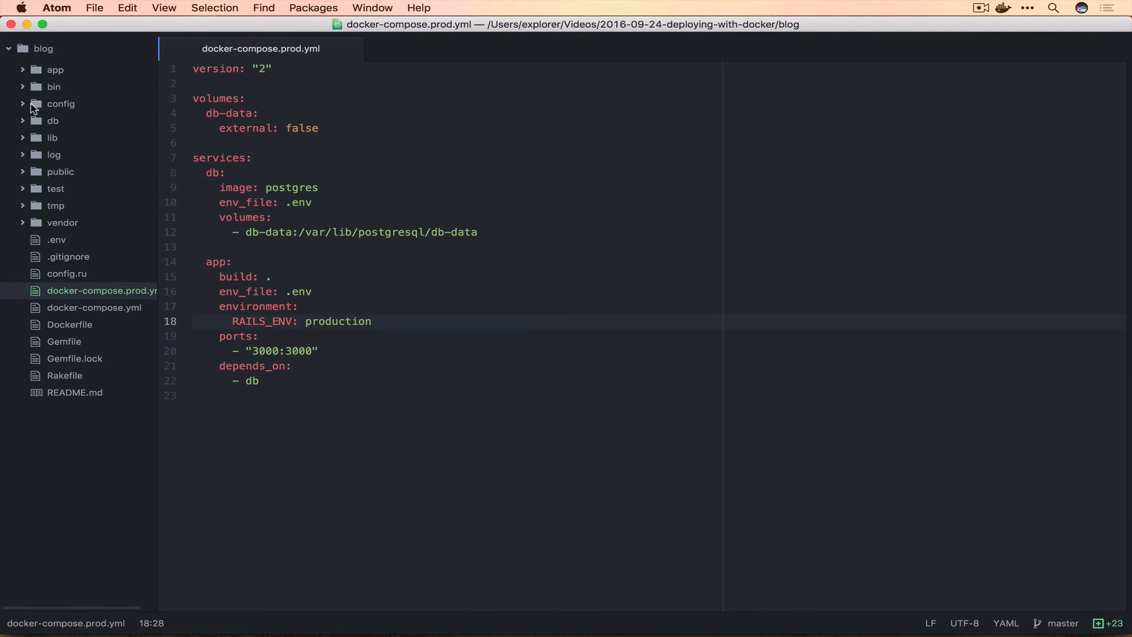
# Delete the production username and password lines from config/database.yml, keeping POSTGRES_HOST and blog_production
pyautogui.click(61, 103)
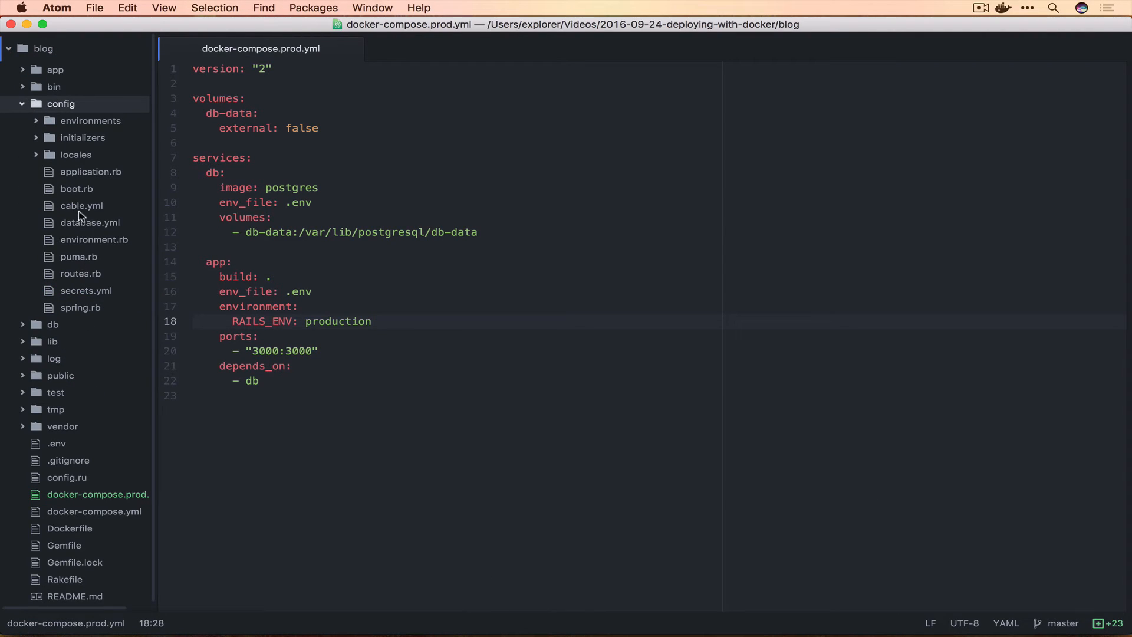
pyautogui.click(89, 222)
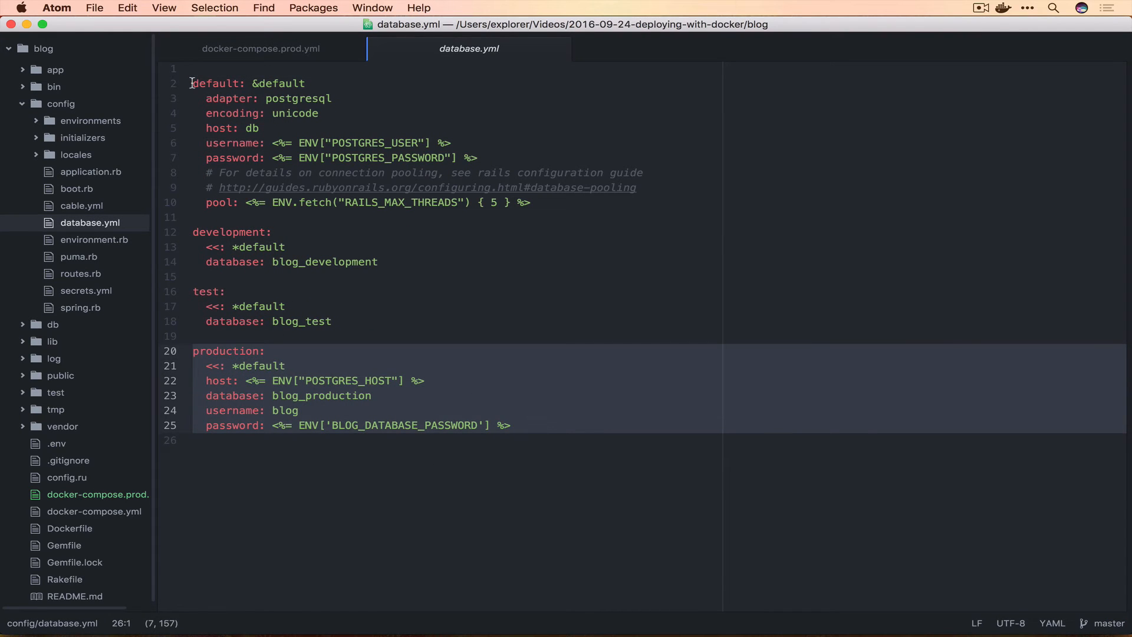
pyautogui.moveTo(508, 327)
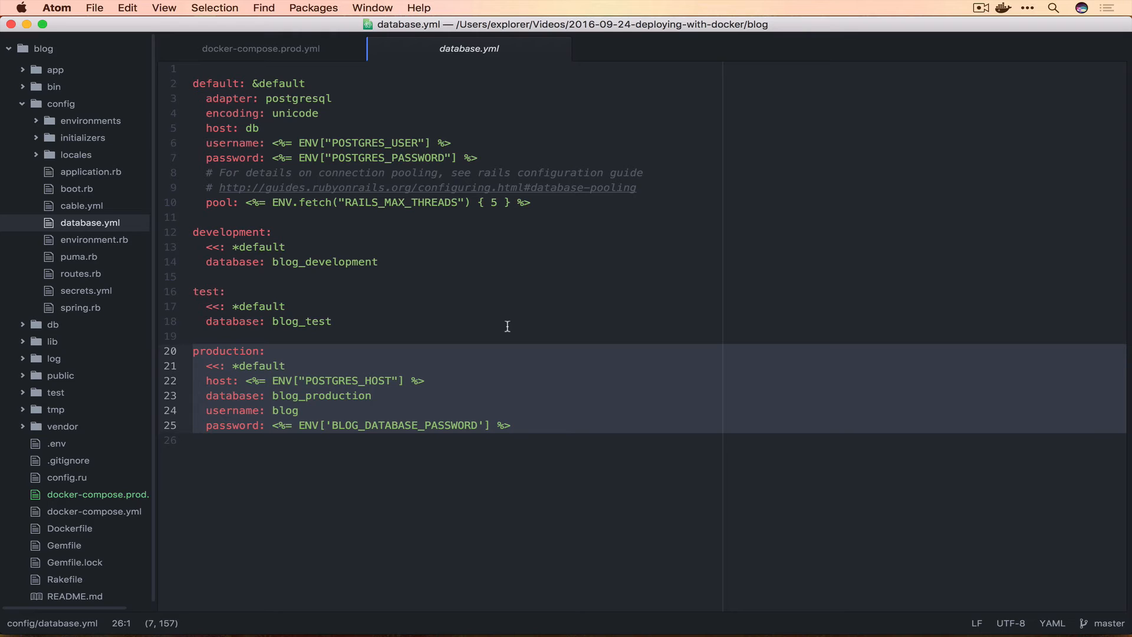
pyautogui.moveTo(316, 96)
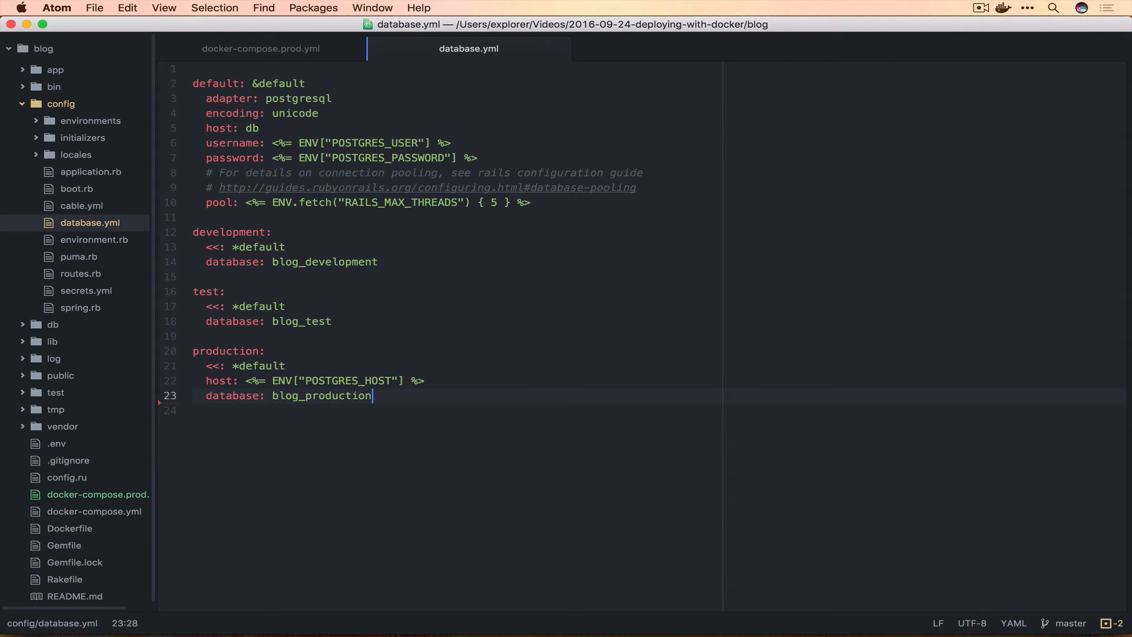
pyautogui.doubleClick(351, 380)
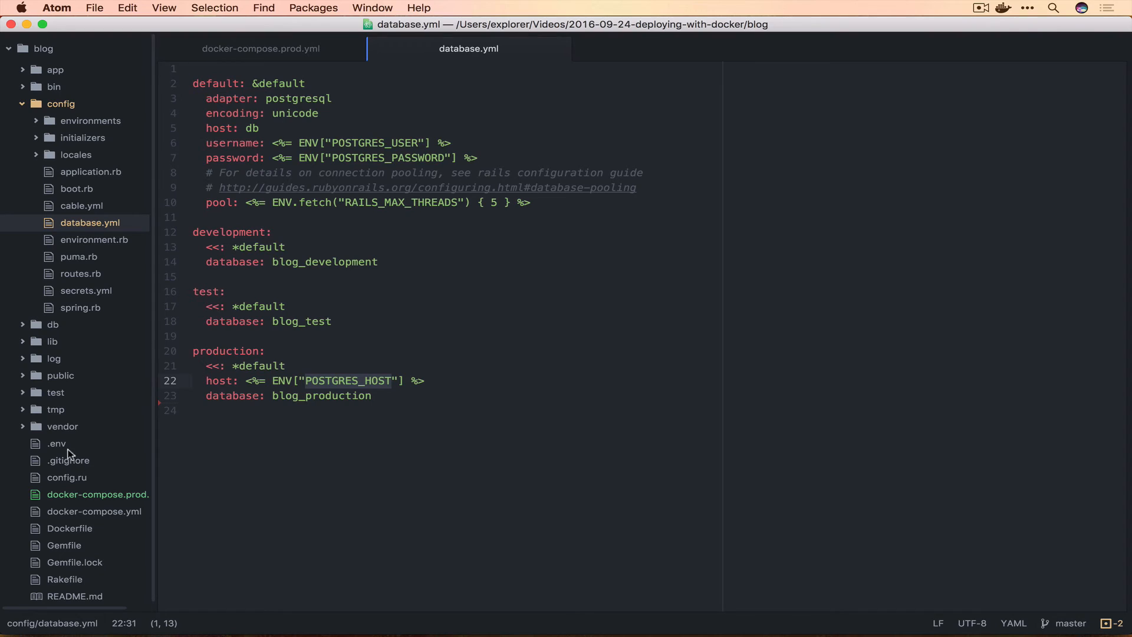
# Add the line POSTGRES_HOST=db to .env and save the file
pyautogui.click(57, 443)
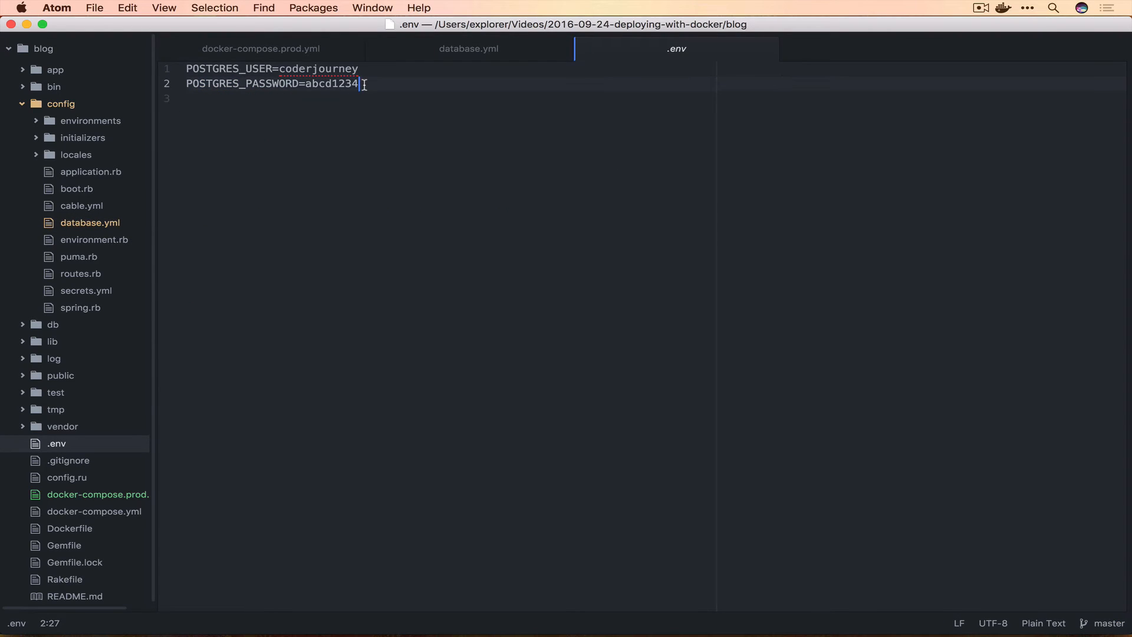
pyautogui.write('POSTGRE')
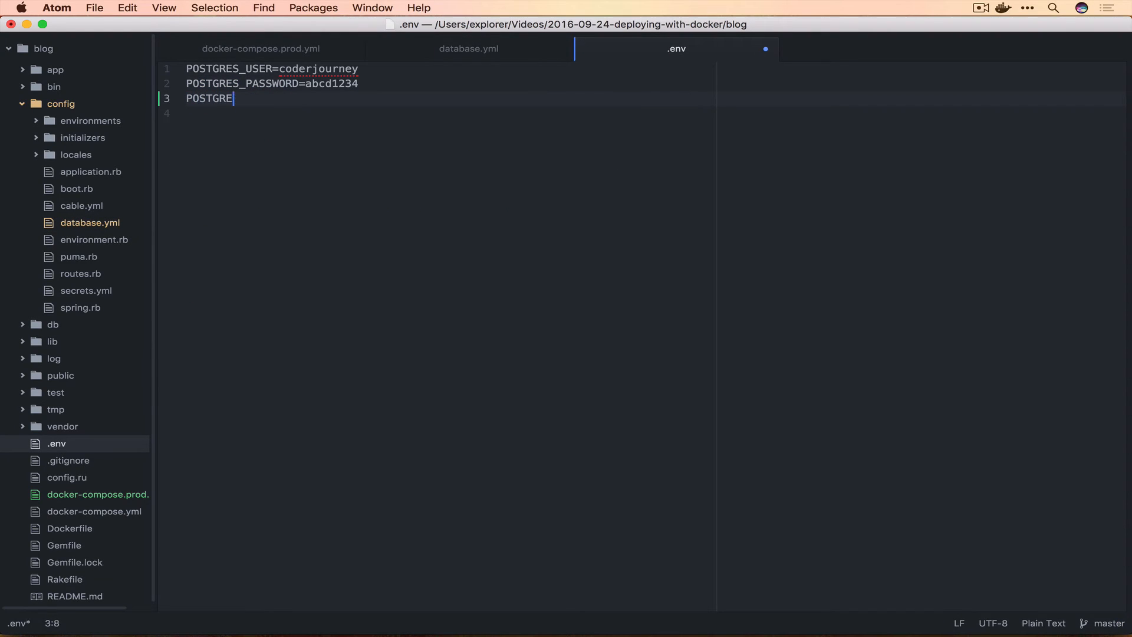
pyautogui.write('S_HOST=')
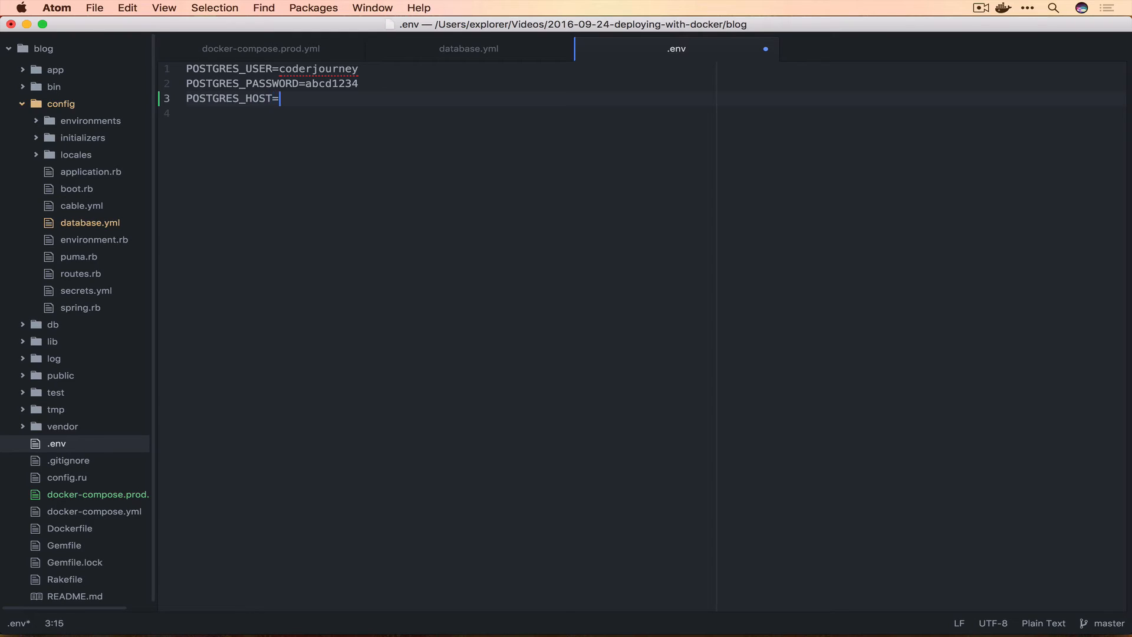
pyautogui.write('db')
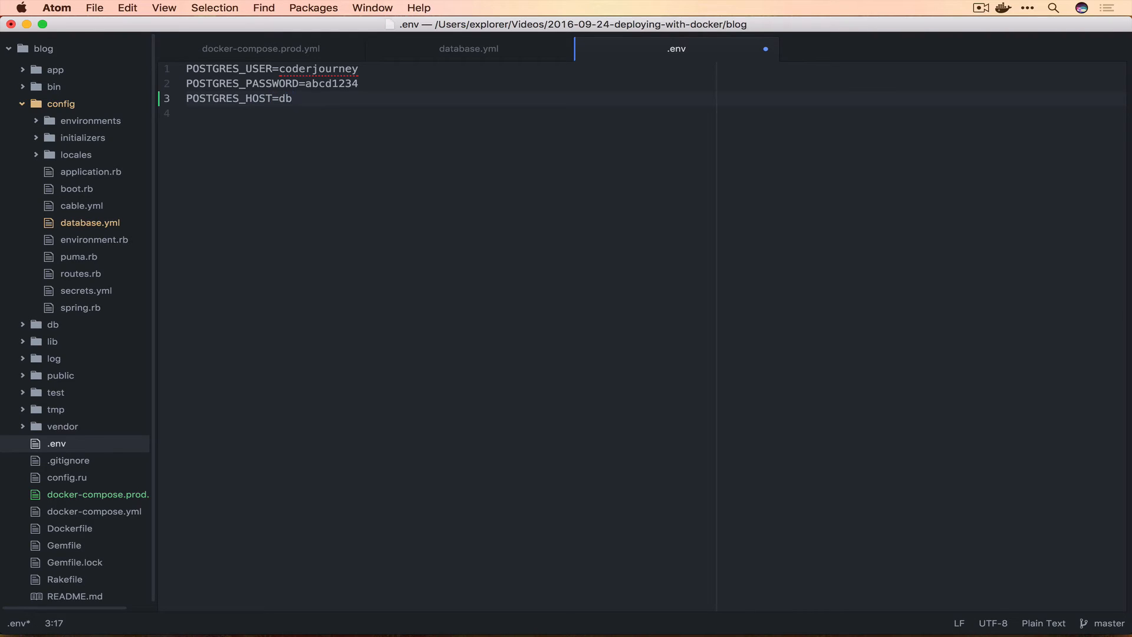
pyautogui.click(292, 99)
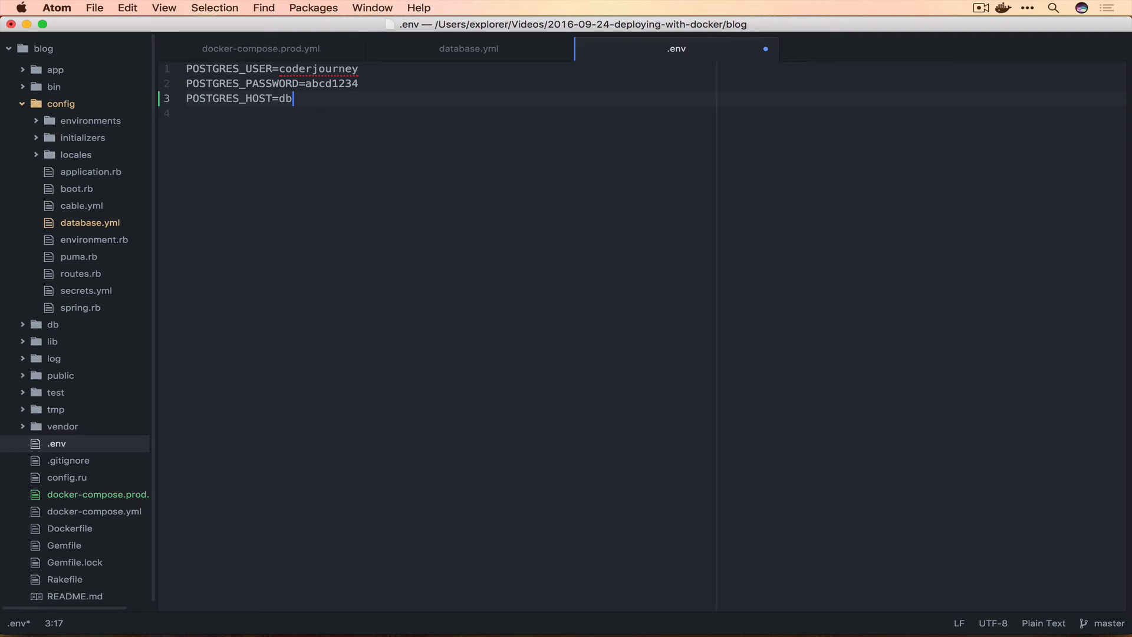
pyautogui.press('cmd+s')
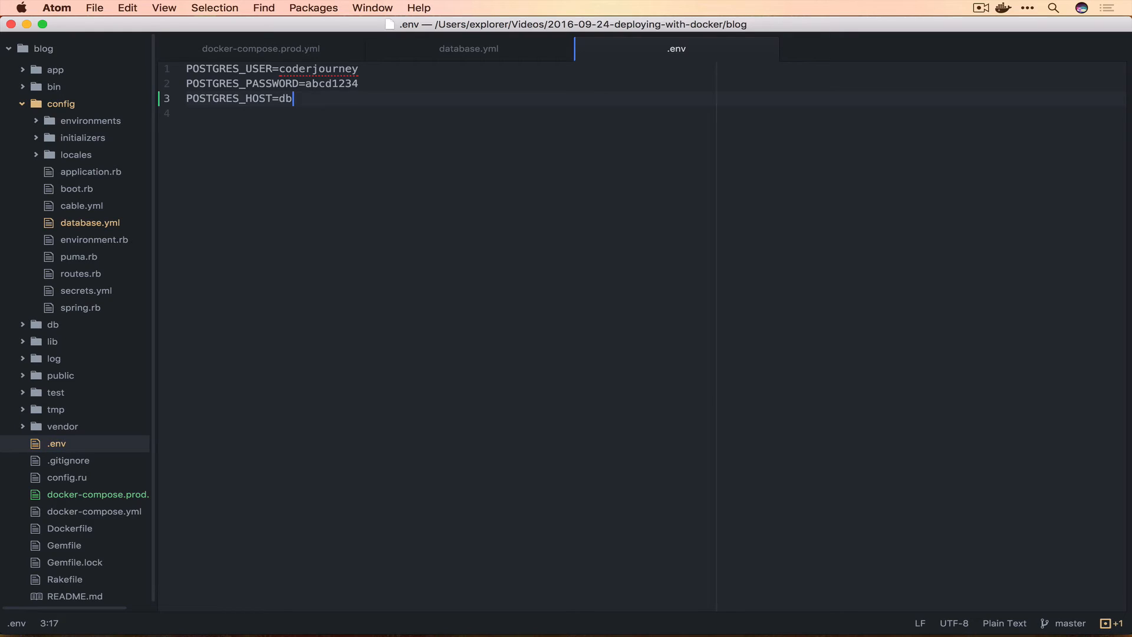
# Rerun rake db:create db:migrate with docker-compose.prod.yml, now hitting 'no password supplied'
pyautogui.click(467, 48)
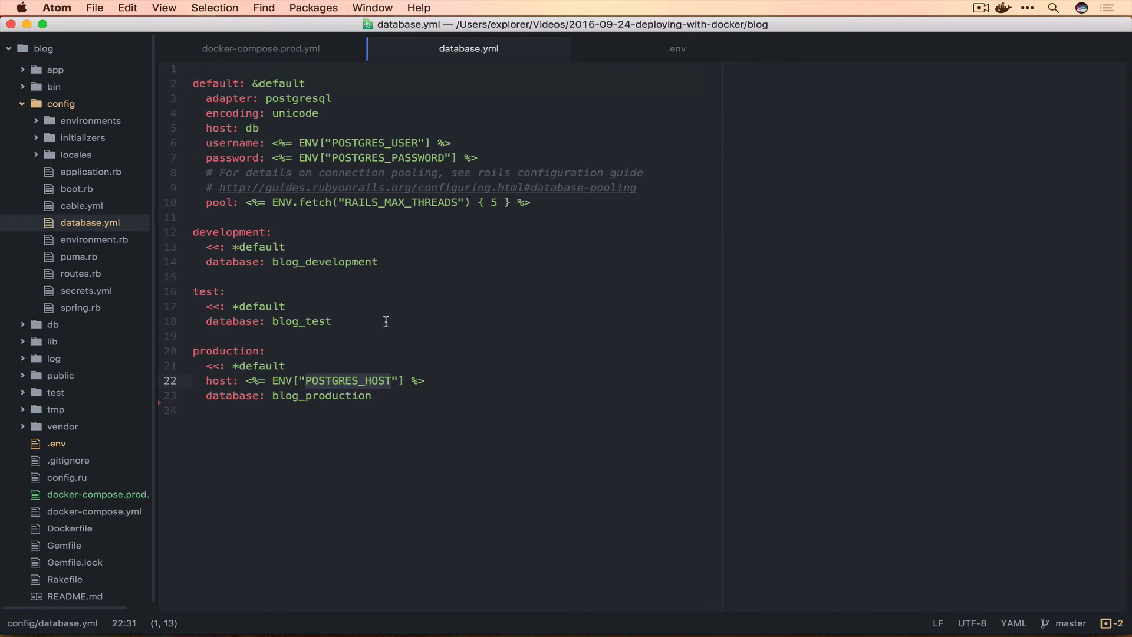
pyautogui.click(675, 48)
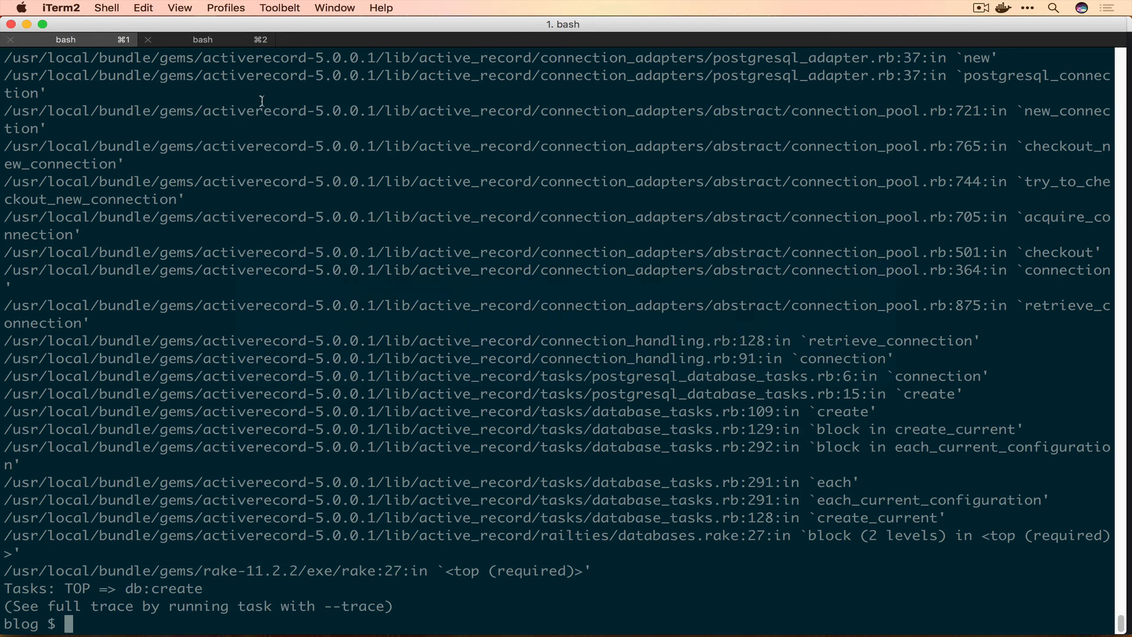
pyautogui.write('docker-compose -f docker-compose.prod.yml run --rm app rake db:create db:migrate')
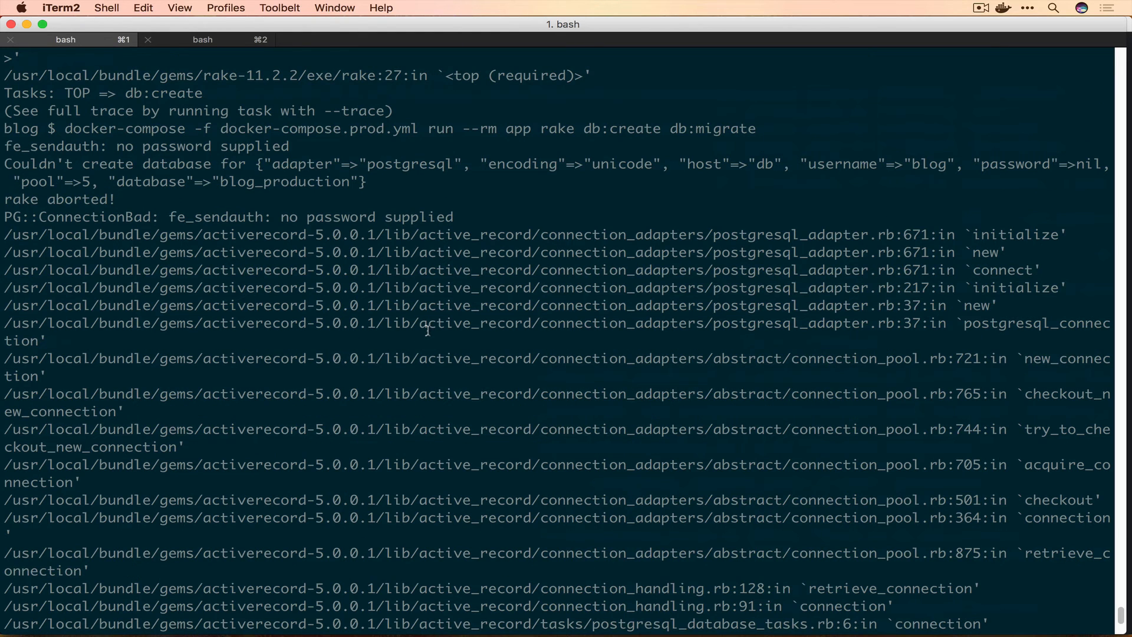
pyautogui.moveTo(1092, 163)
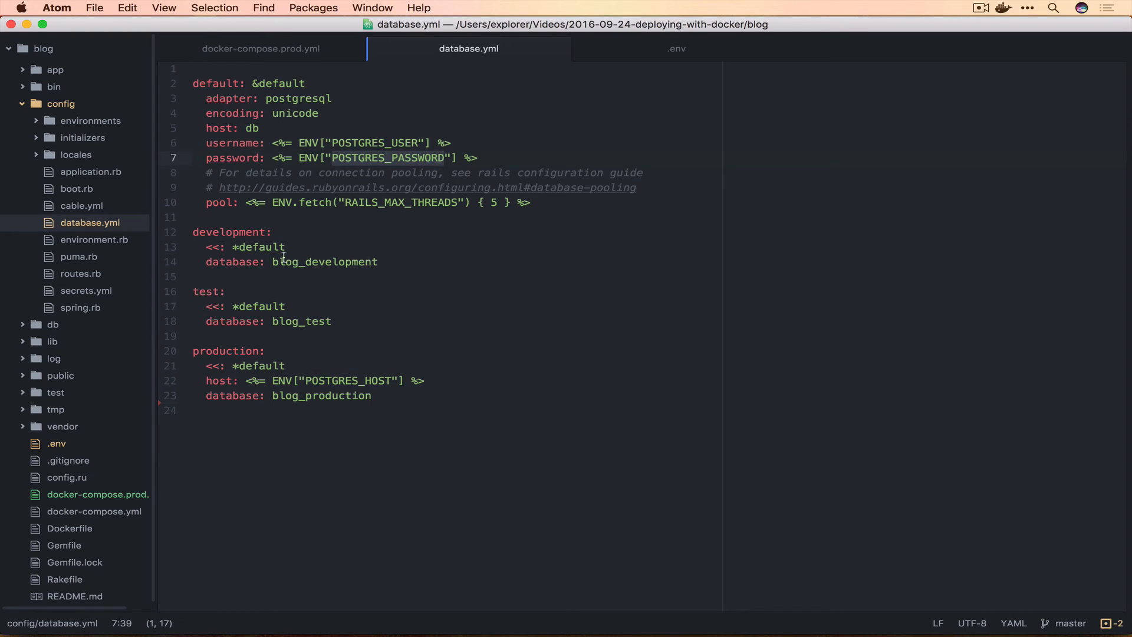
pyautogui.click(676, 49)
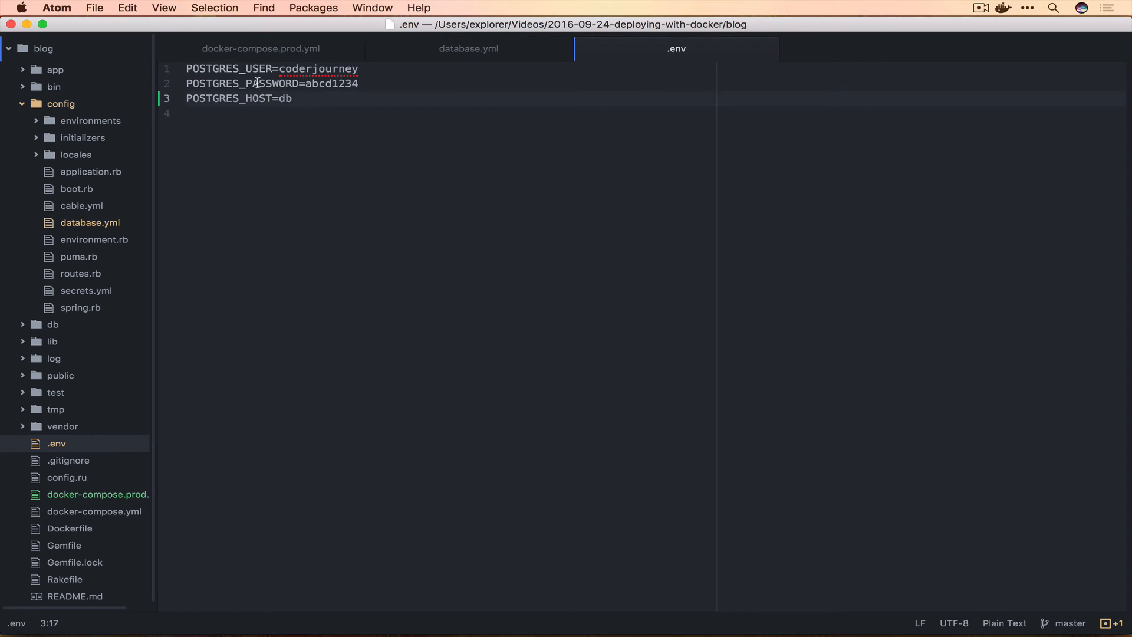
pyautogui.click(467, 49)
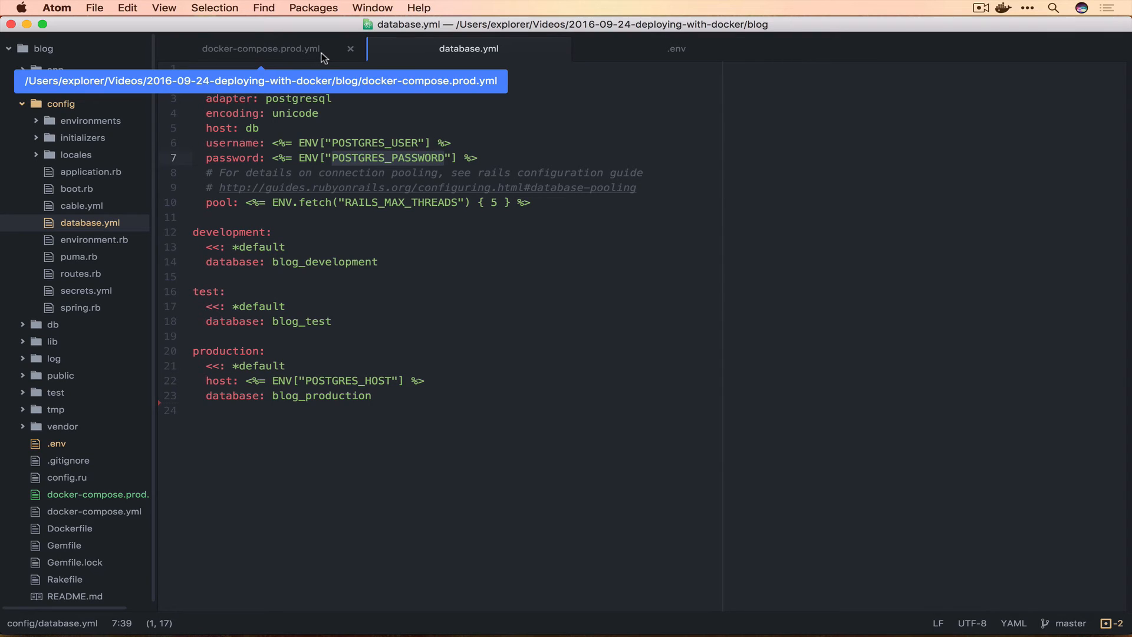
pyautogui.moveTo(142, 276)
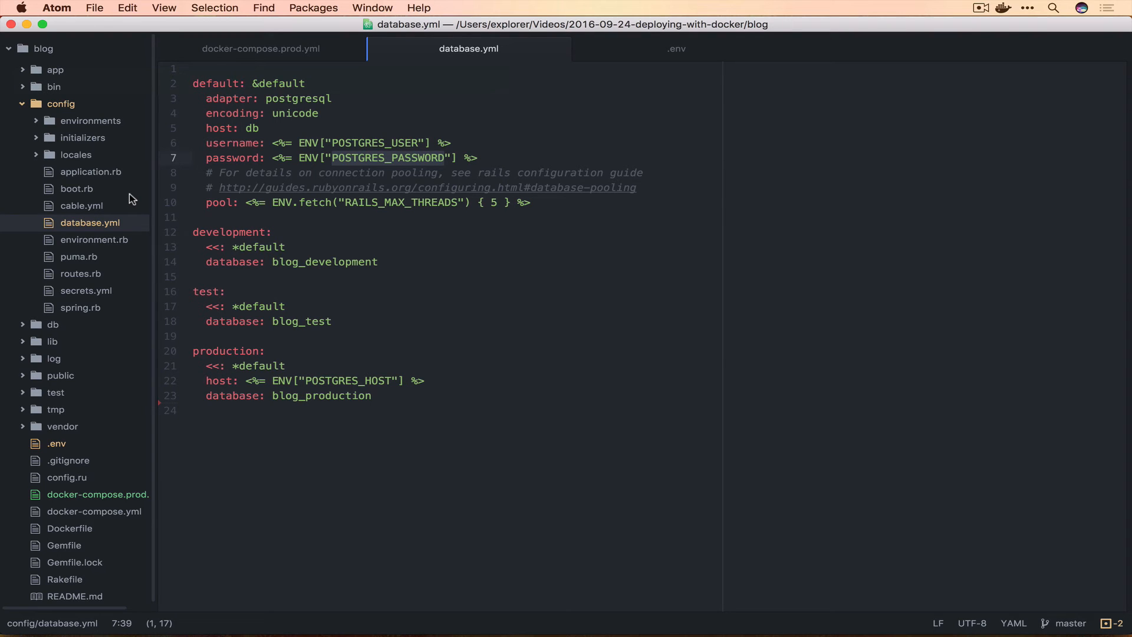
pyautogui.press('cmd+tab')
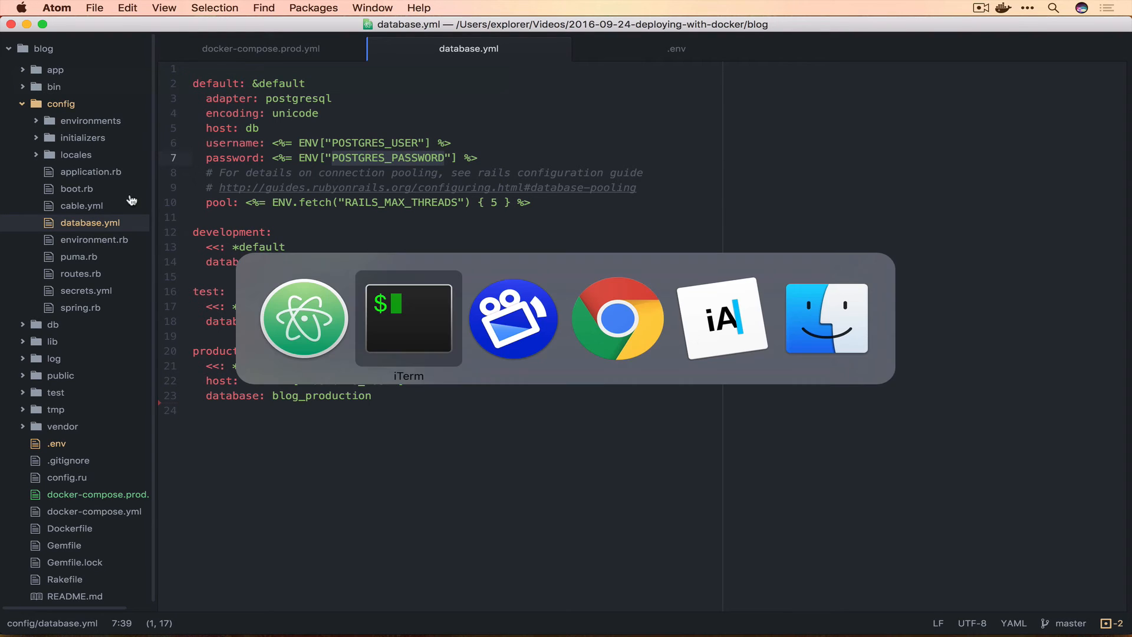
# Rebuild the app image with docker-compose.prod.yml, then rerun rake db:create db:migrate
pyautogui.click(408, 318)
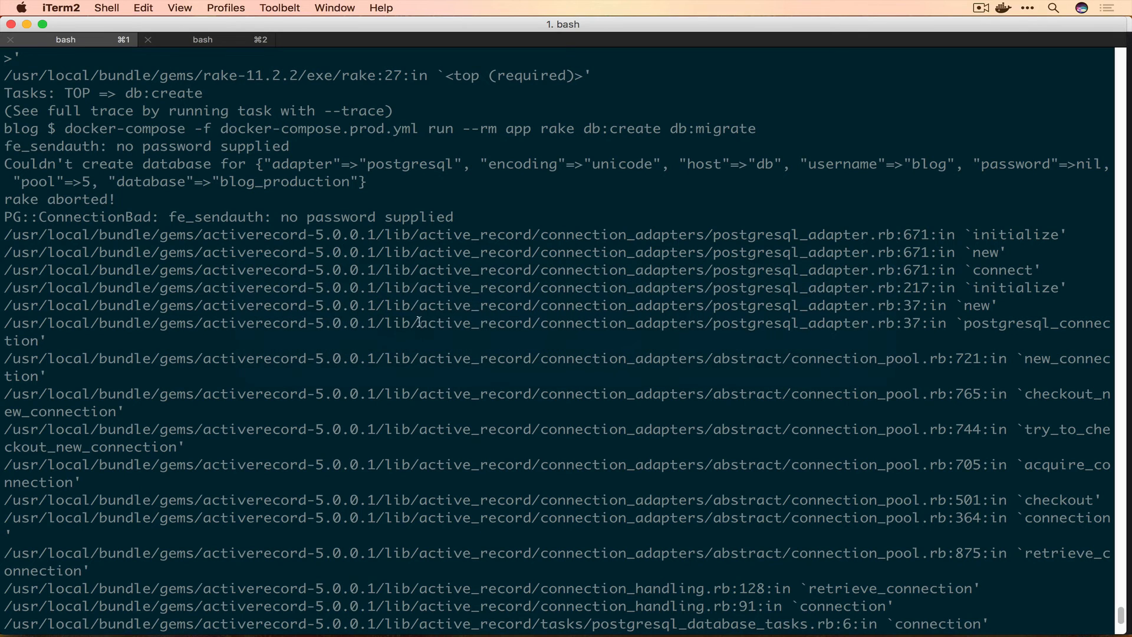
pyautogui.scroll(-3)
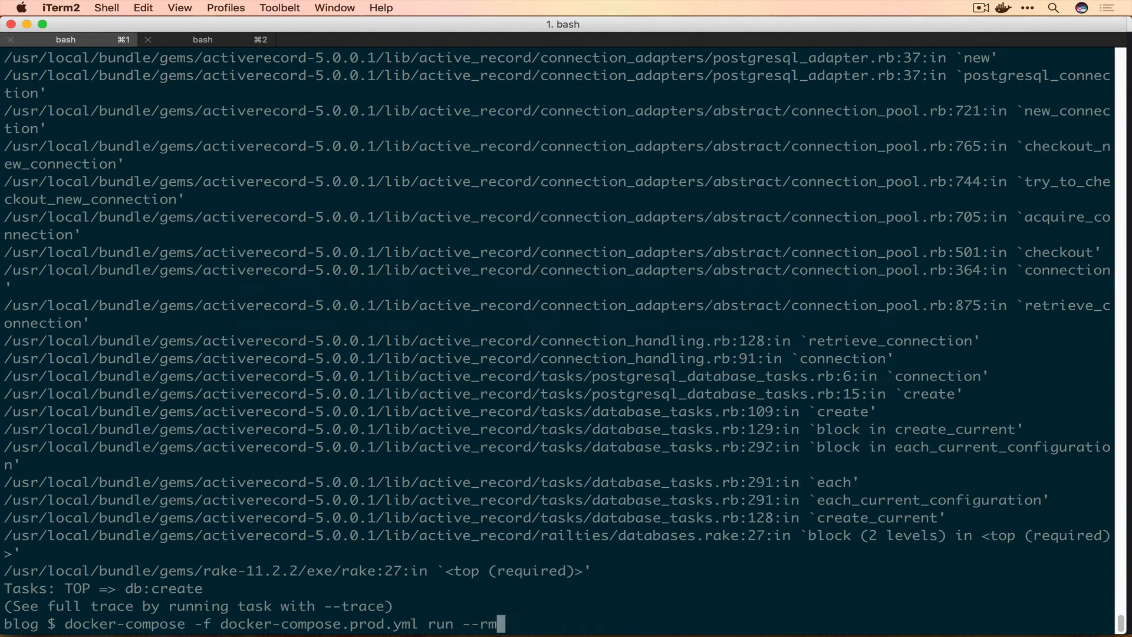
pyautogui.write('build app')
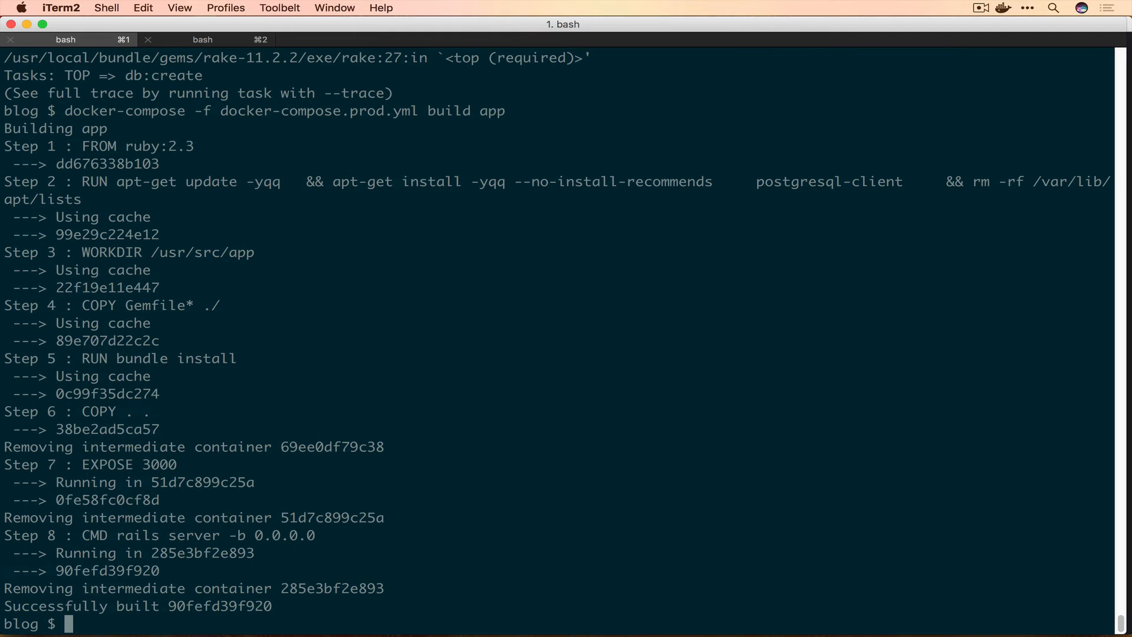
pyautogui.write('docker-compose -f docker-compose.prod.yml run --rm app rake db:create db:migrate')
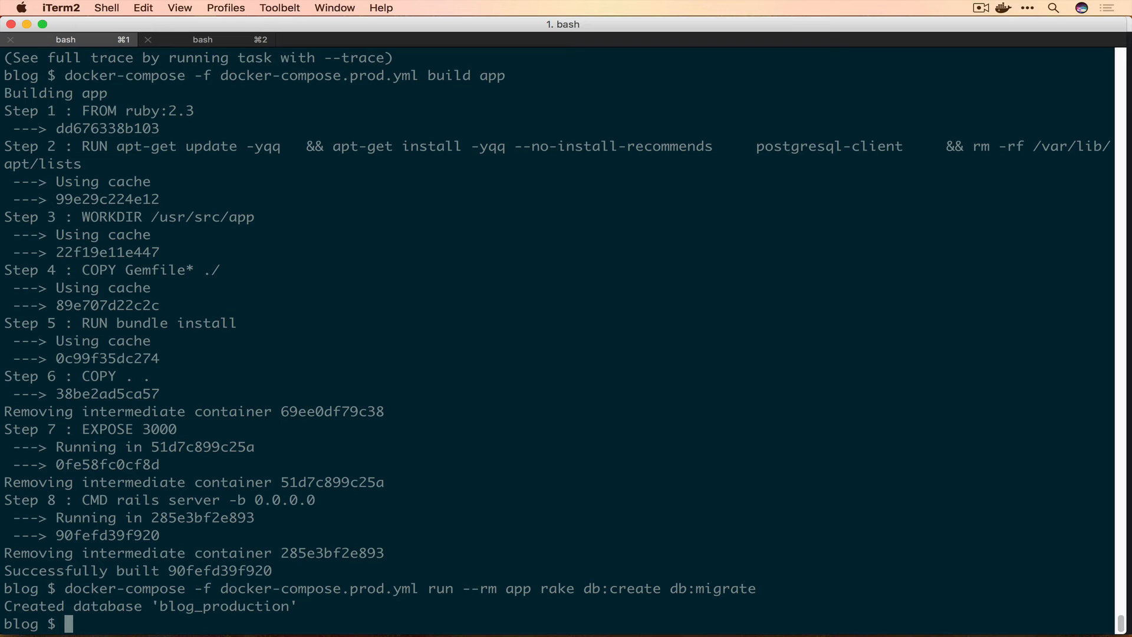
# Run docker-compose -f docker-compose.prod.yml up app, with Puma serving on port 3000
pyautogui.write('docker-compose -f docker-compose.prod.yml')
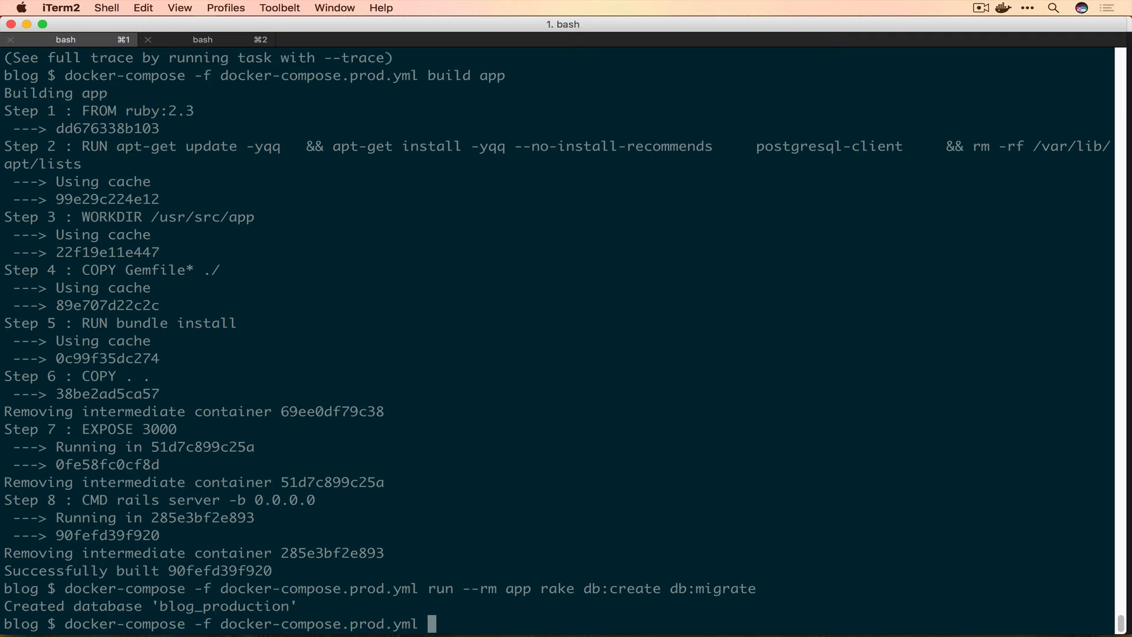
pyautogui.write('up app')
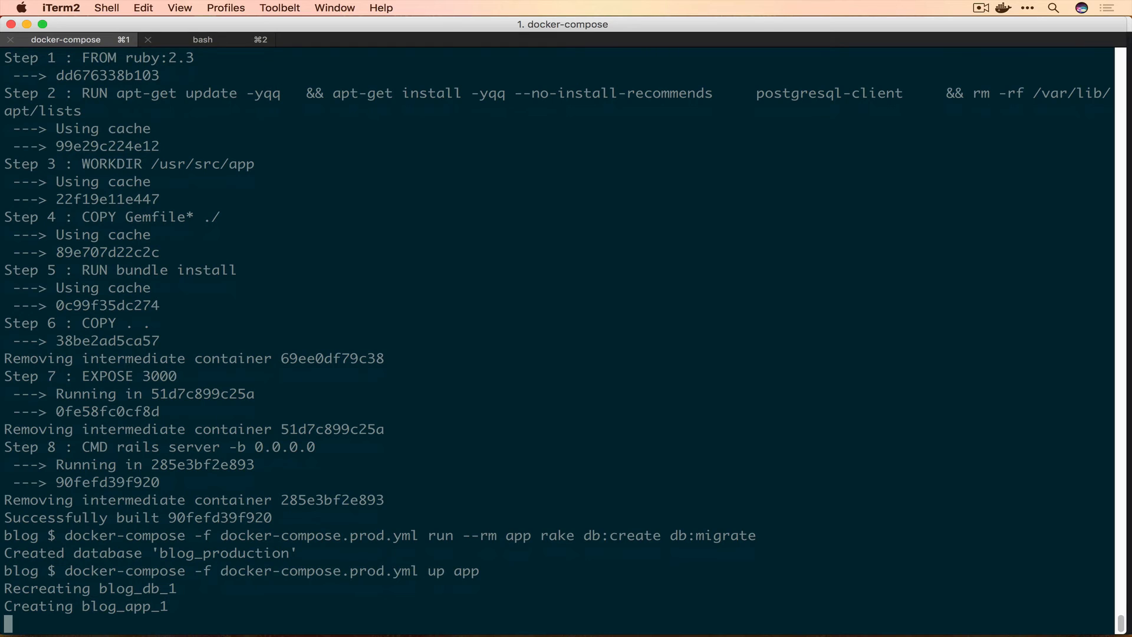
pyautogui.scroll(-3)
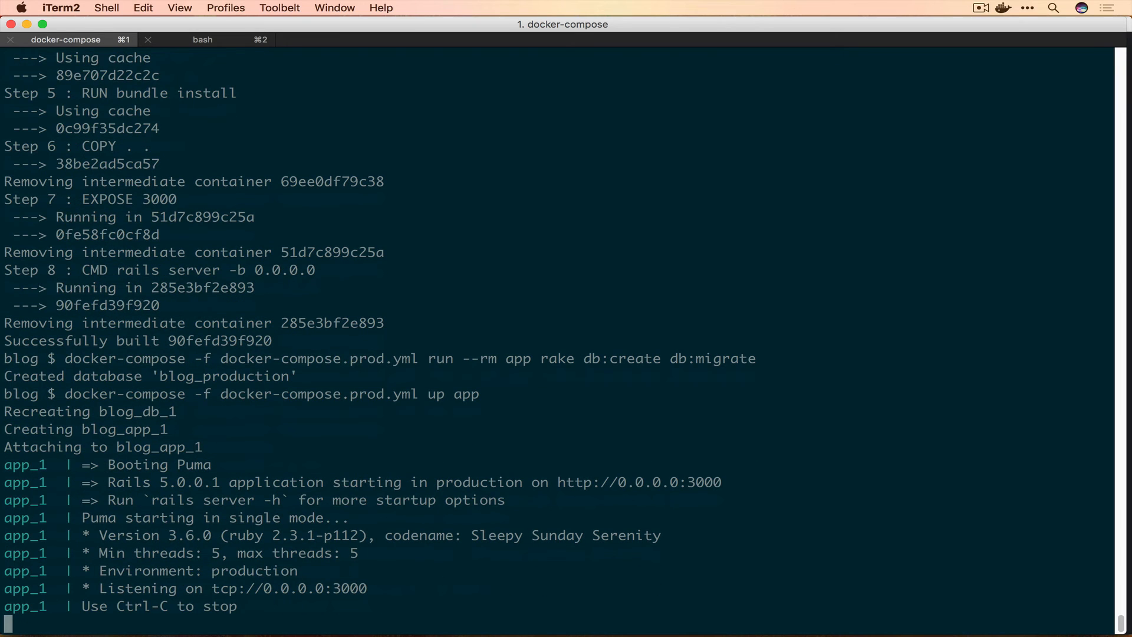
# In the second shell, load the blog droplet's docker-machine env and list running containers
pyautogui.click(203, 39)
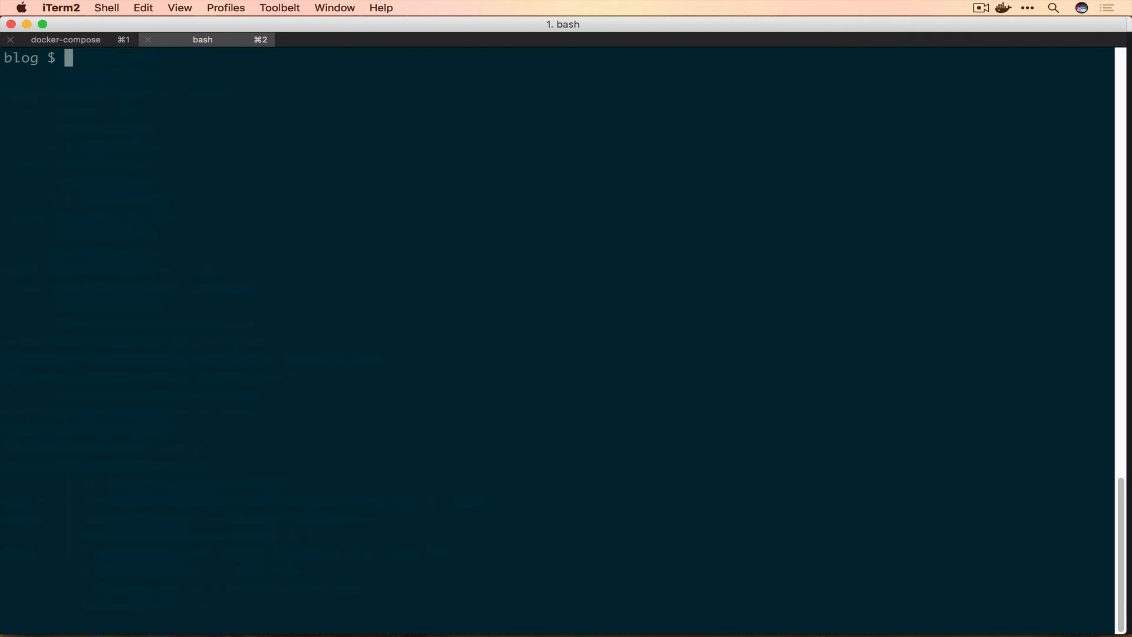
pyautogui.write('eval')
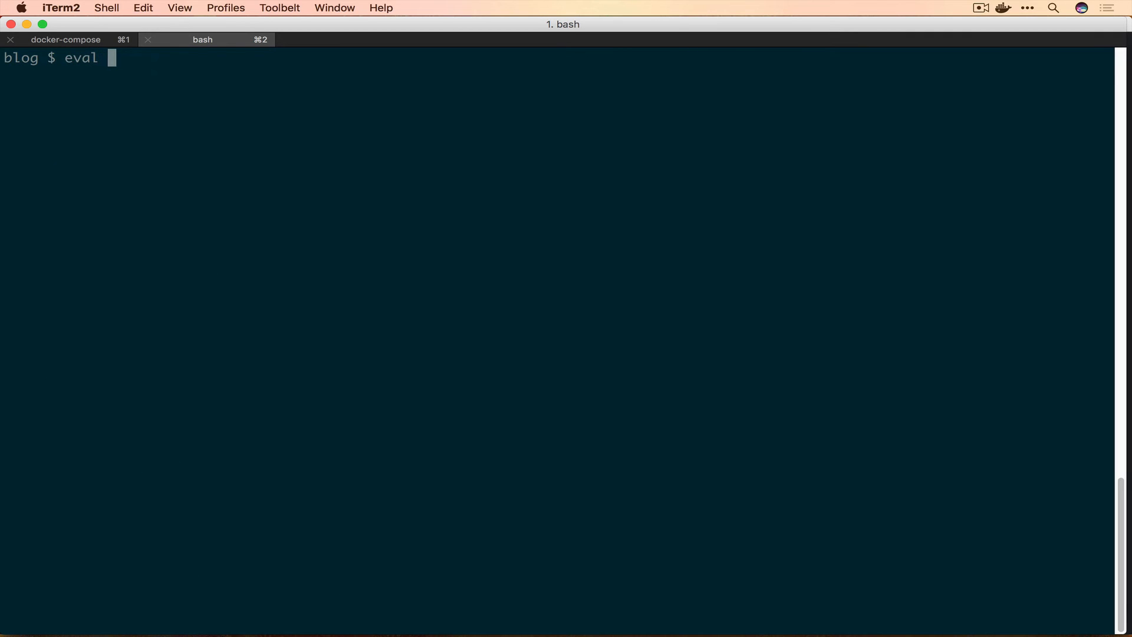
pyautogui.write('$(docker-m')
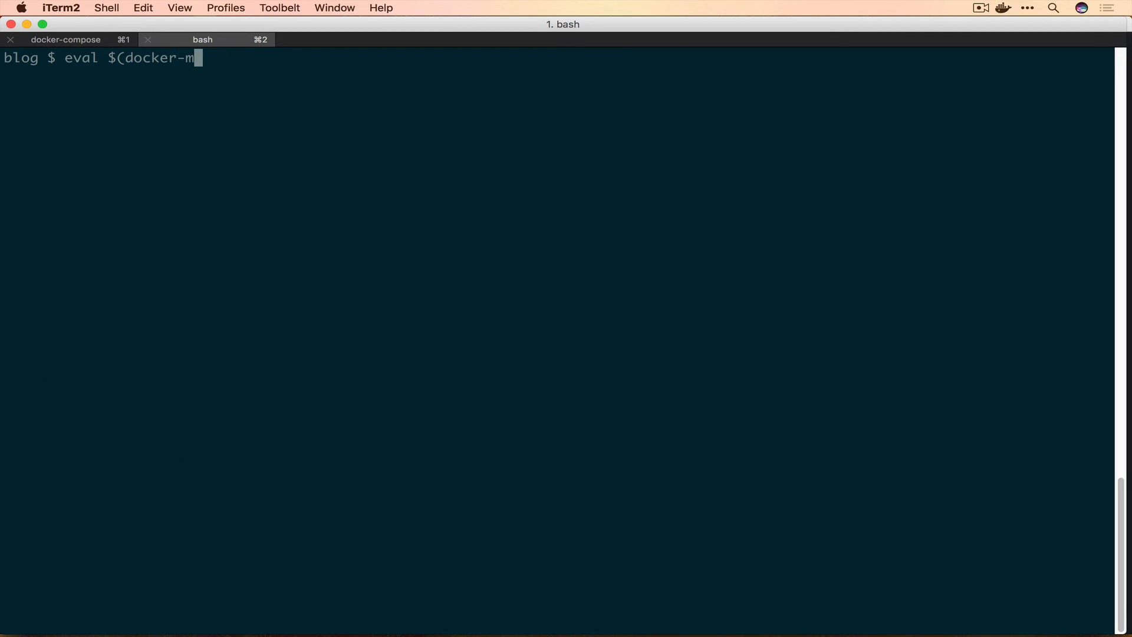
pyautogui.write('achine env')
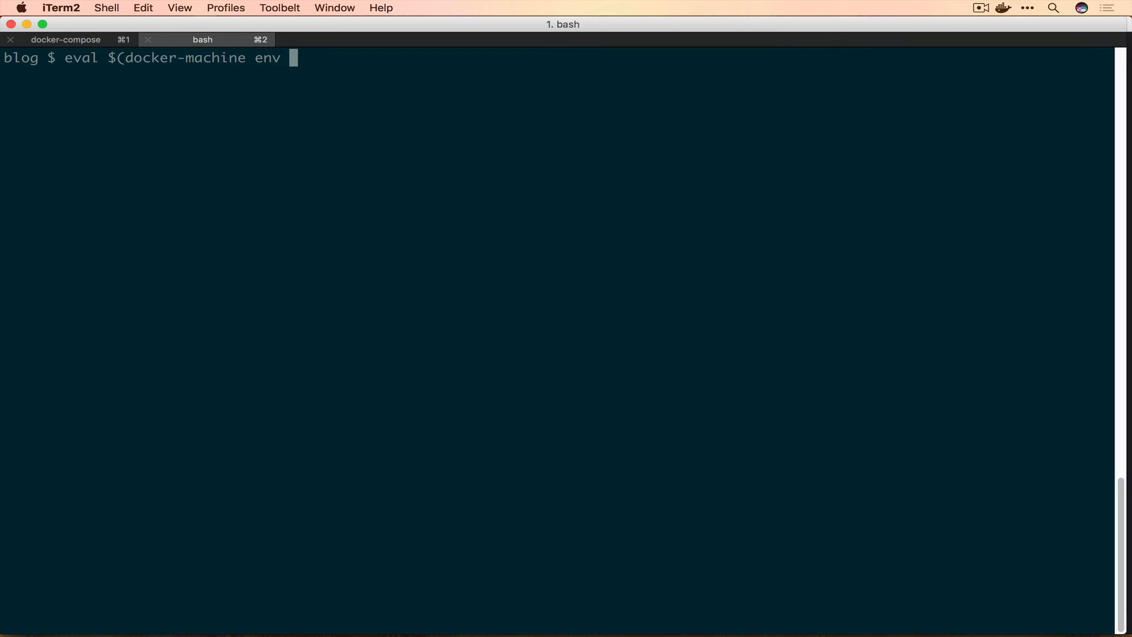
pyautogui.write('blog)')
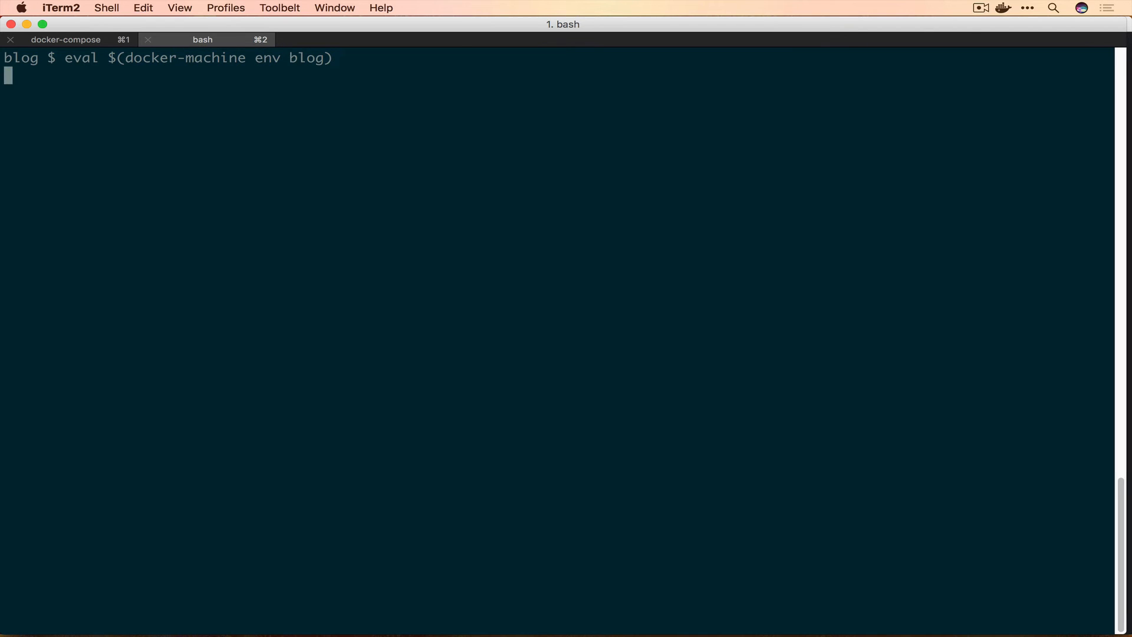
pyautogui.write('docker-')
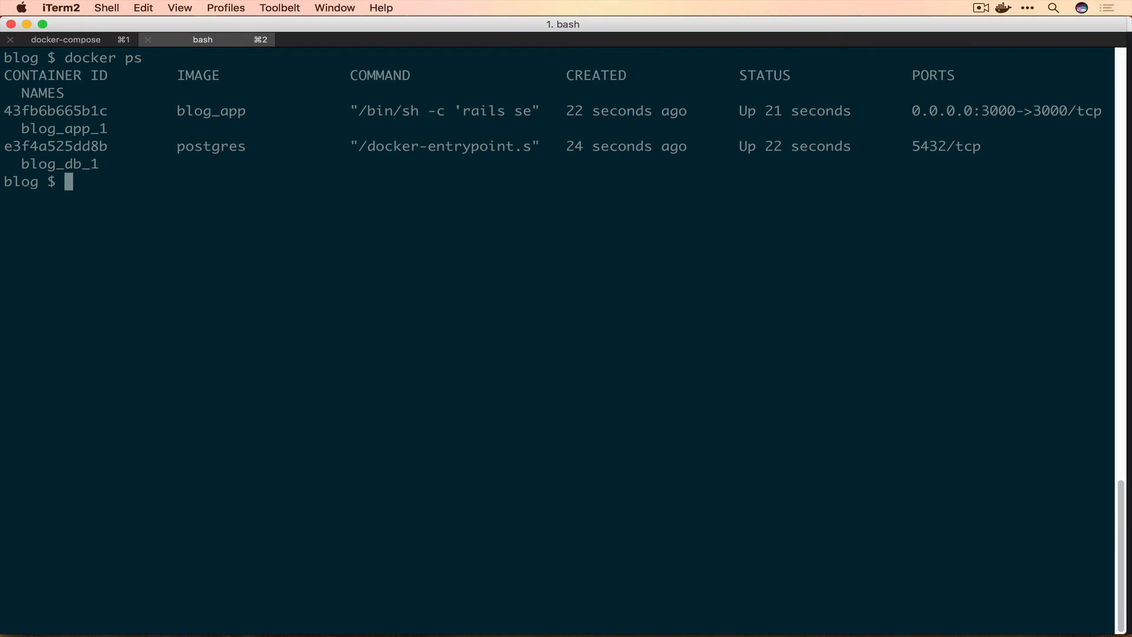
# Get the blog droplet's IP address, 45.55.91.128, with docker-machine ip blog
pyautogui.write('docker-')
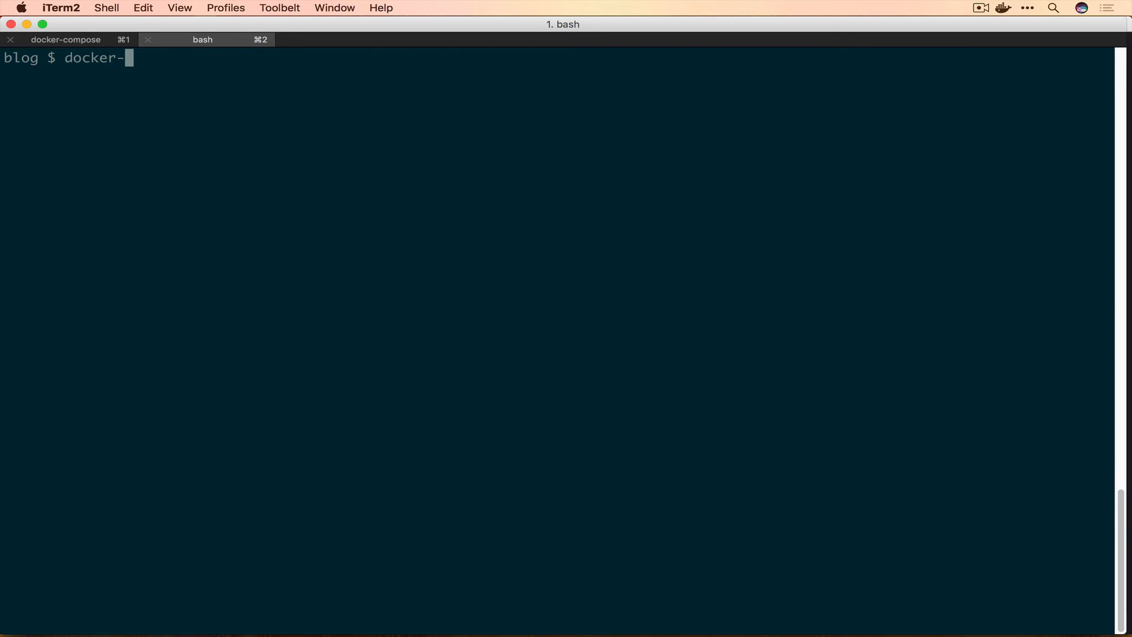
pyautogui.write('machine ip')
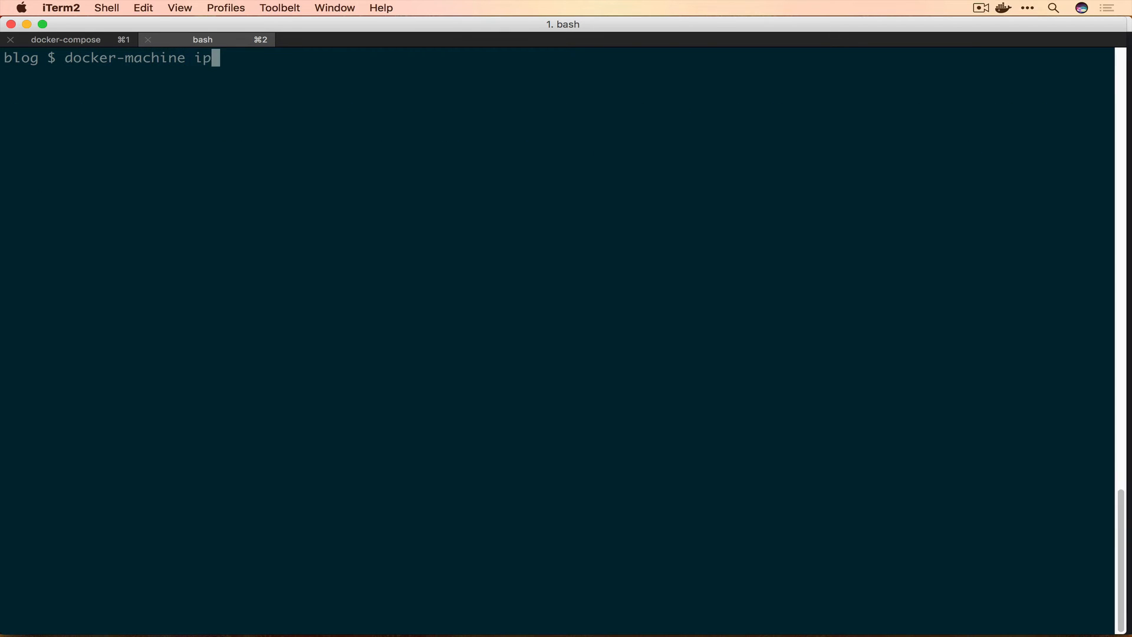
pyautogui.write('blog')
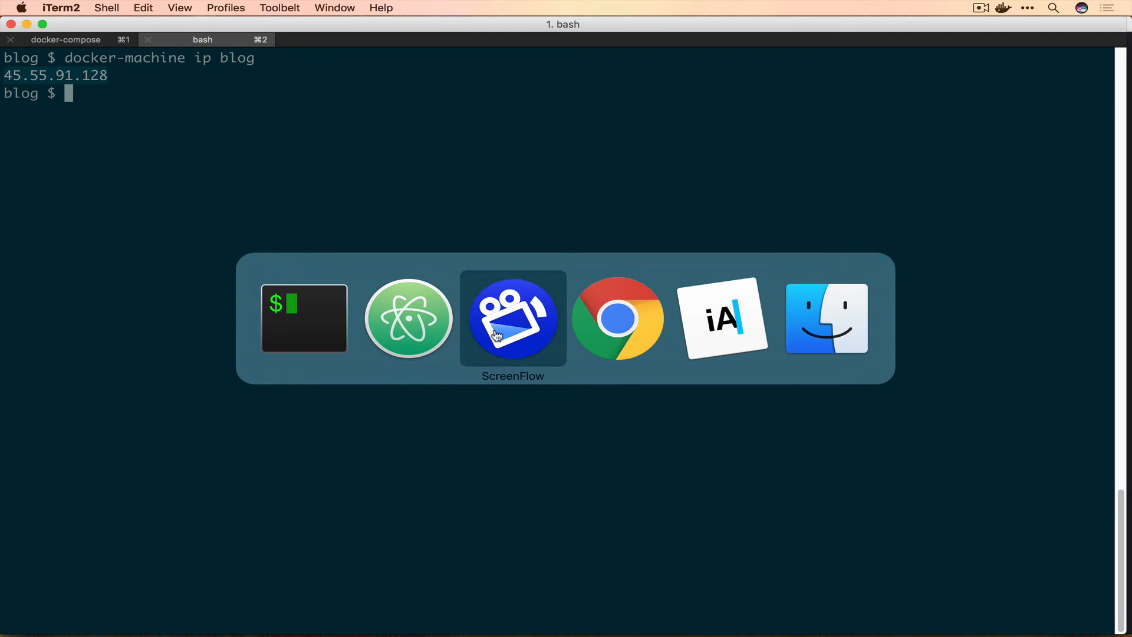
# Load 45.55.91.128:3000 in a new Chrome tab
pyautogui.click(617, 319)
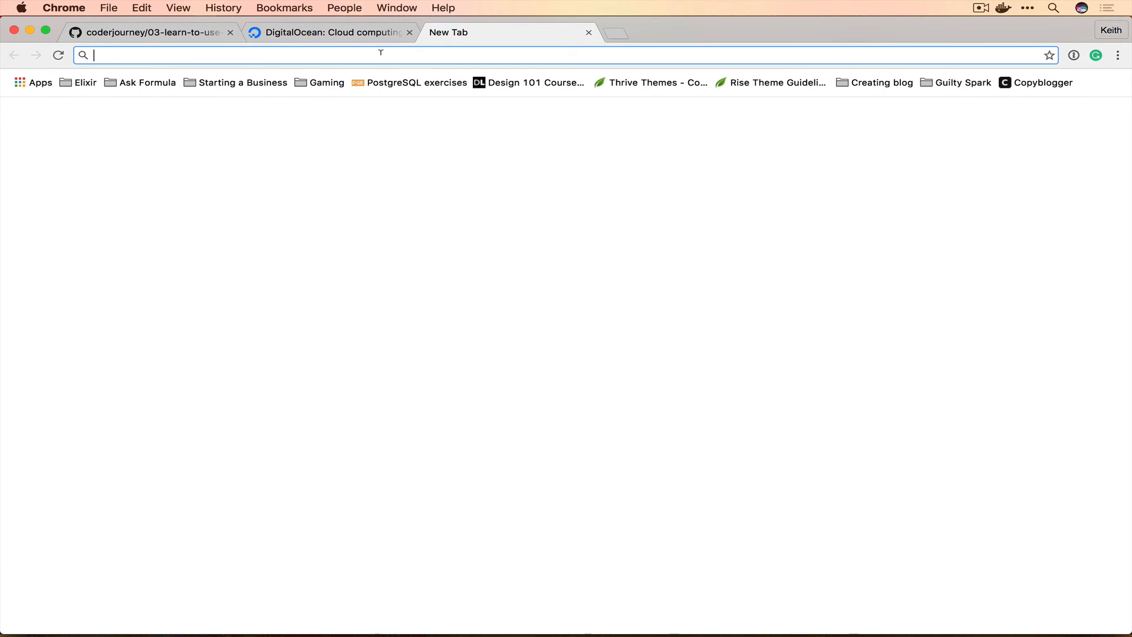
pyautogui.write('45.55.91.128:3000')
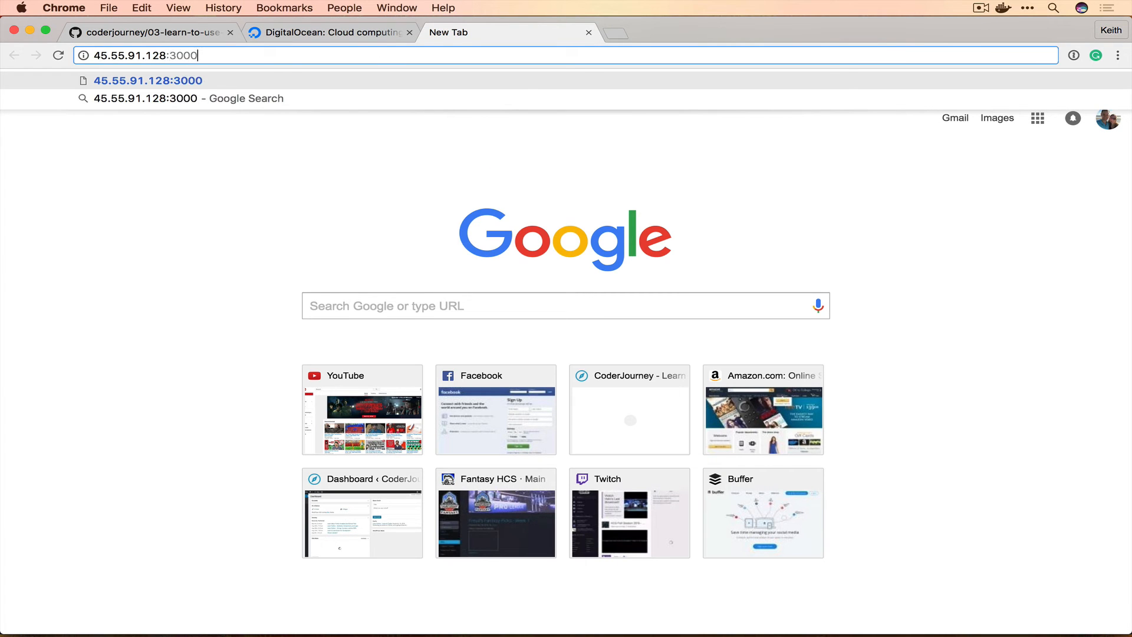
pyautogui.press('Enter')
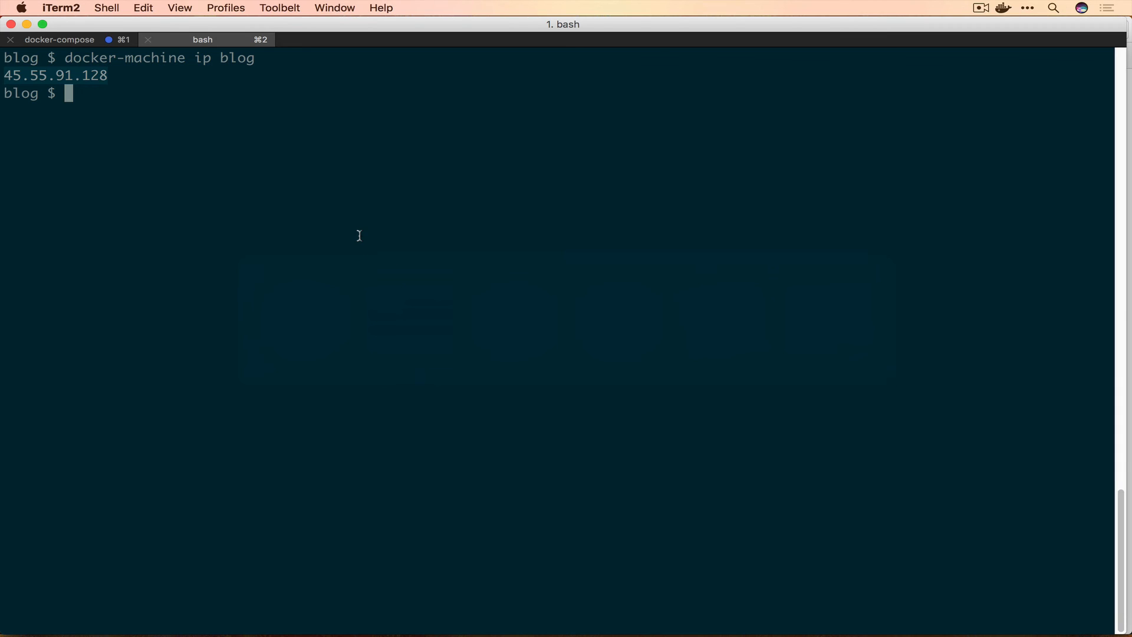
# View the docker-compose tab's log showing the missing secret_key_base RuntimeError
pyautogui.click(59, 39)
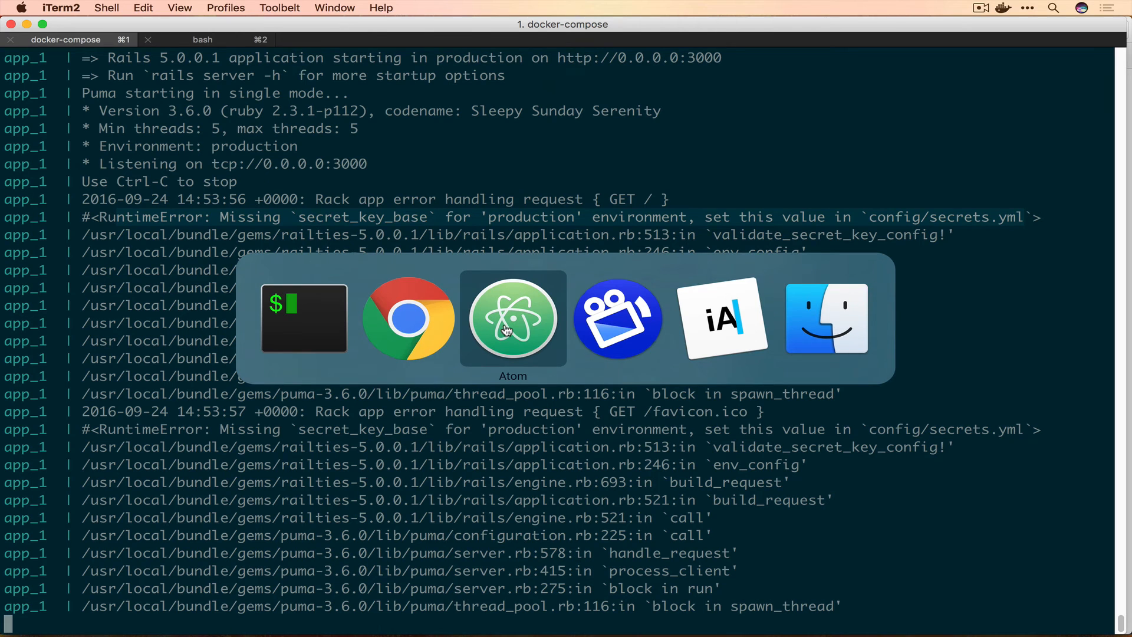
# Check secrets.yml's production key, then begin a SECRET_KEY_BASE= line in .env
pyautogui.click(512, 318)
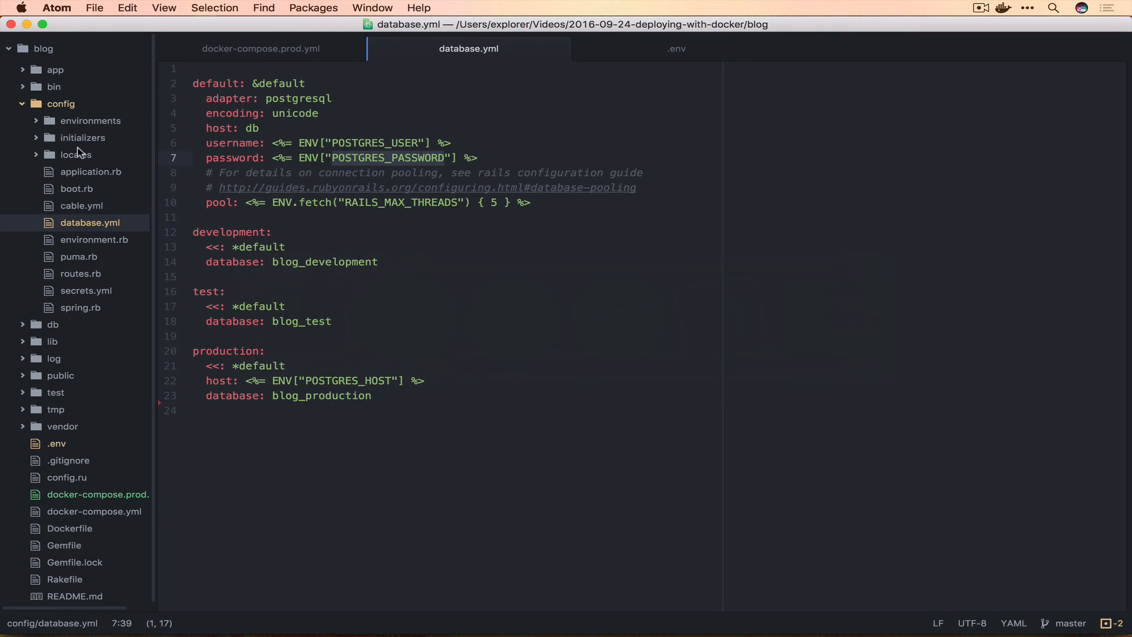
pyautogui.click(86, 290)
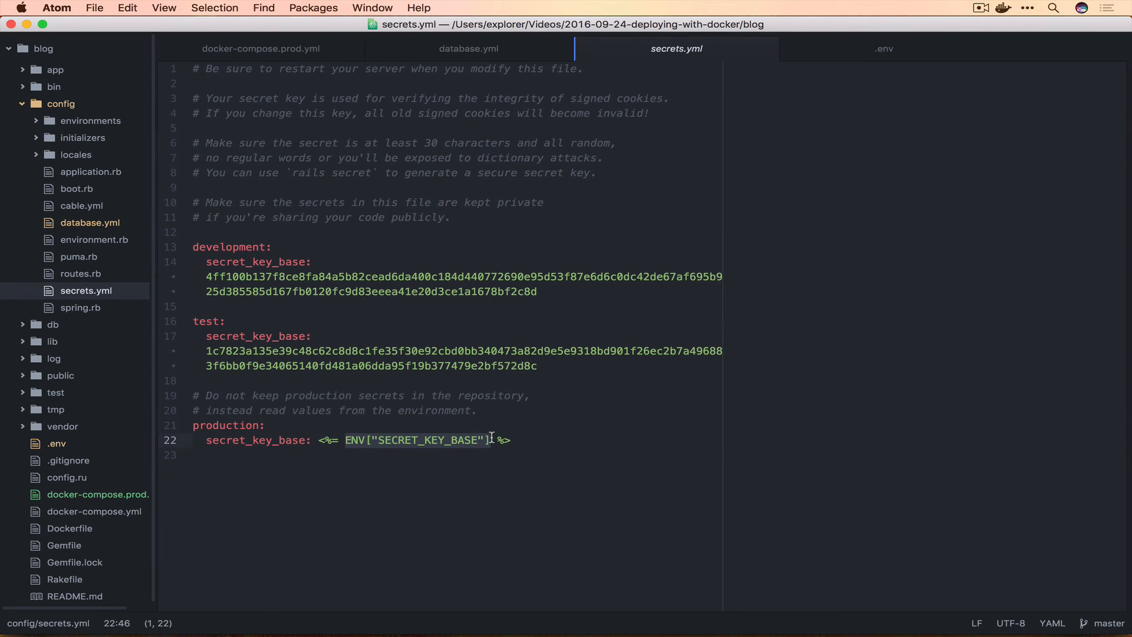
pyautogui.moveTo(511, 408)
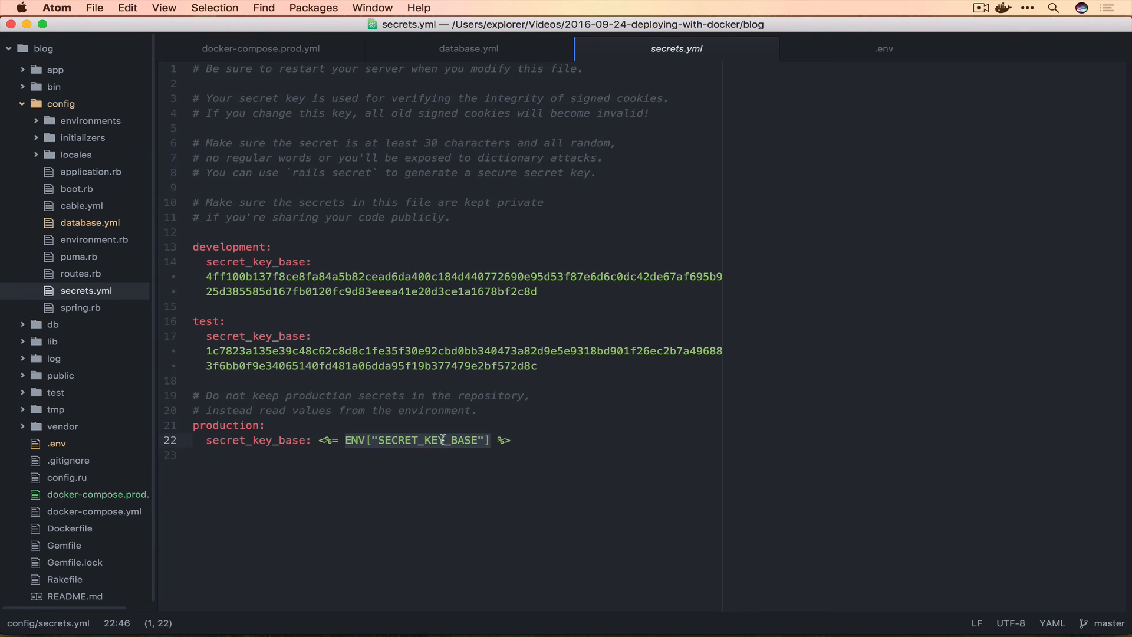
pyautogui.click(883, 48)
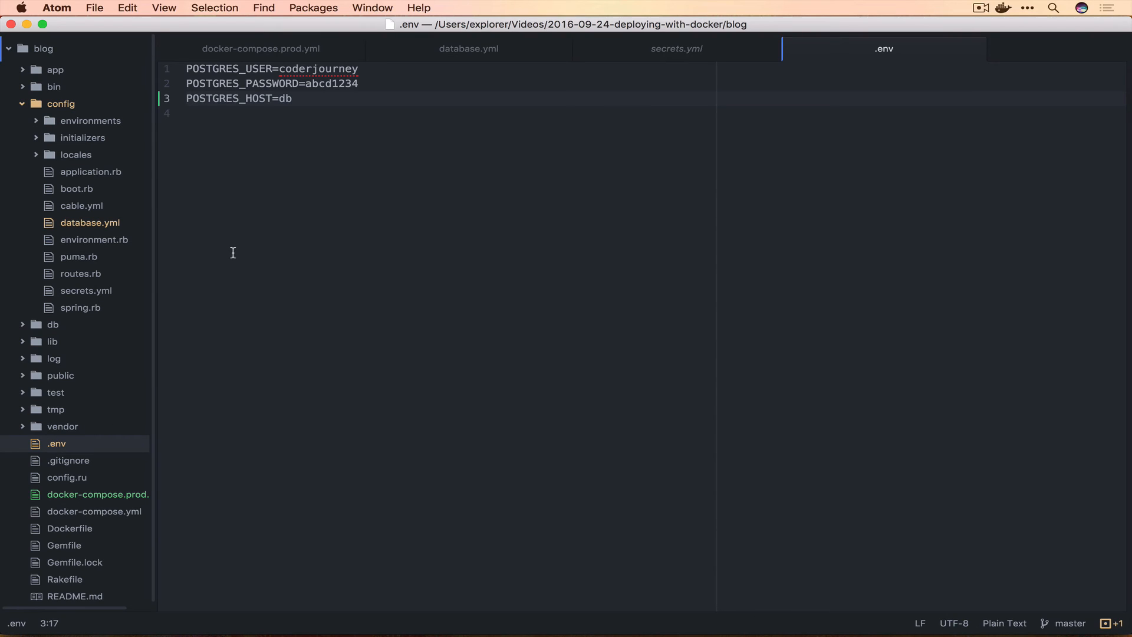
pyautogui.write('SE')
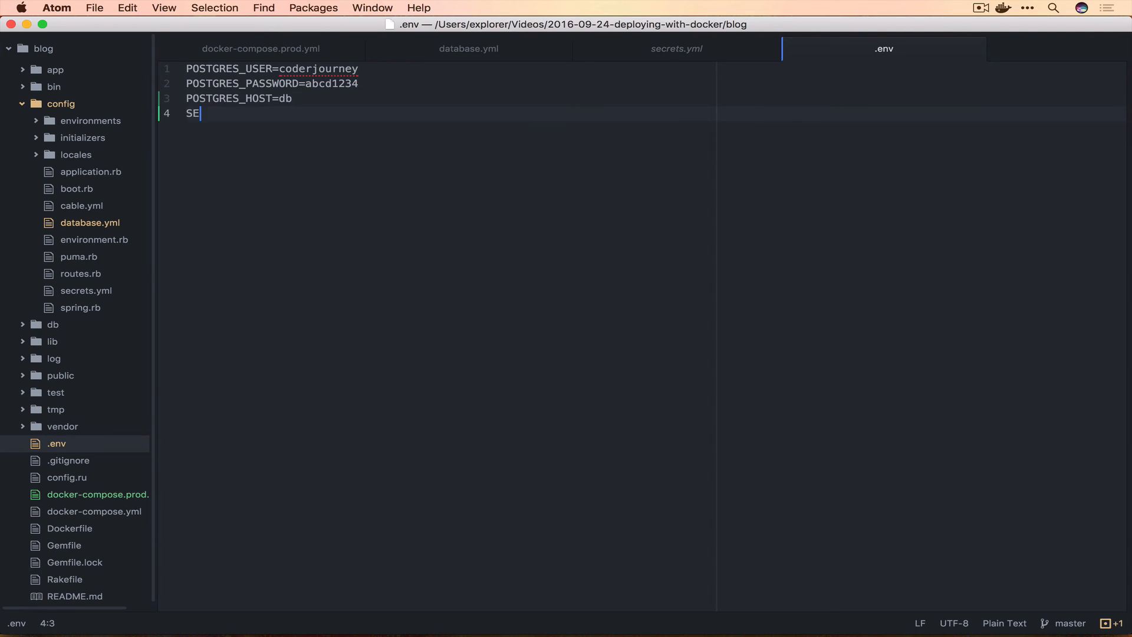
pyautogui.write('CRET_KEY_BA')
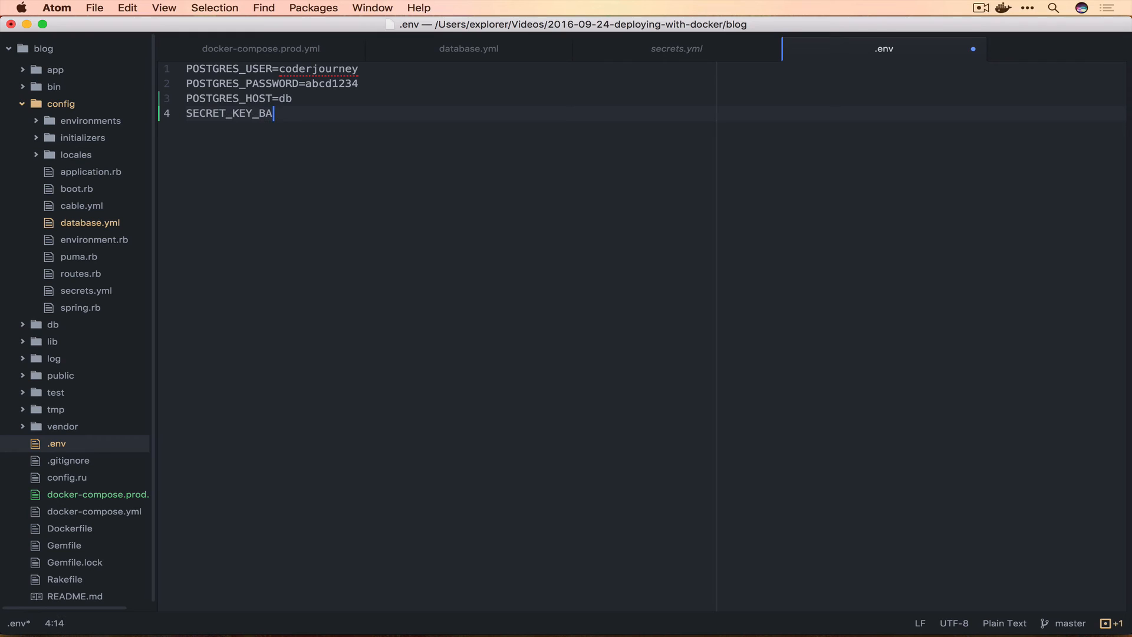
pyautogui.write('SE=')
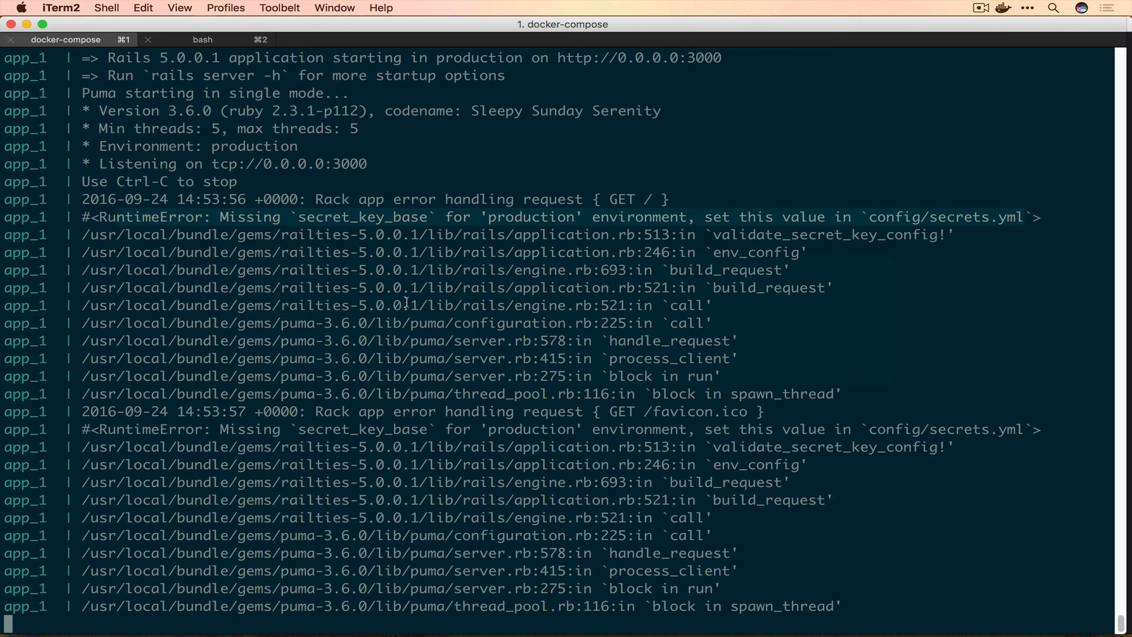
# Check running containers with docker ps, then generate a secret via docker run --rm blog_app rake secret
pyautogui.click(202, 39)
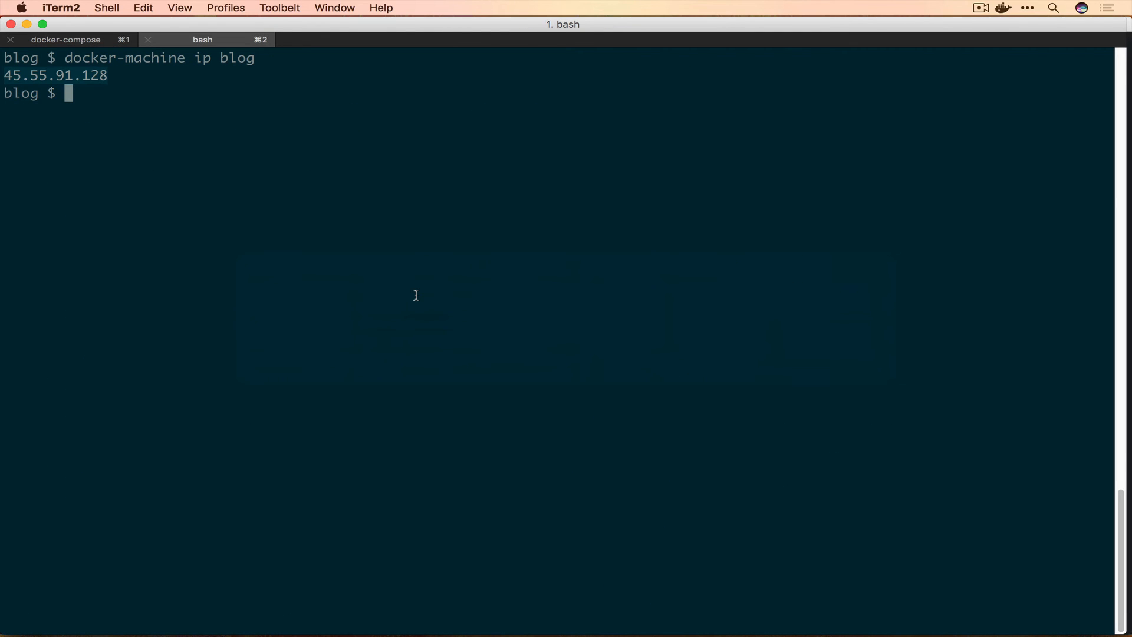
pyautogui.write('docker ps')
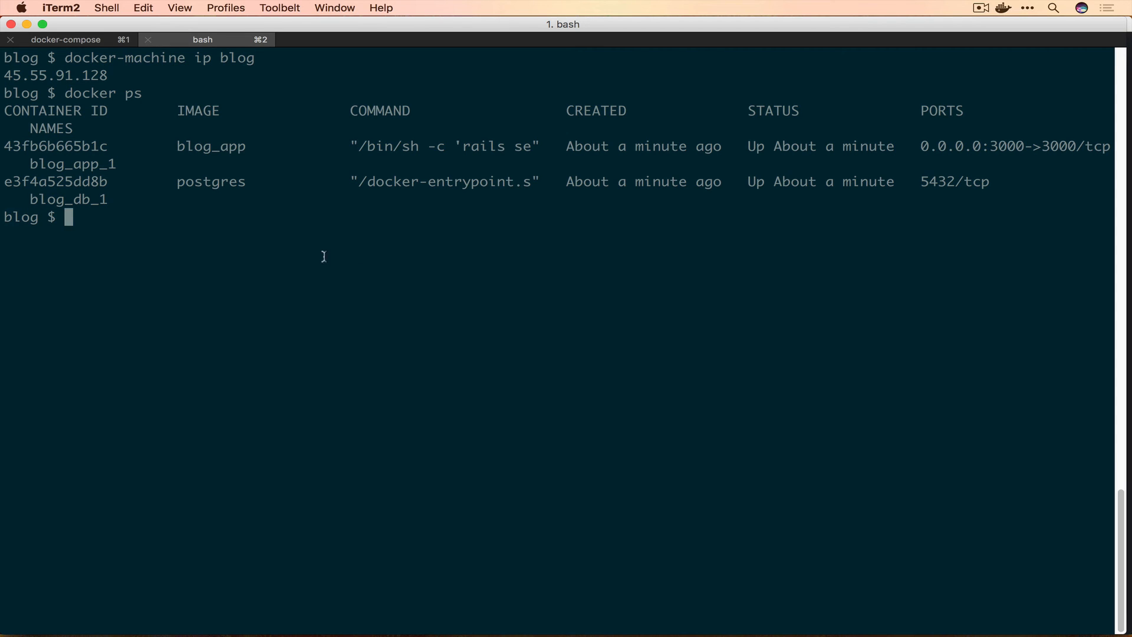
pyautogui.write('dock')
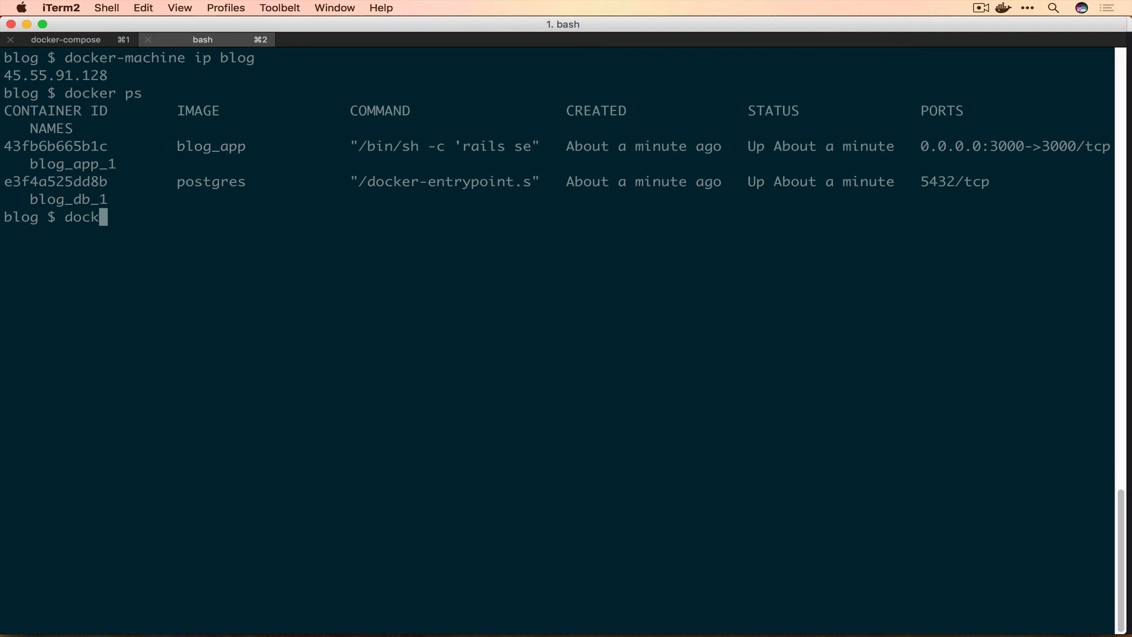
pyautogui.write('er')
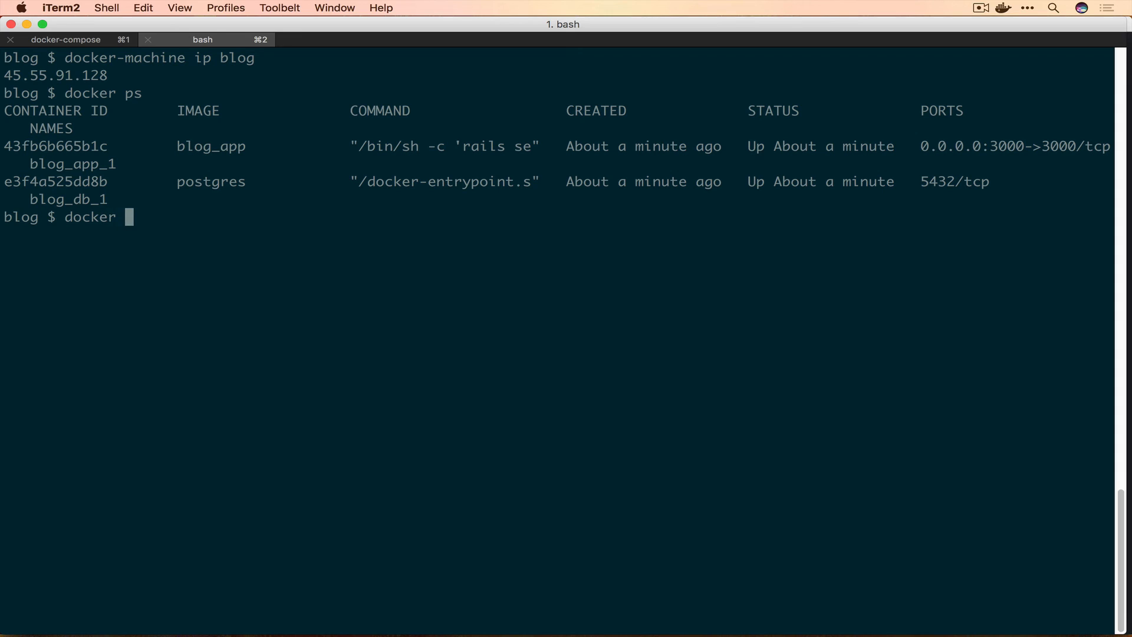
pyautogui.write('run --r')
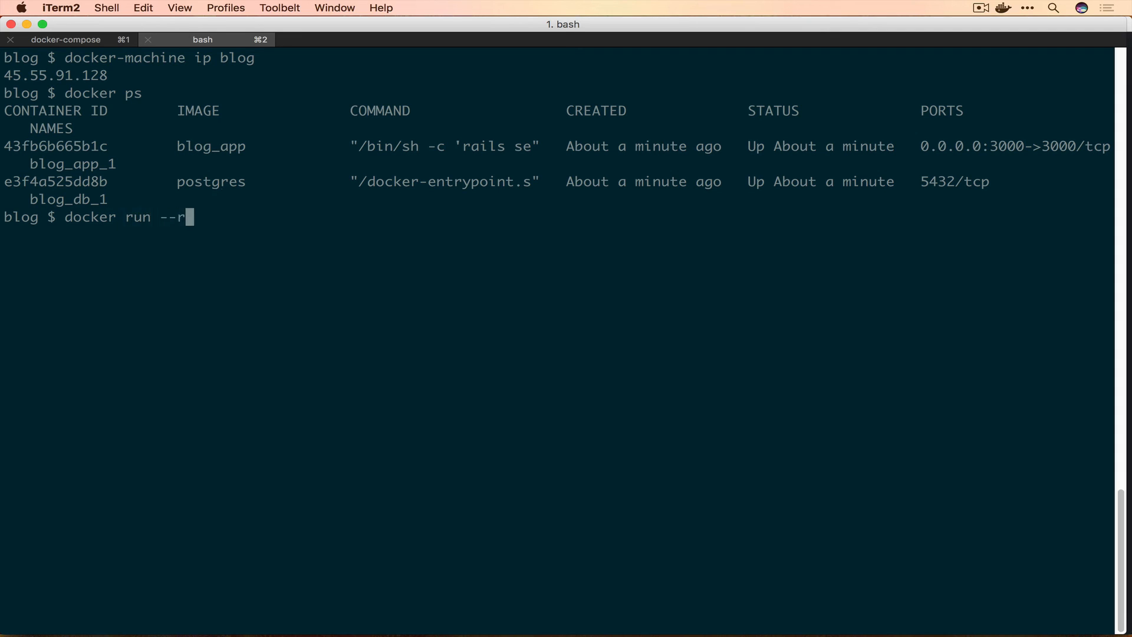
pyautogui.write('m blog_app rake secret')
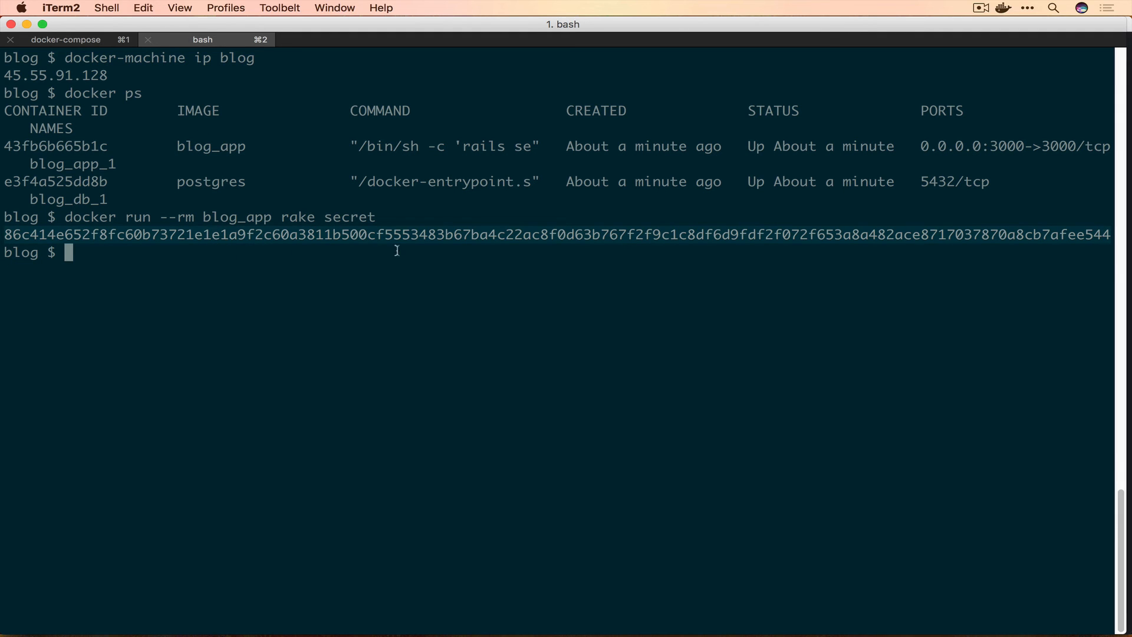
pyautogui.click(65, 39)
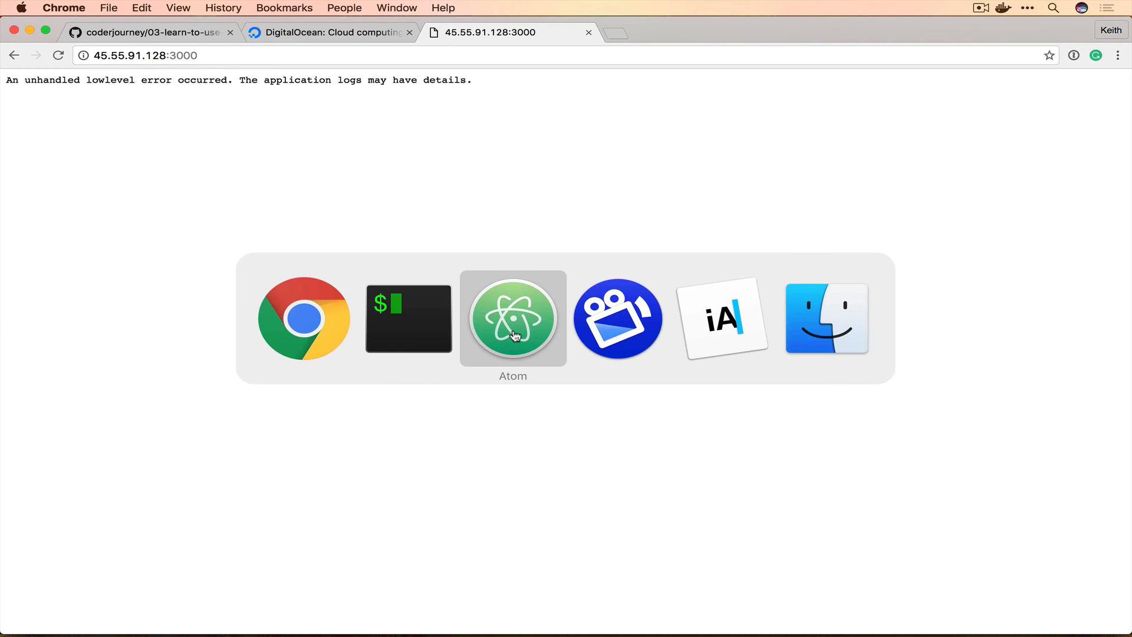
# Stop the app server, run docker-compose -f docker-compose.prod.yml up app, and reload the blog page
pyautogui.click(513, 318)
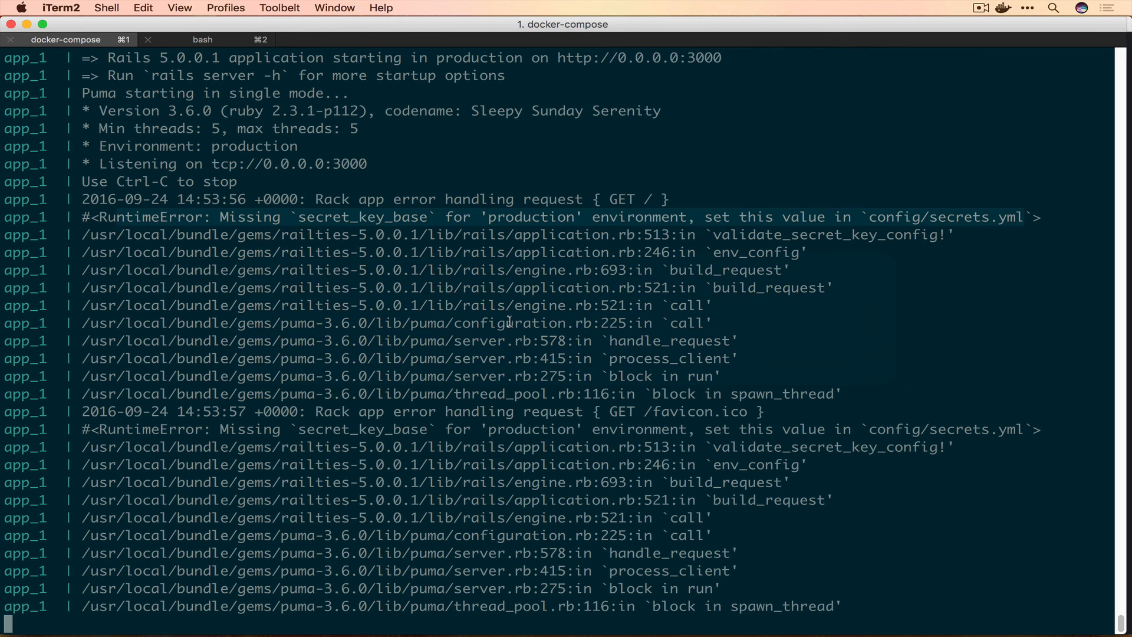
pyautogui.press('ctrl+c')
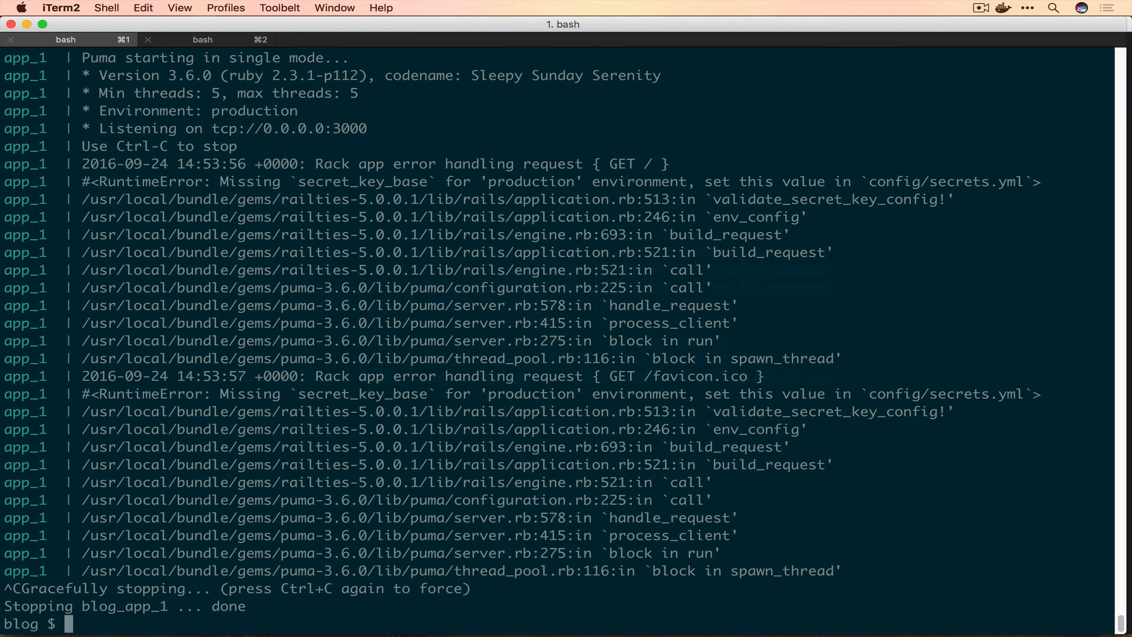
pyautogui.write('docker-compose -f docker-compose.prod.yml up app')
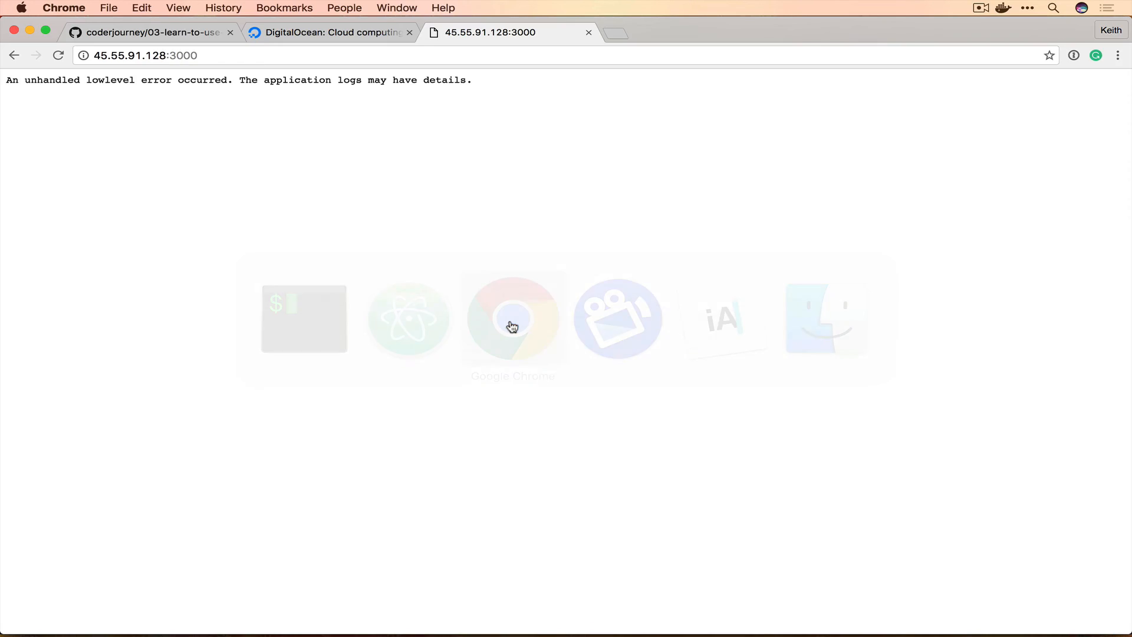
pyautogui.click(57, 55)
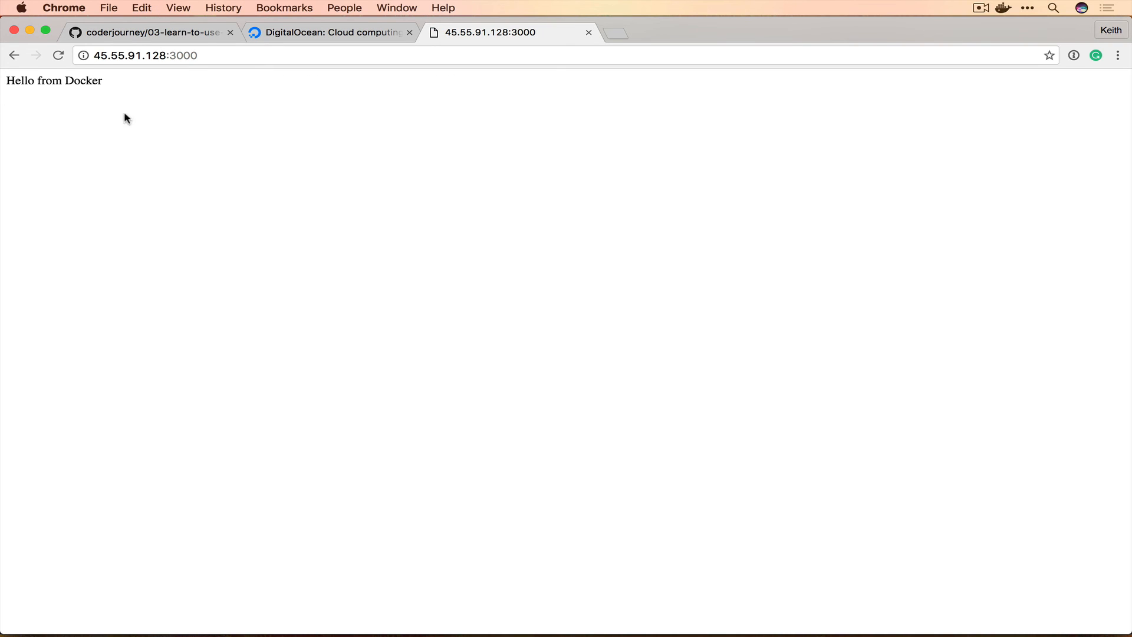